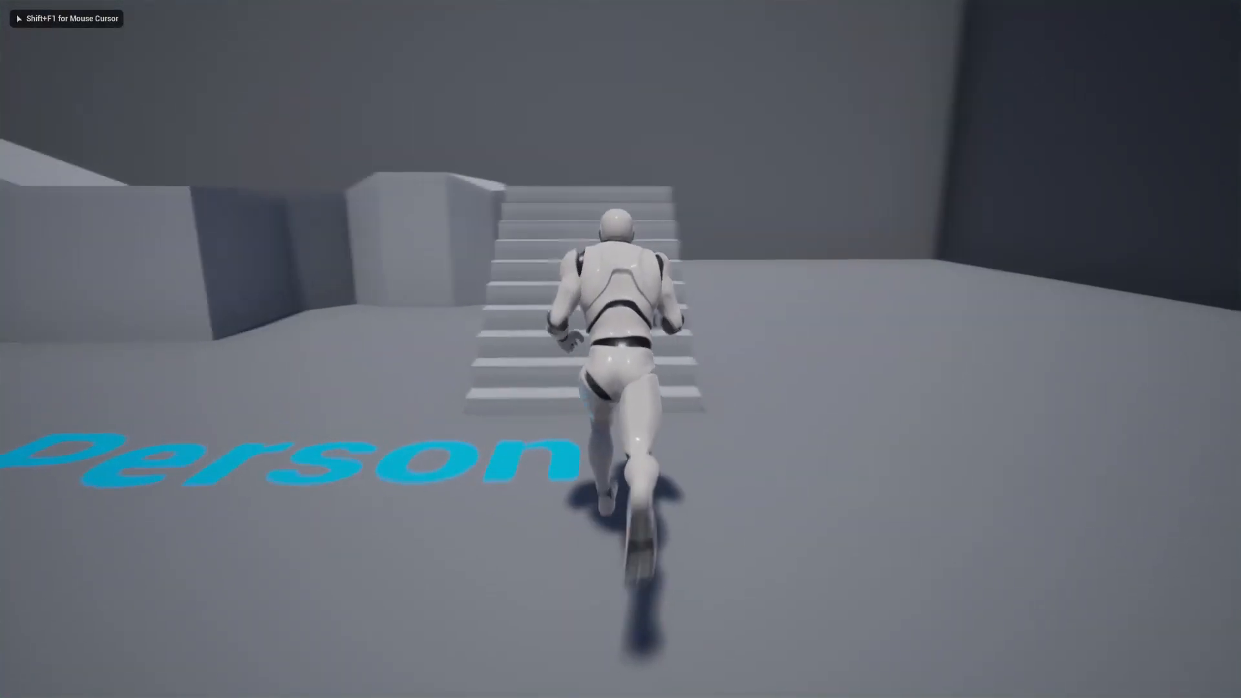
Step: End Play-In-Editor and open the NS_FireTrail Niagara system from NiagaraVFX
key("Escape")
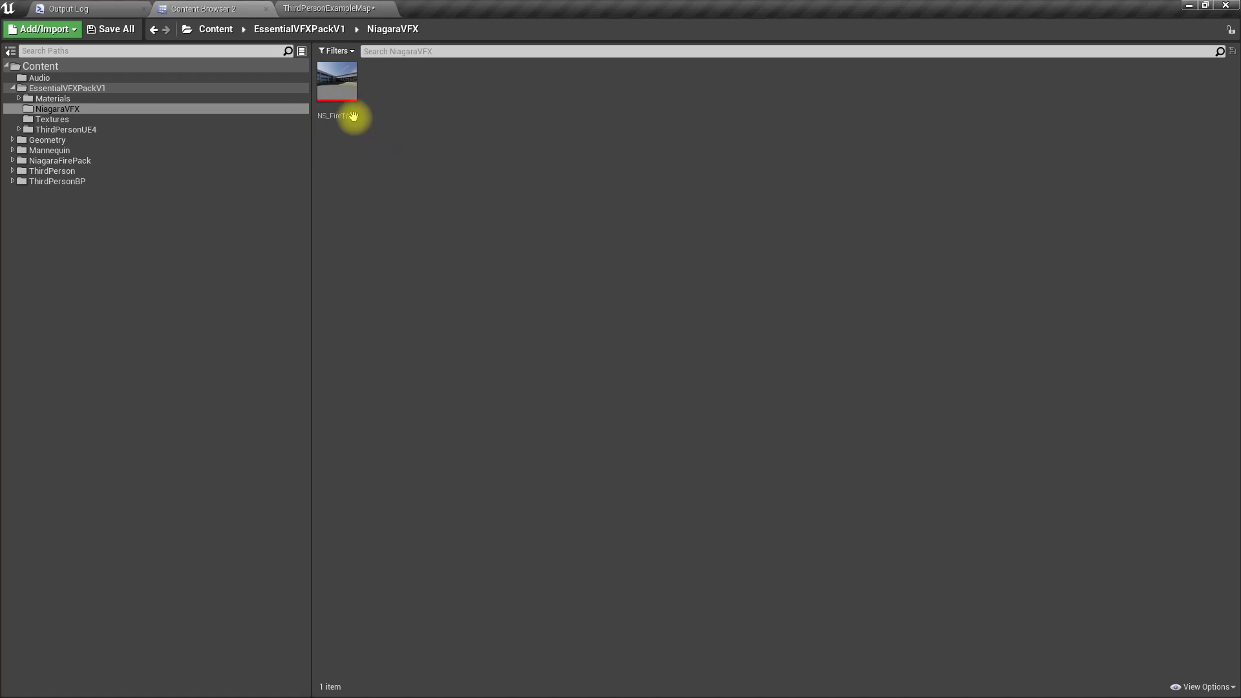
left_click(336, 82)
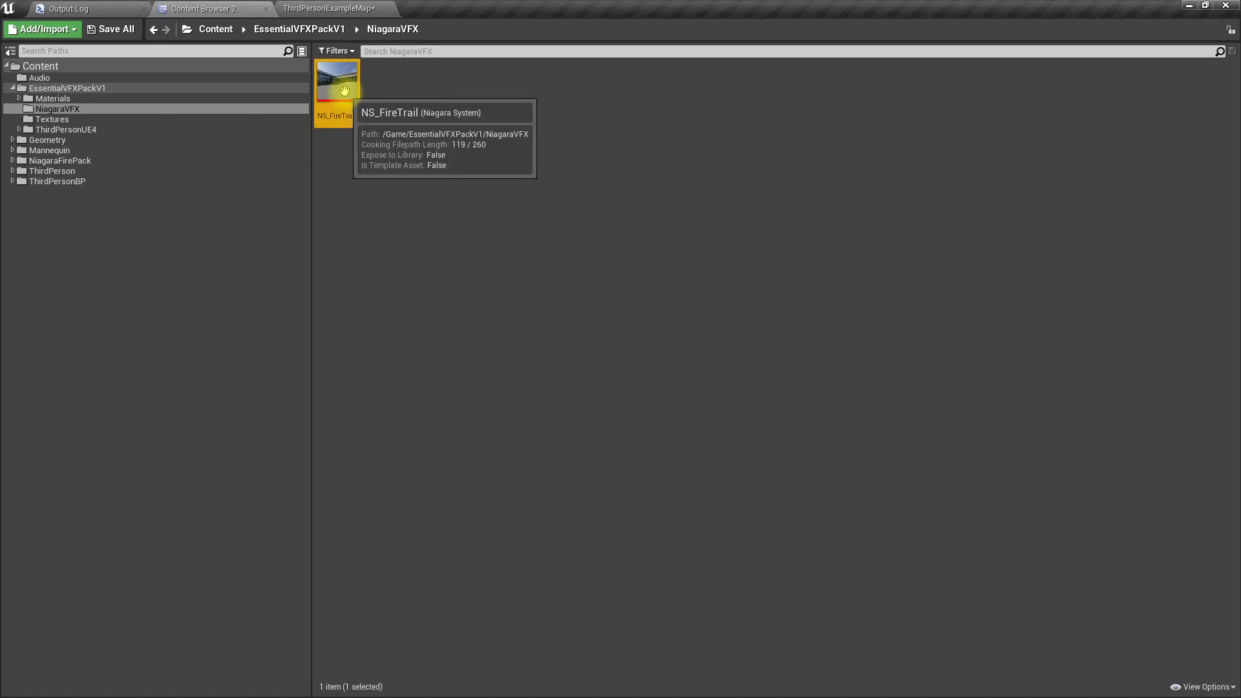
double_click(337, 82)
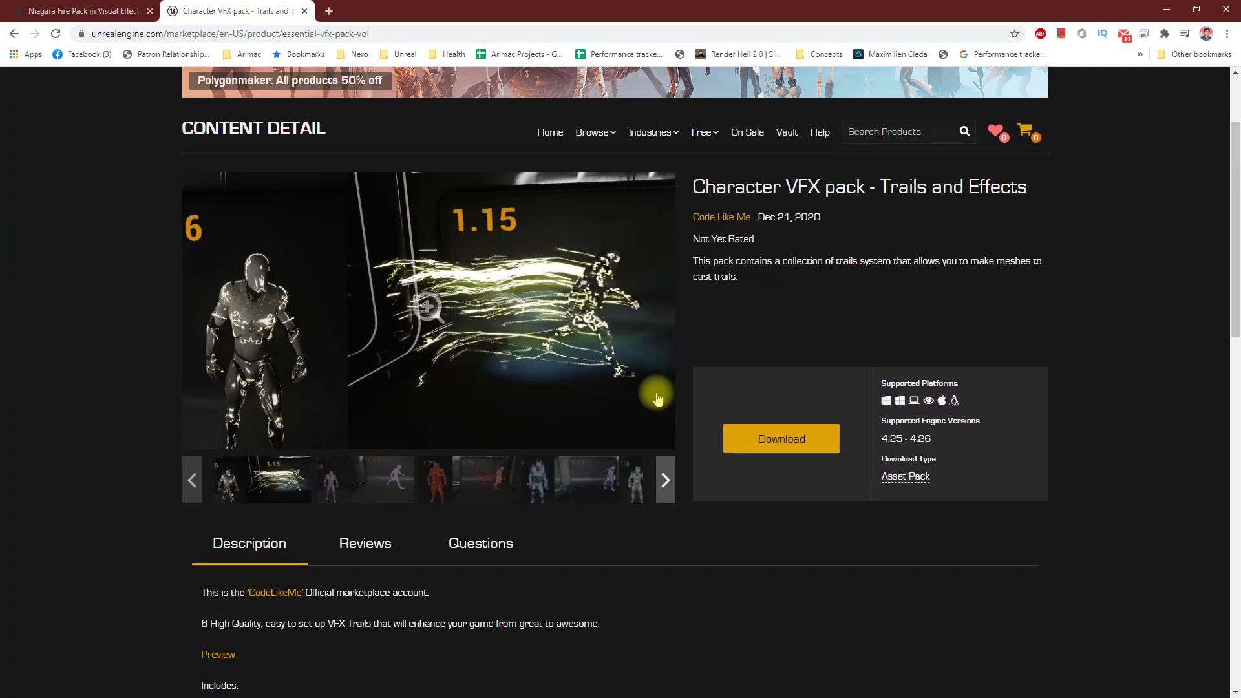
mouse_move(533, 512)
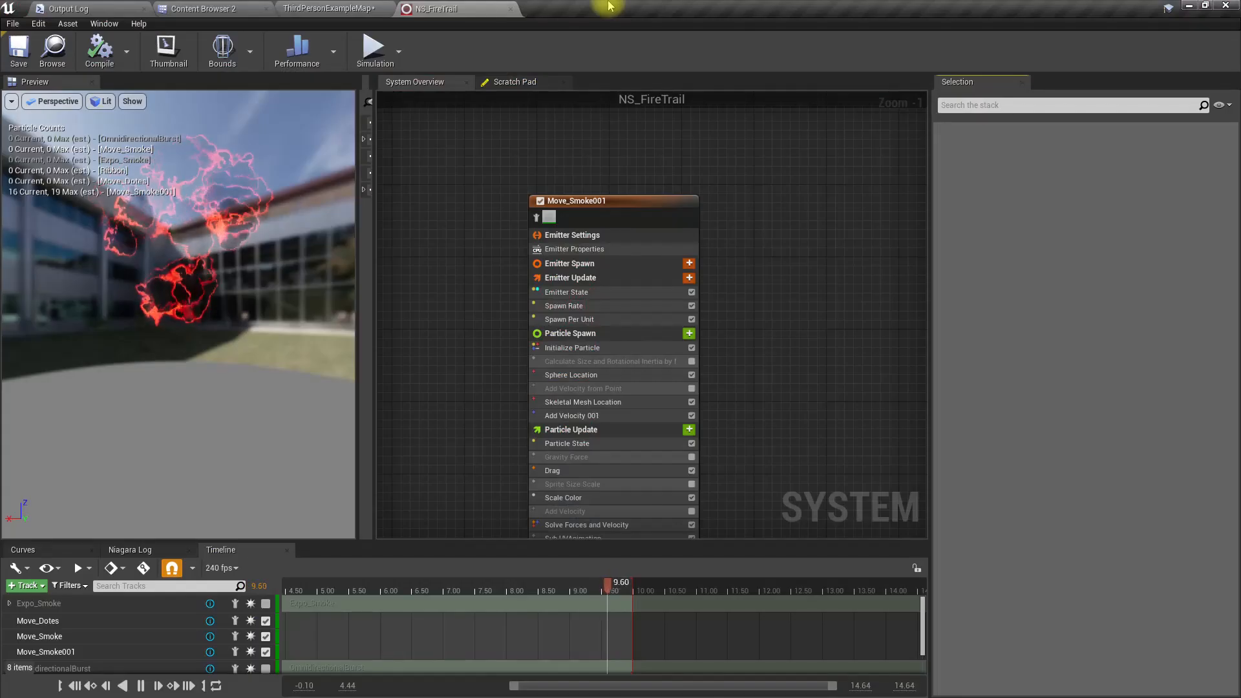
Step: Browse to NiagaraFirePack's fire systems and open NS_Fire4
left_click(206, 9)
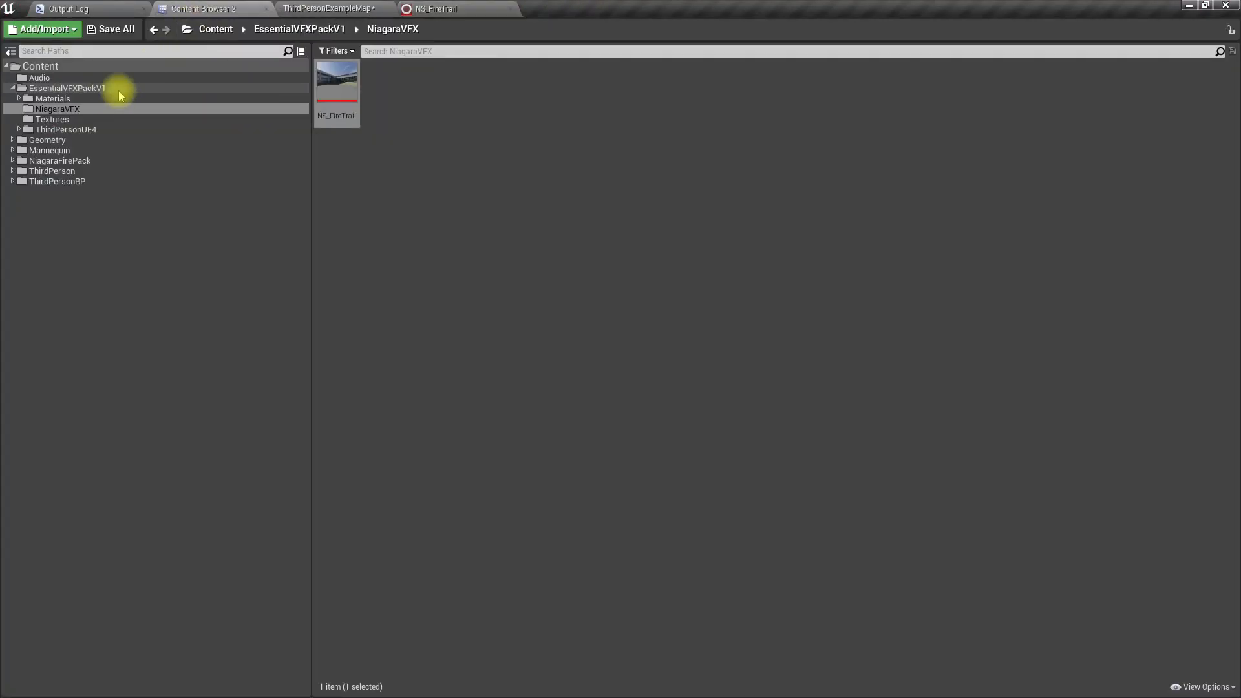
left_click(59, 159)
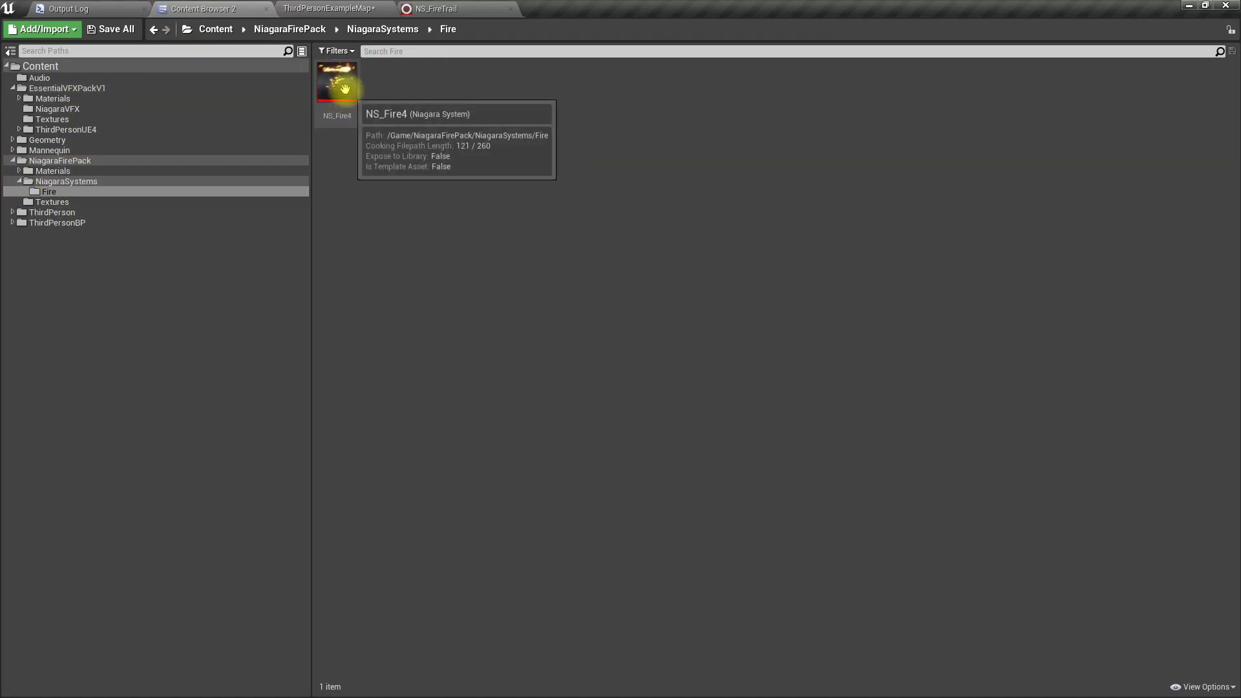
double_click(336, 81)
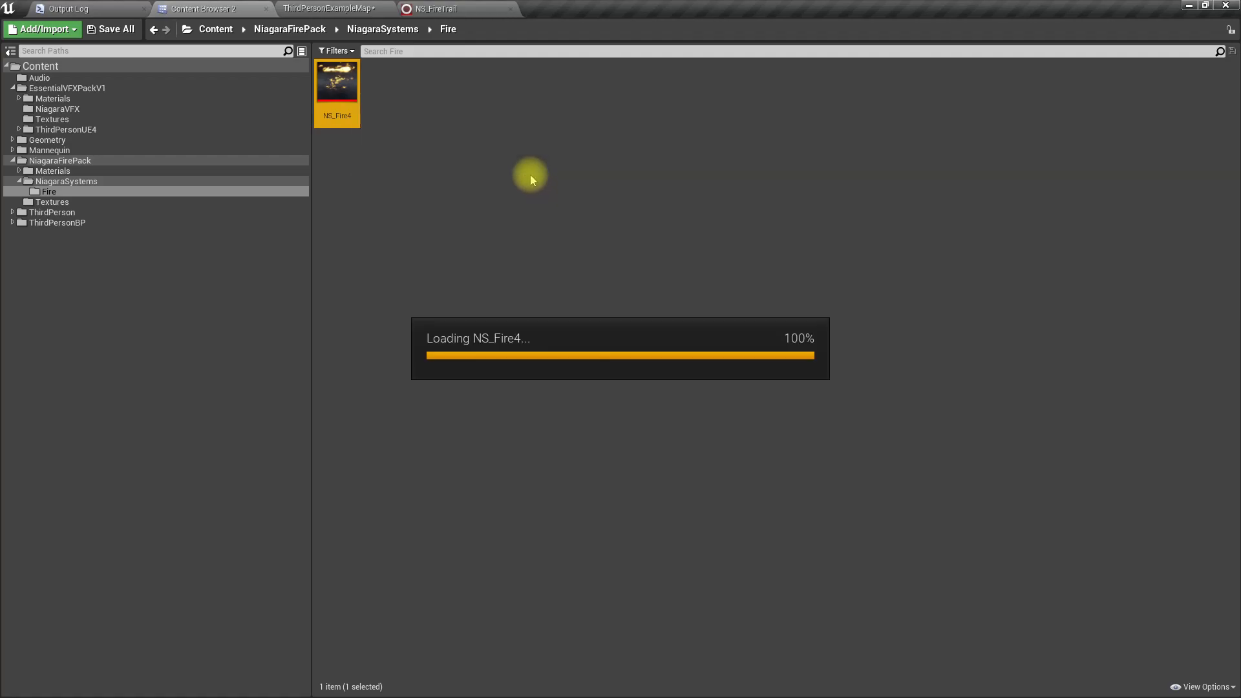
double_click(336, 82)
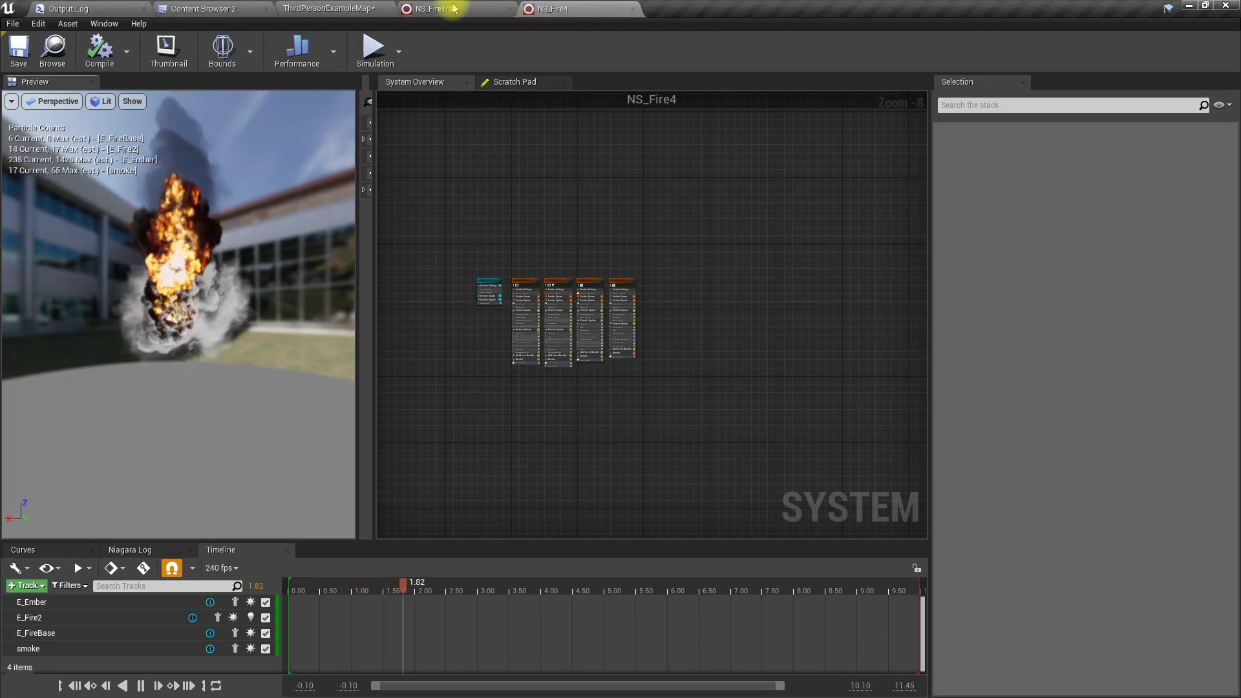
Step: Compare the NS_FireTrail and NS_Fire4 tabs, then return to ThirdPersonExampleMap
left_click(327, 8)
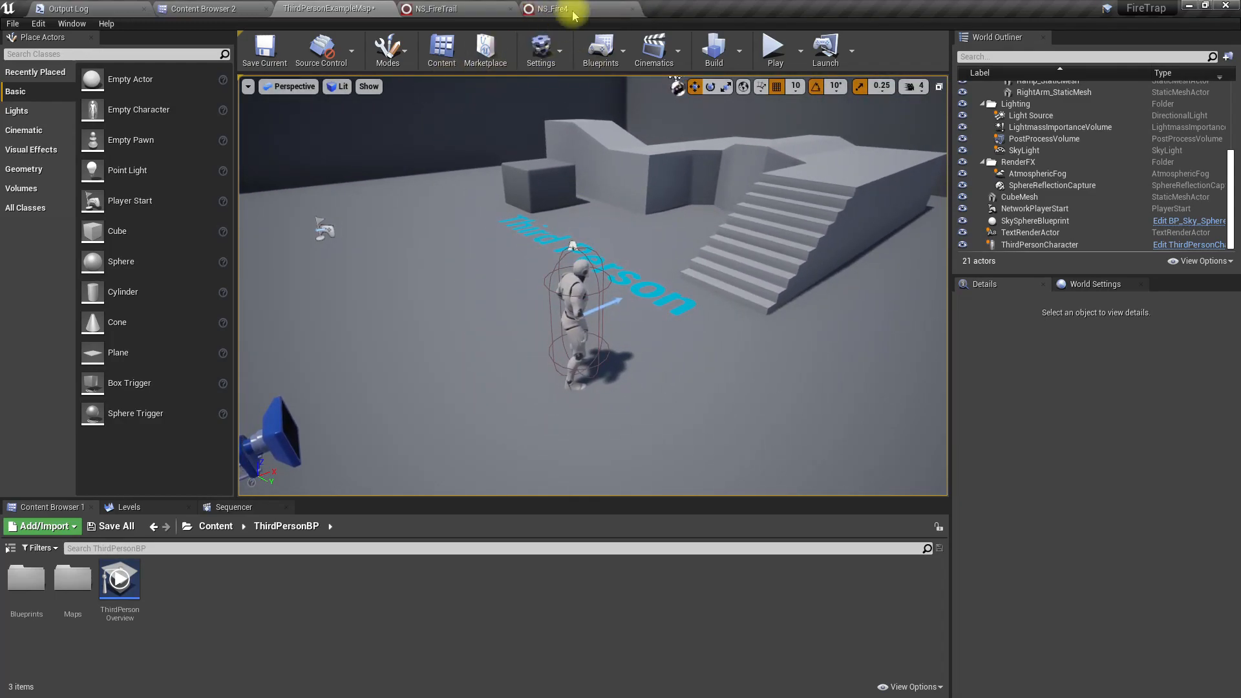
left_click(439, 8)
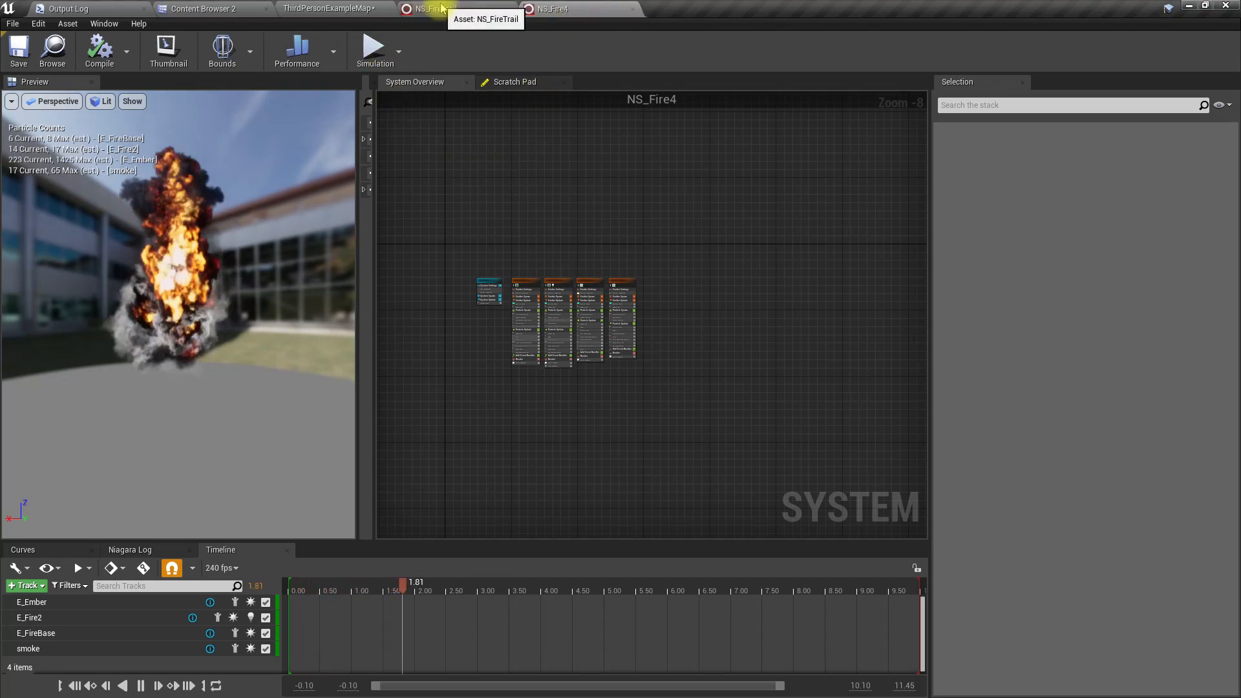
left_click(204, 8)
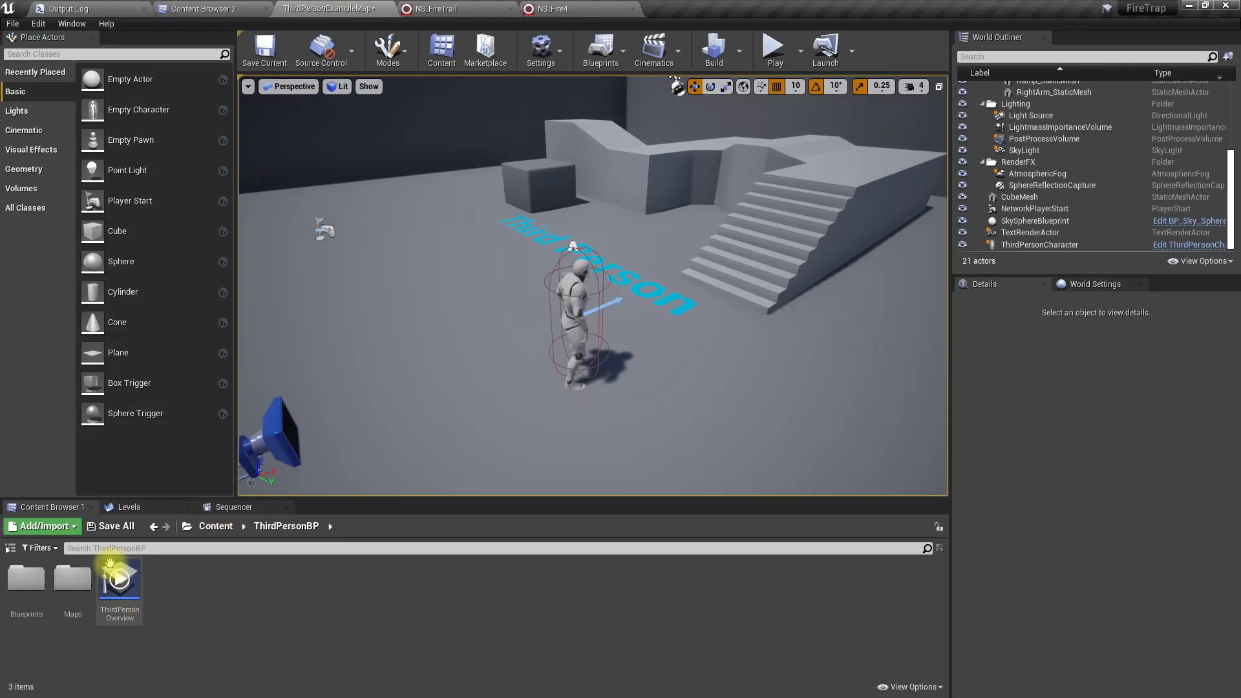
Step: Search the whole Content folder for 'run' to find ThirdPersonRun
left_click(228, 547)
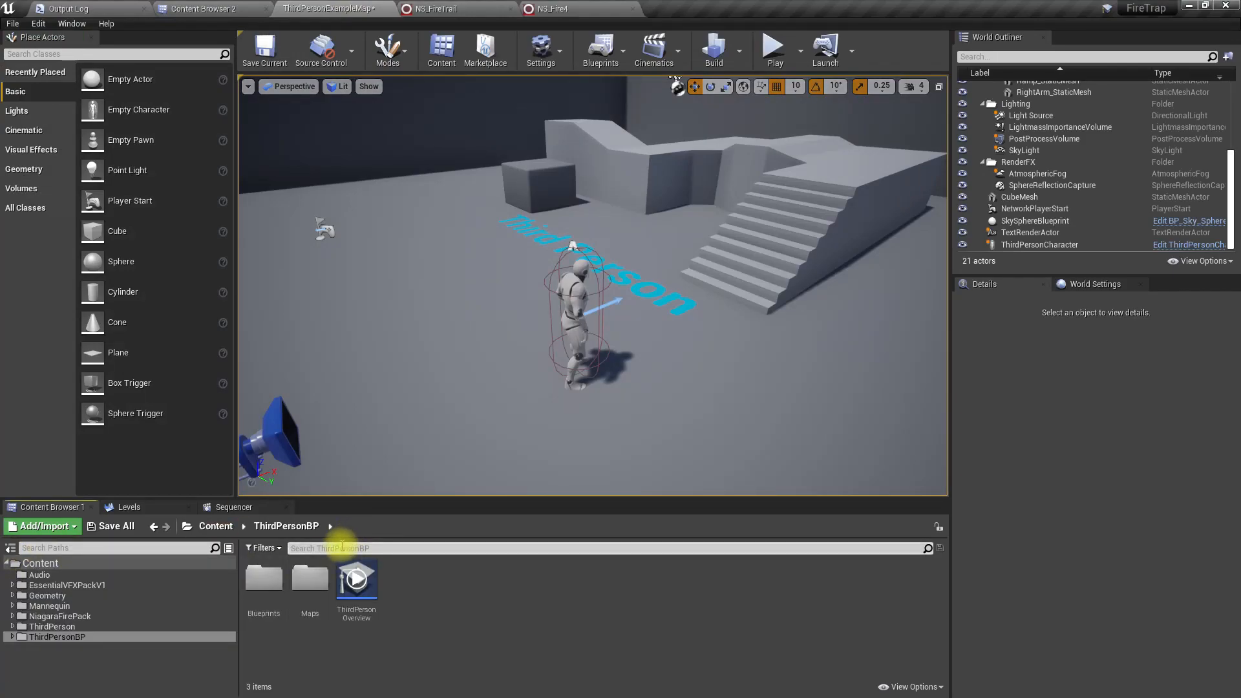
type("run")
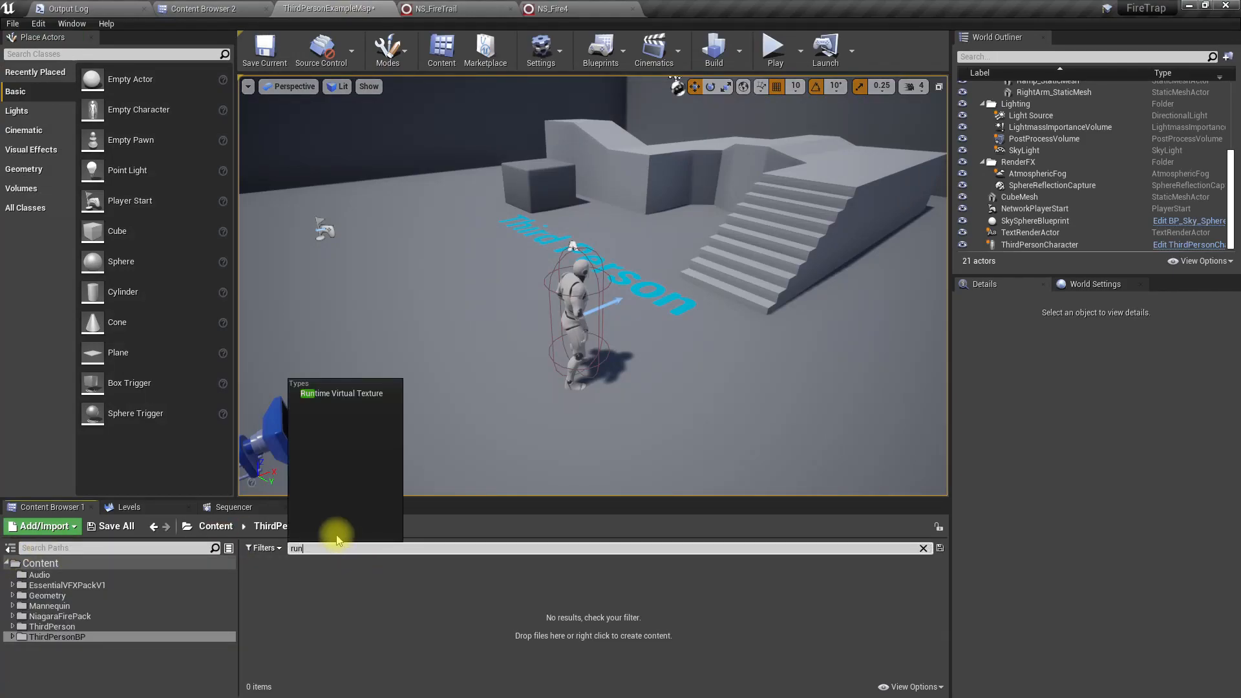
left_click(40, 563)
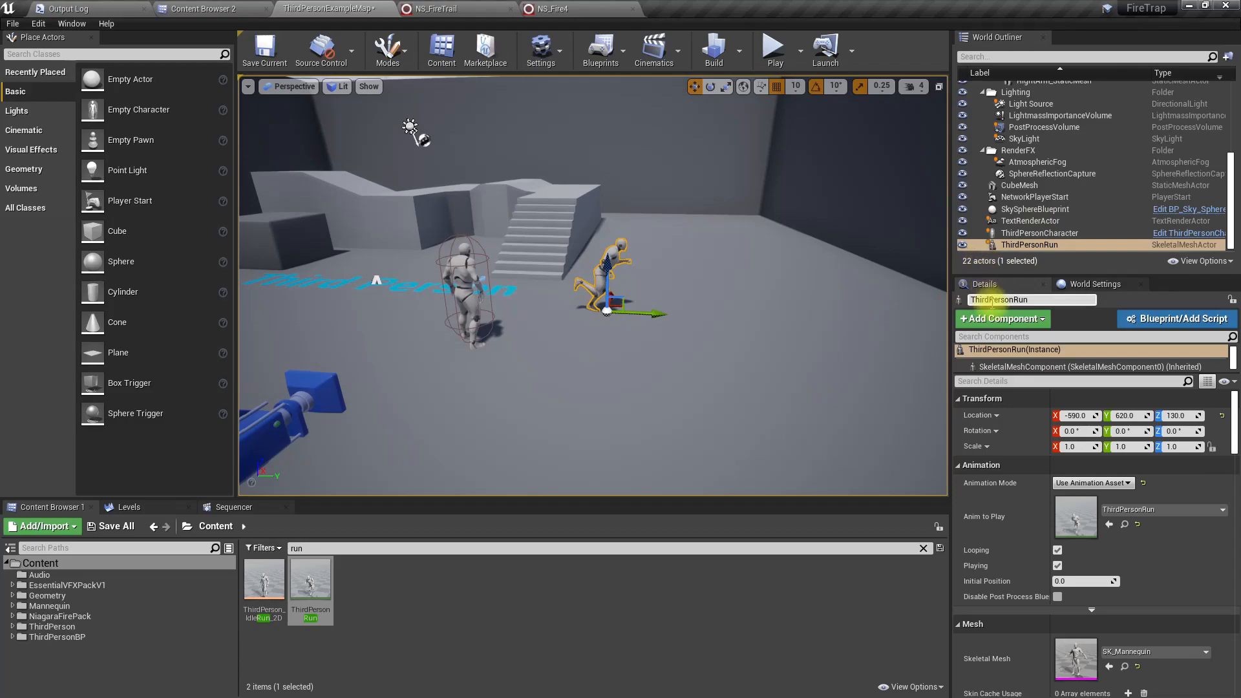
Step: Attach a Niagara particle system to the running mannequin, preview its movement, then delete it
left_click(1001, 318)
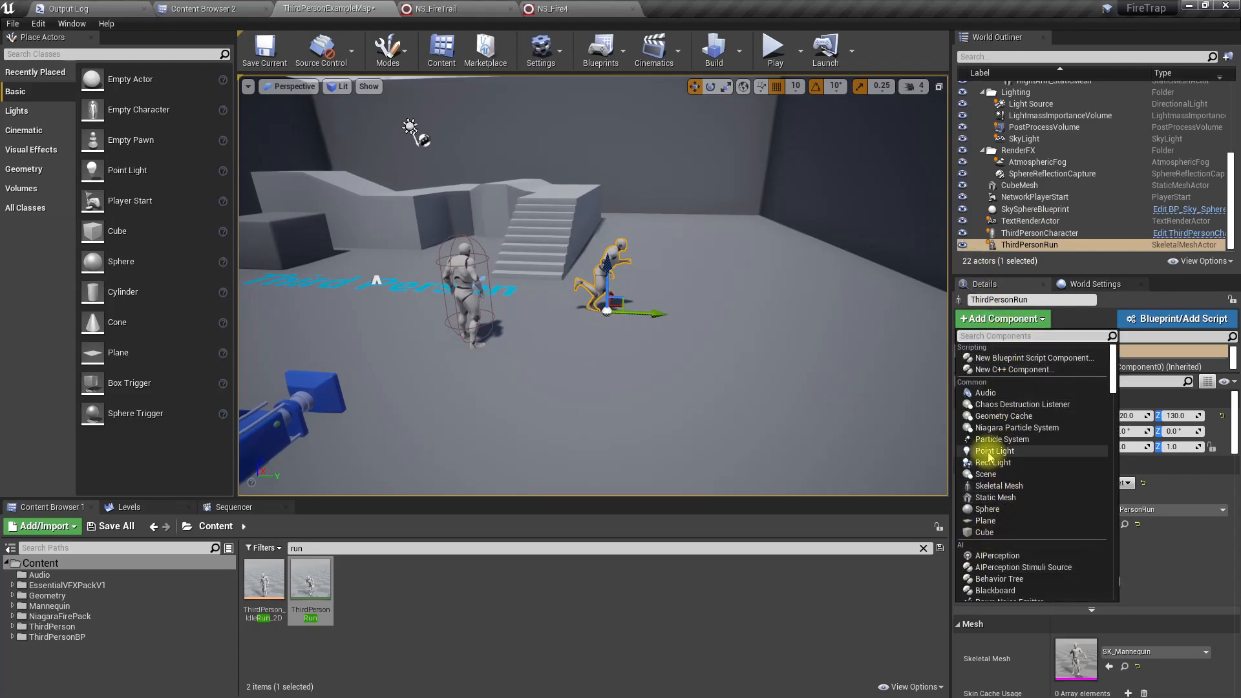
left_click(1016, 428)
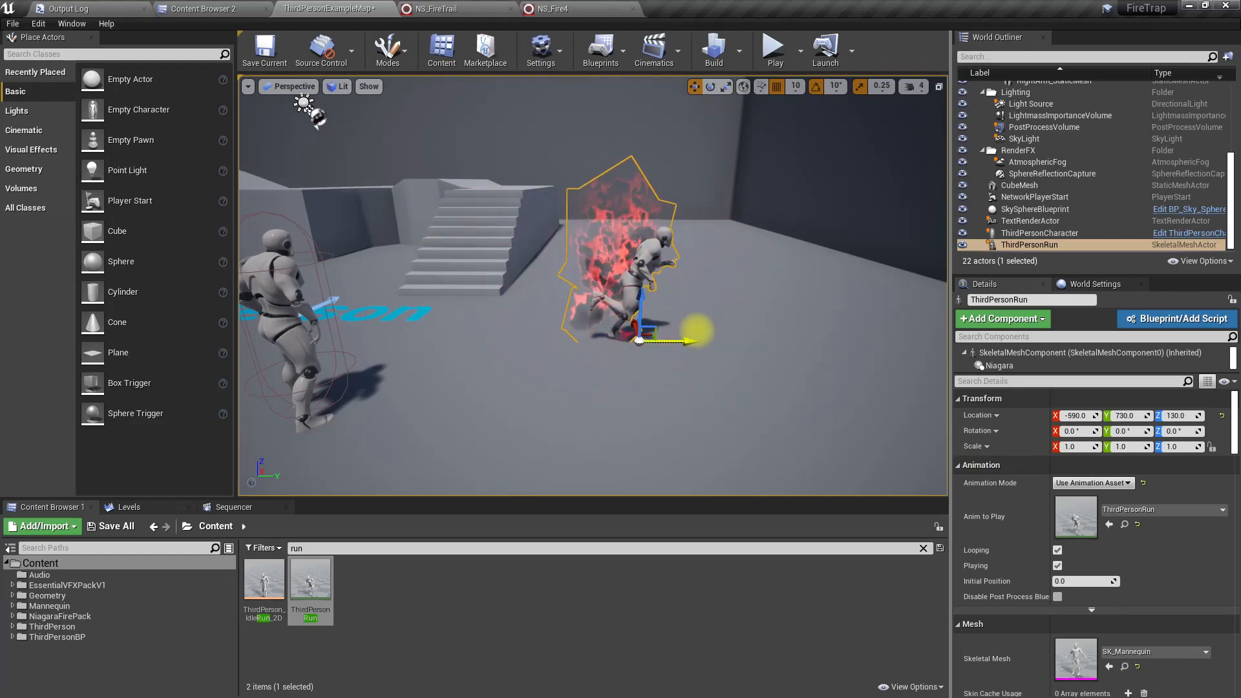
left_click_drag(692, 340, 787, 341)
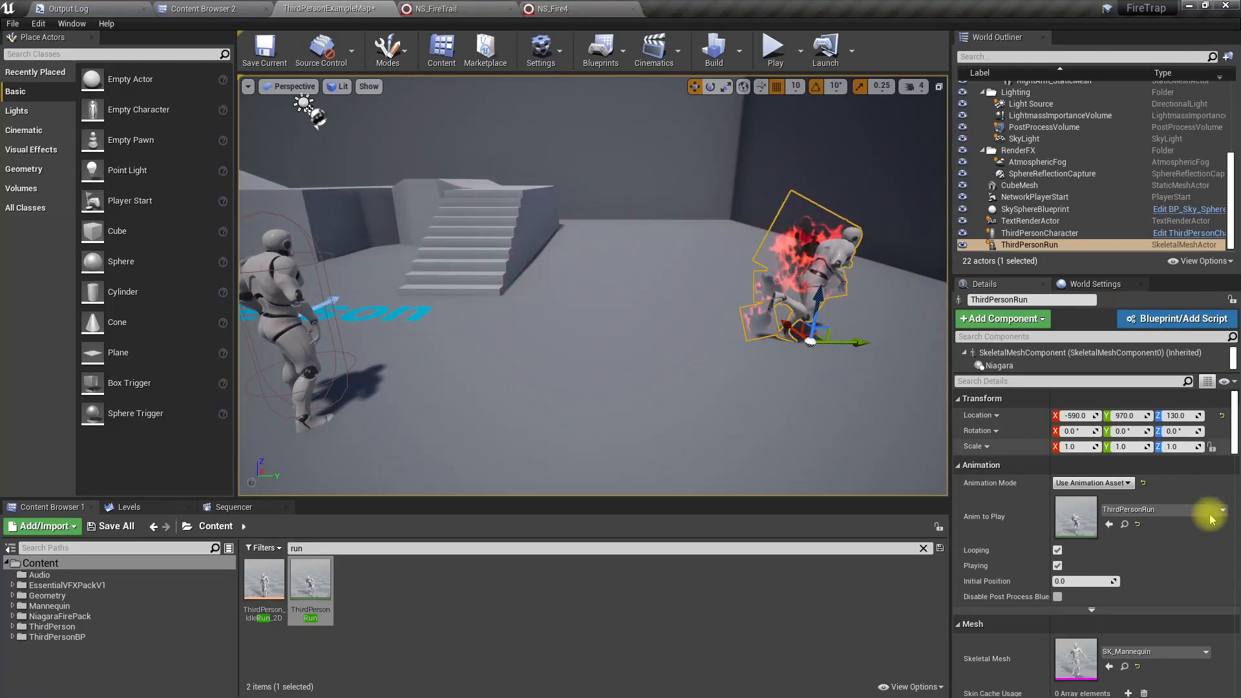
left_click(1207, 553)
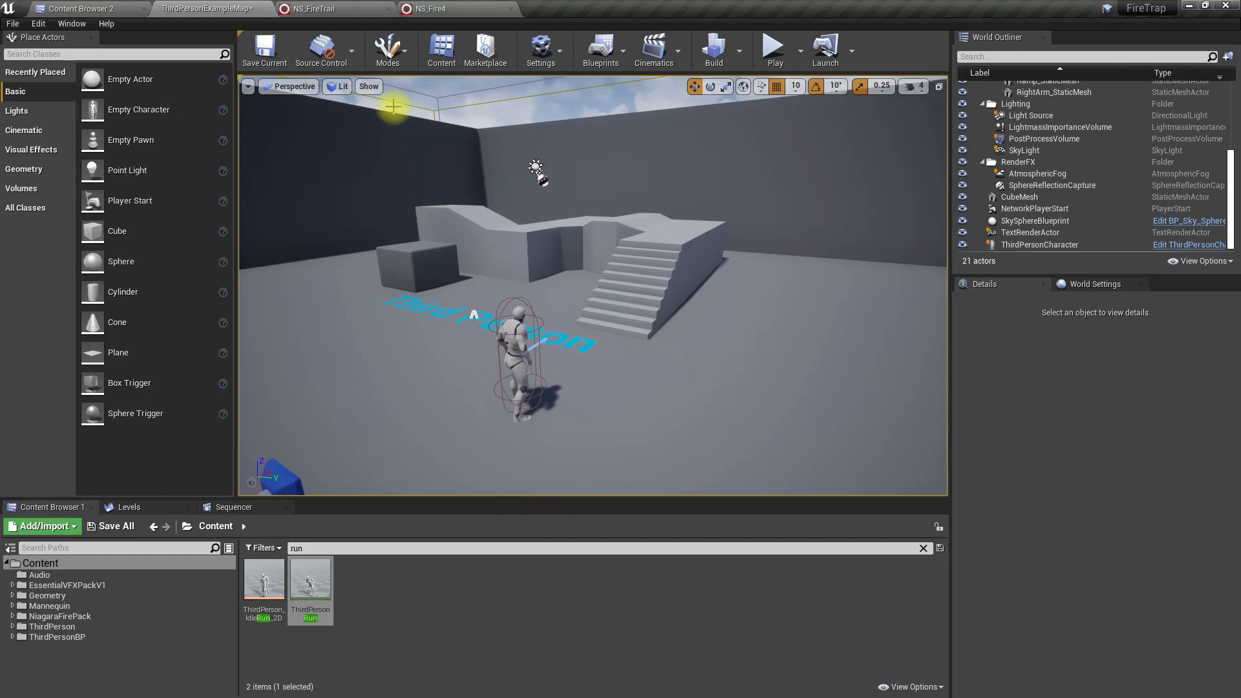
Step: In Content Browser 2, create an Actor Blueprint in the BP folder named BP_FireTrap
left_click(84, 8)
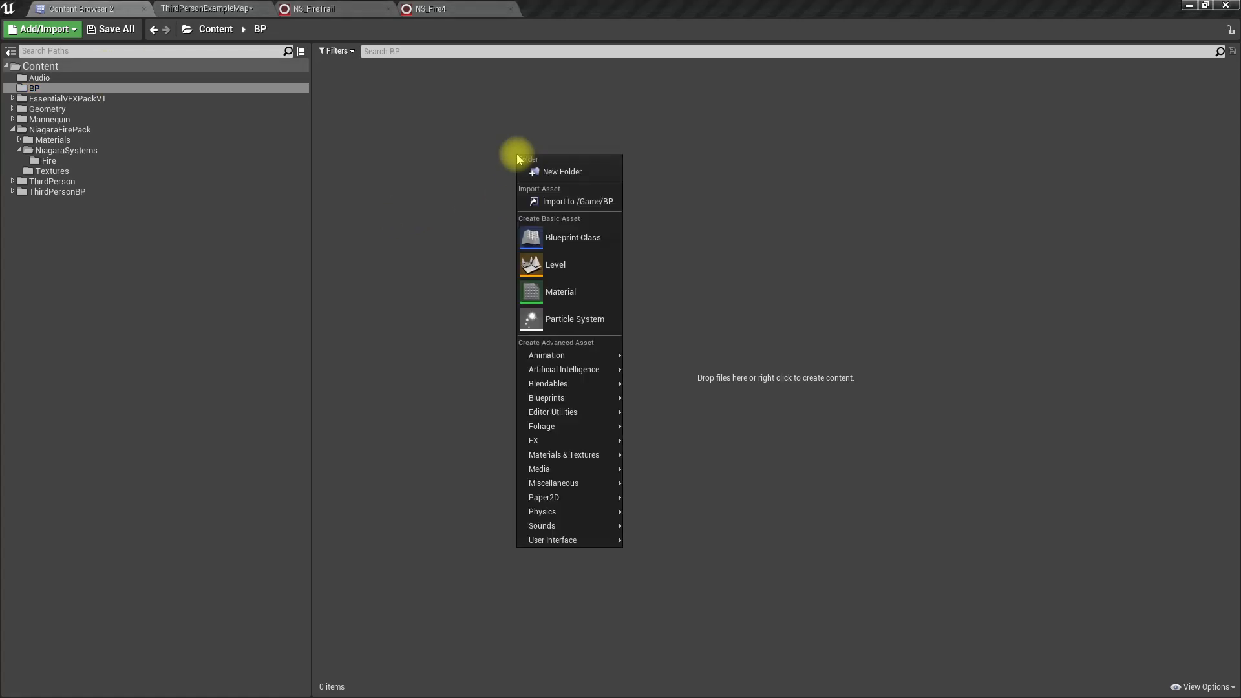
left_click(572, 237)
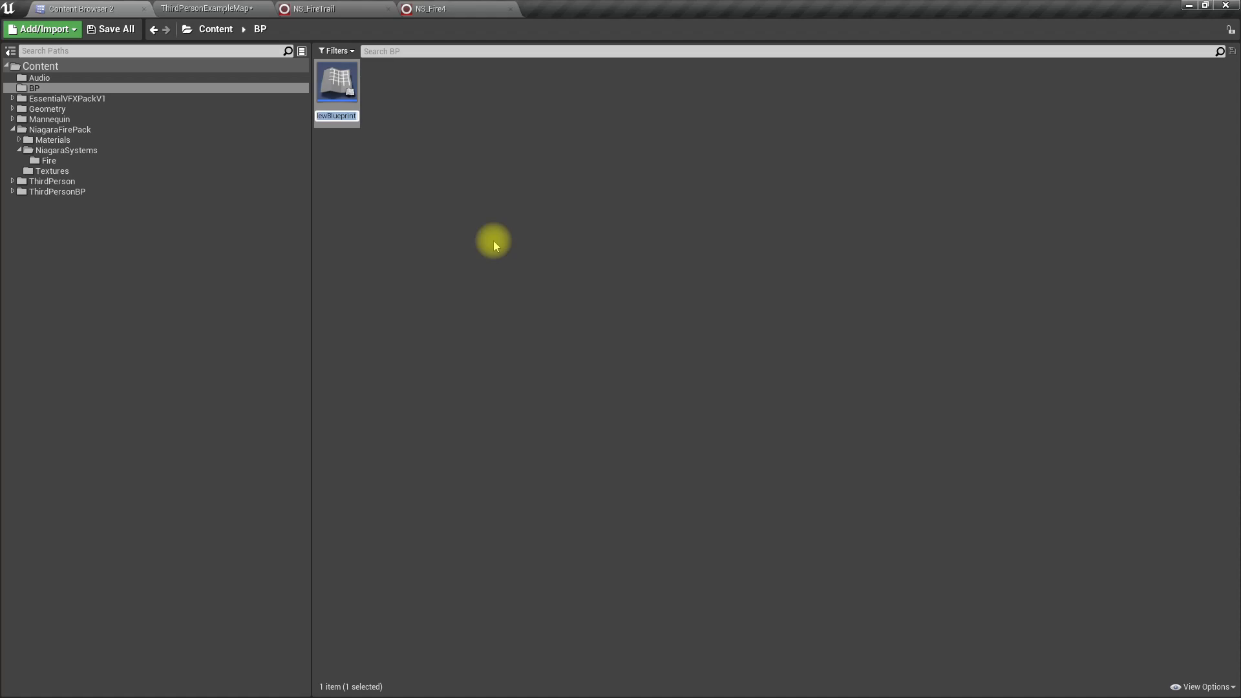
type("BP_Tri")
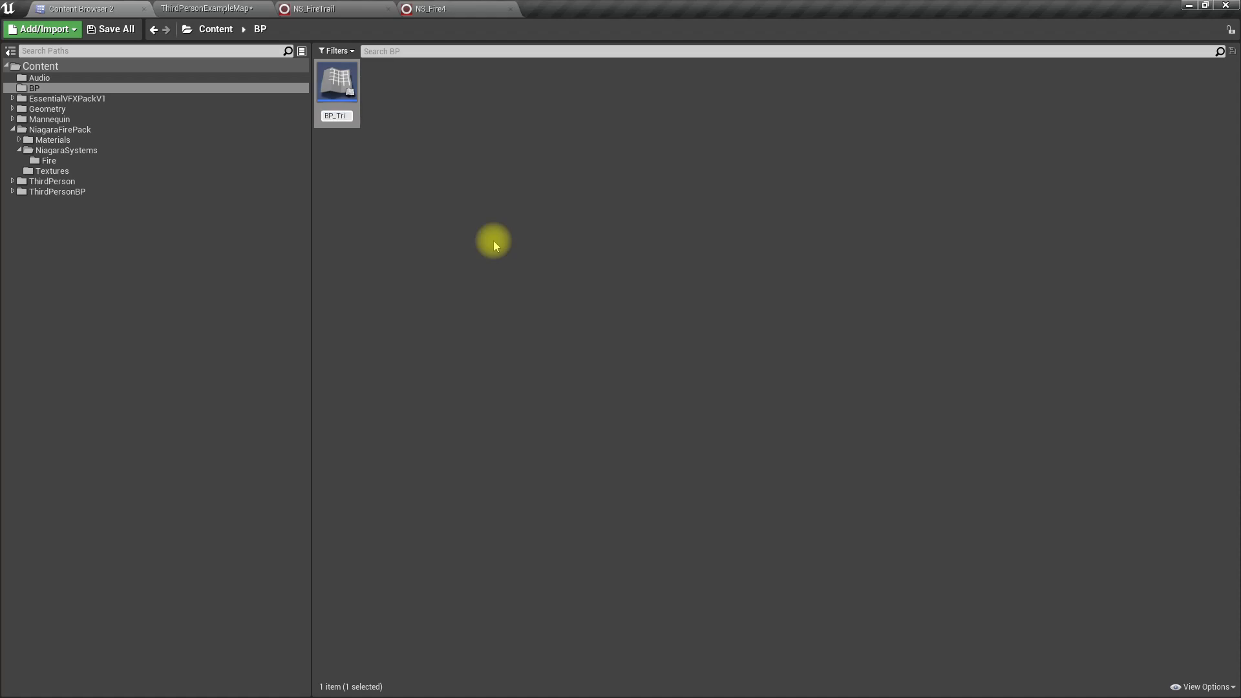
double_click(335, 115)
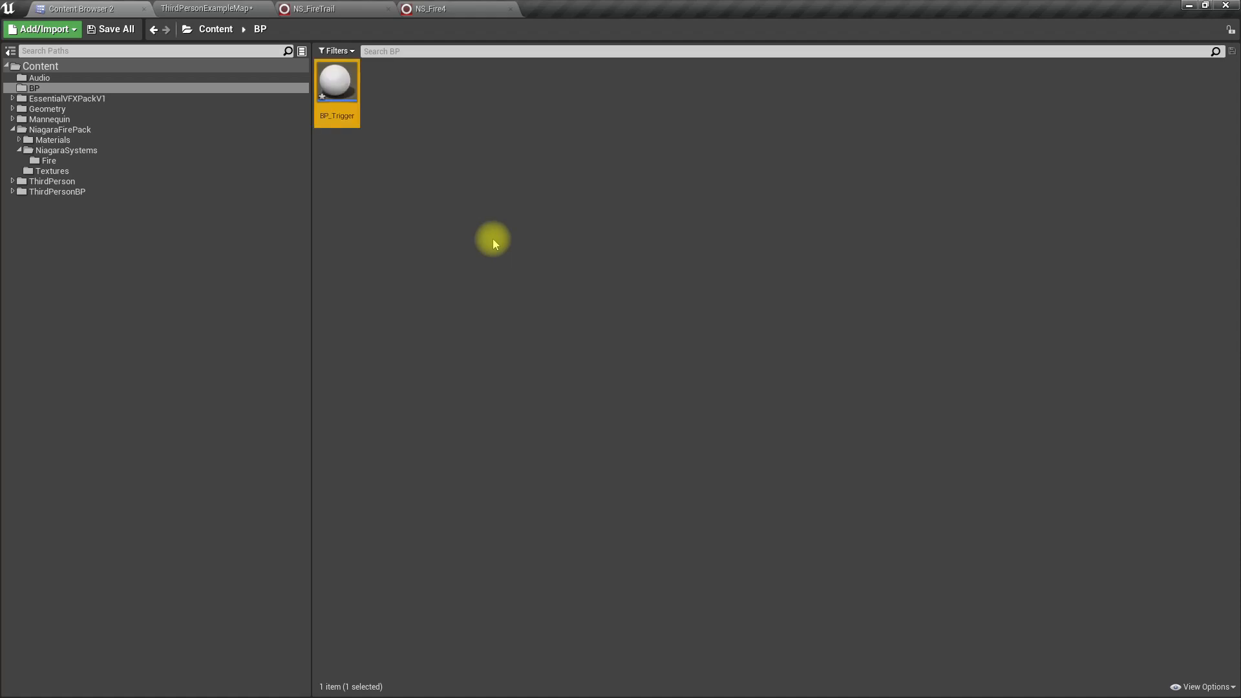
double_click(335, 116)
type("FireTrap")
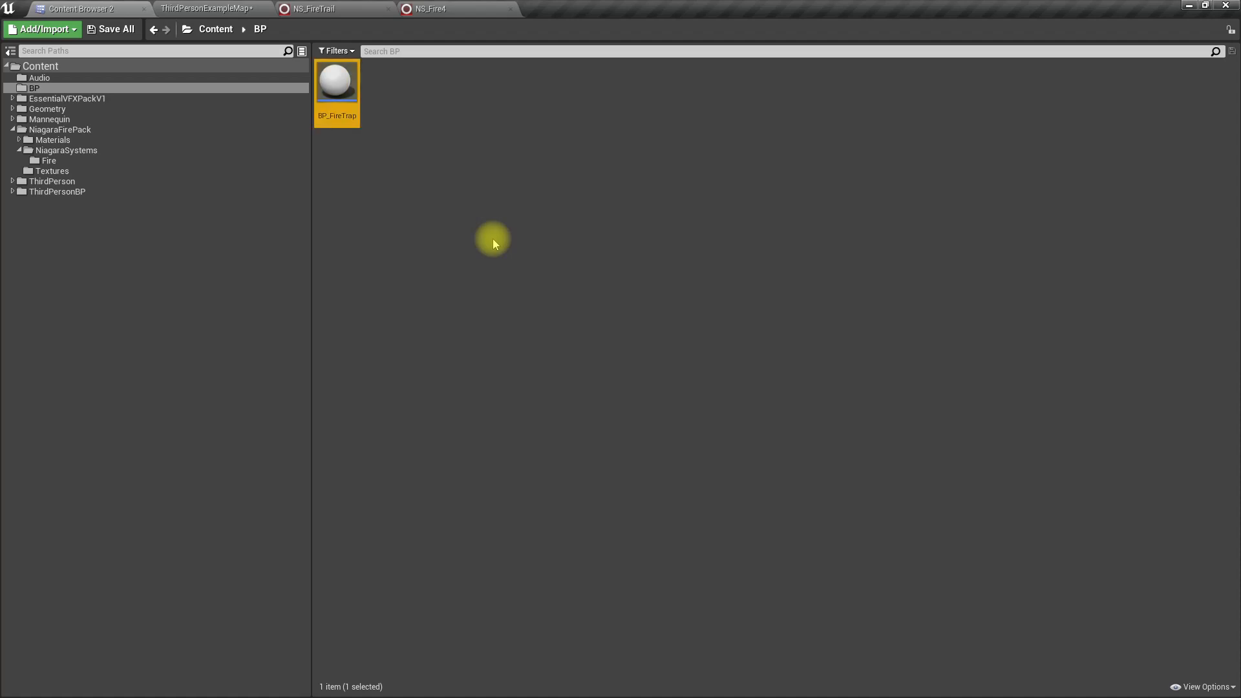
Step: Open BP_FireTrap and add a Sphere collision component scaled to 2.0
double_click(336, 83)
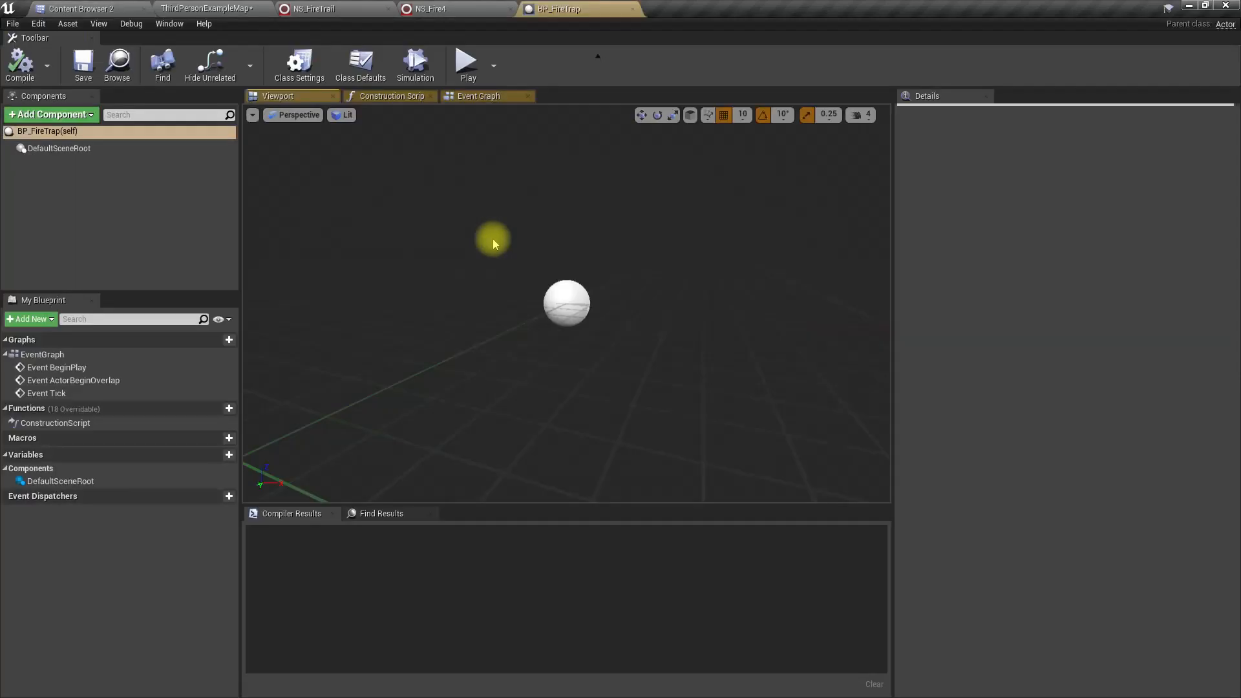
left_click(360, 63)
type("coll")
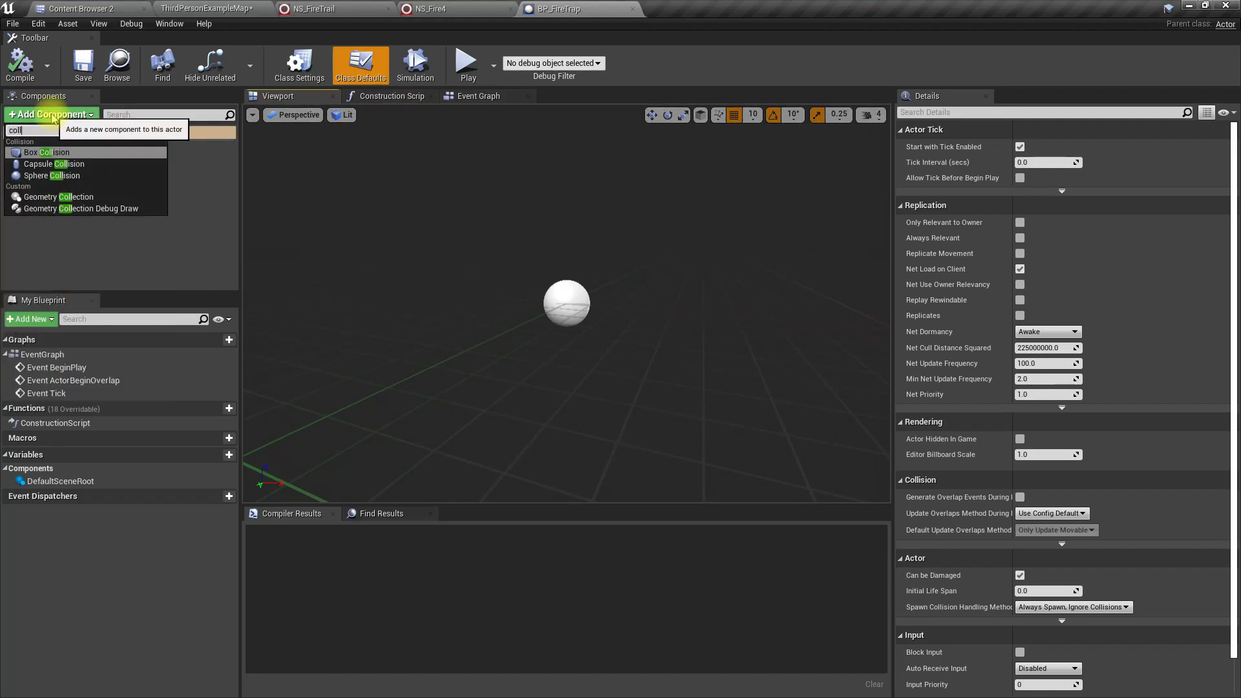
mouse_move(53, 164)
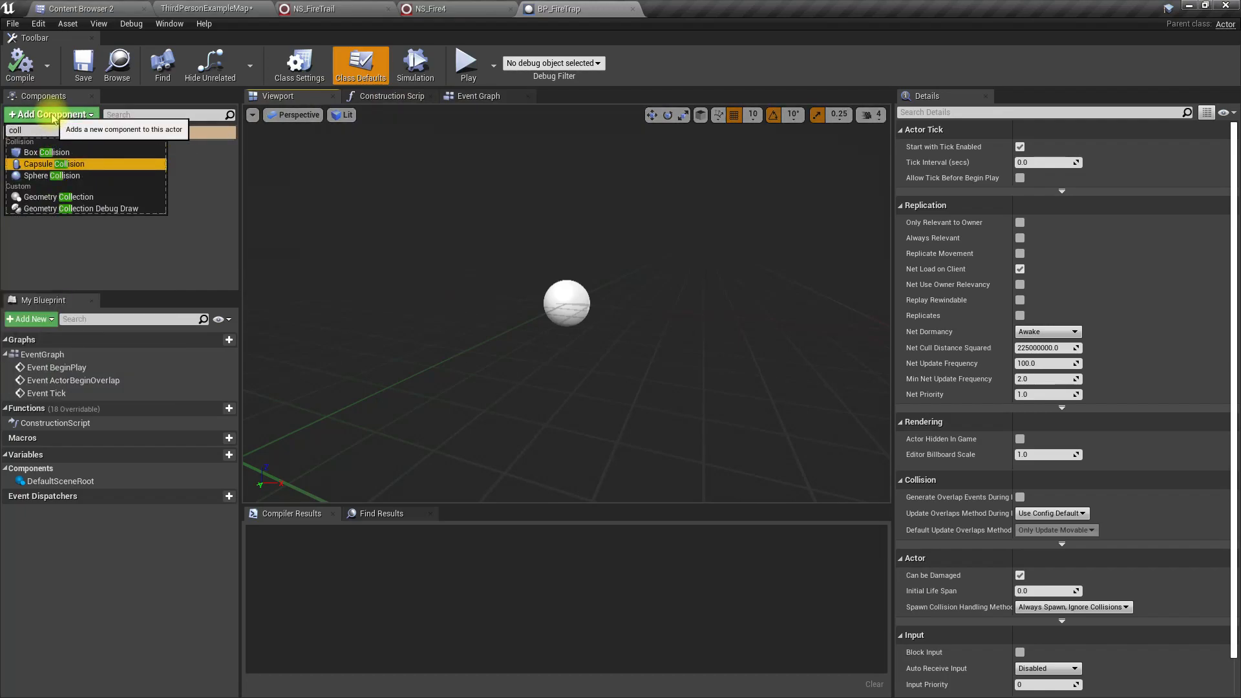
left_click(51, 175)
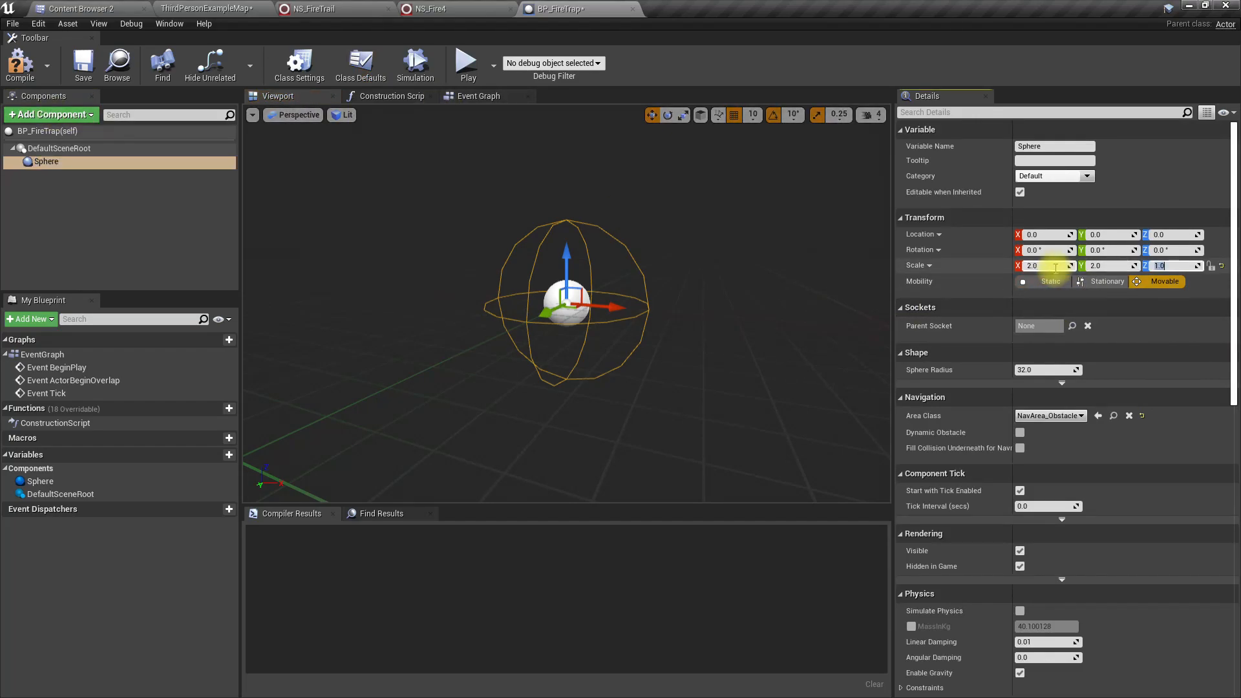
type("2.0")
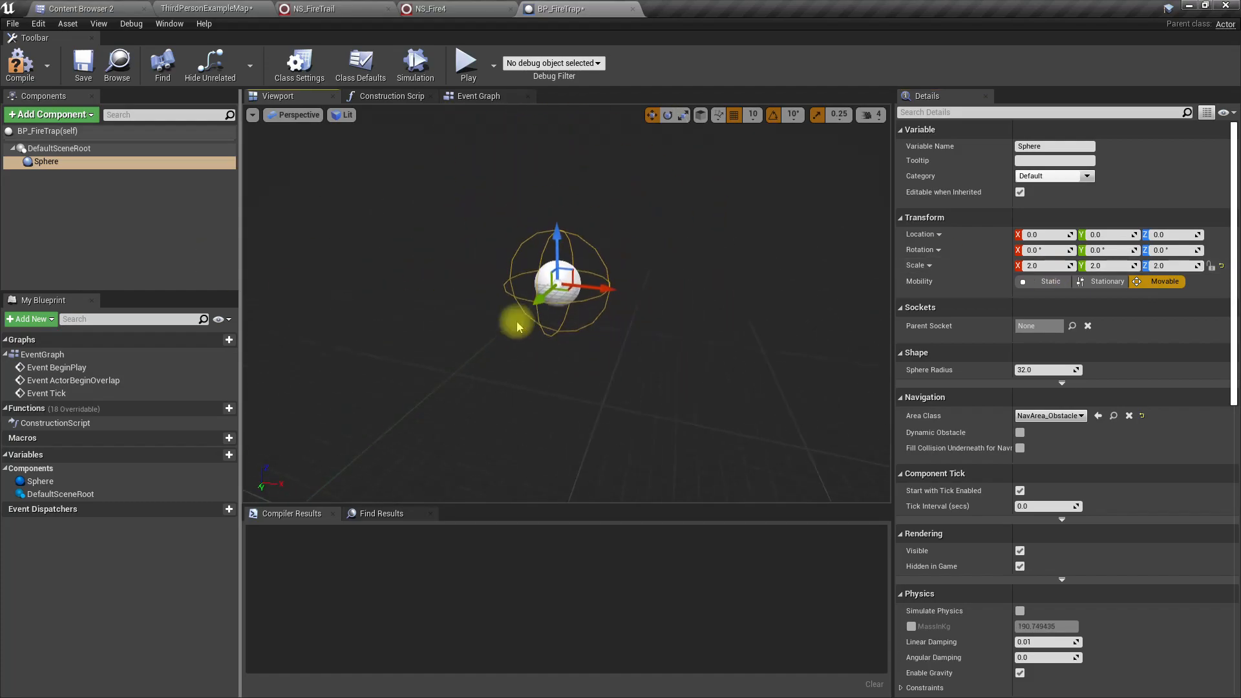
Step: Scroll the Sphere's Details panel down to the Events section
scroll("down", 3)
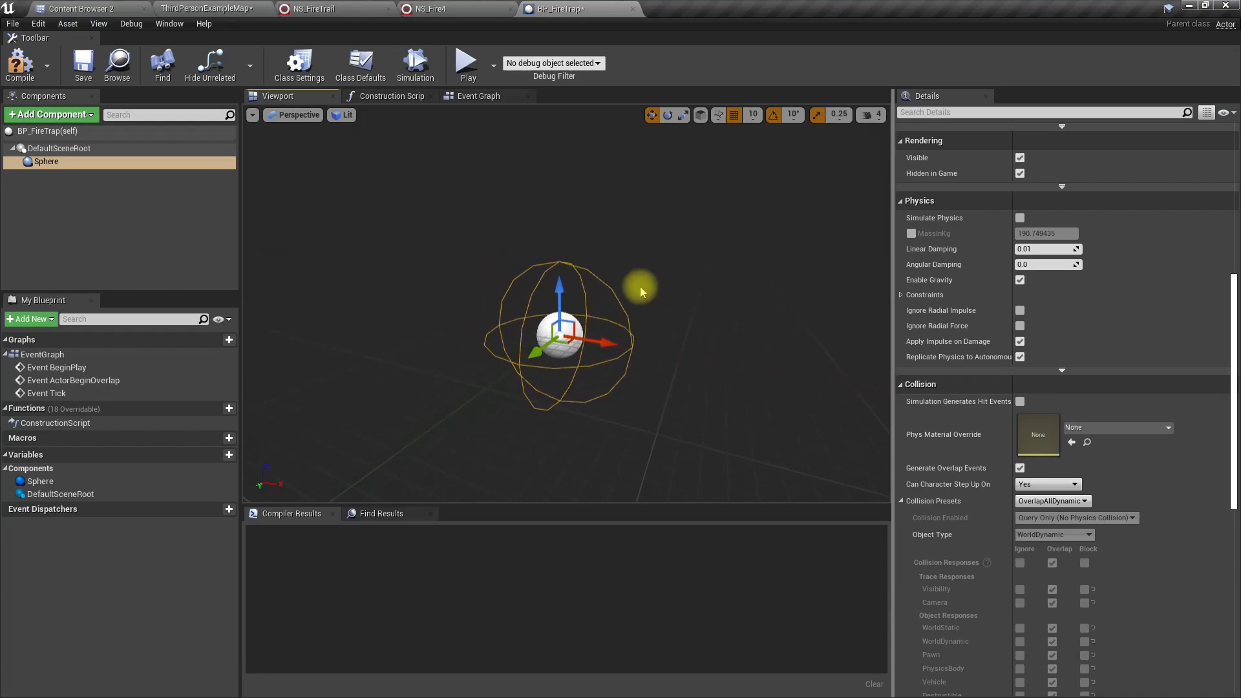
scroll("down", 3)
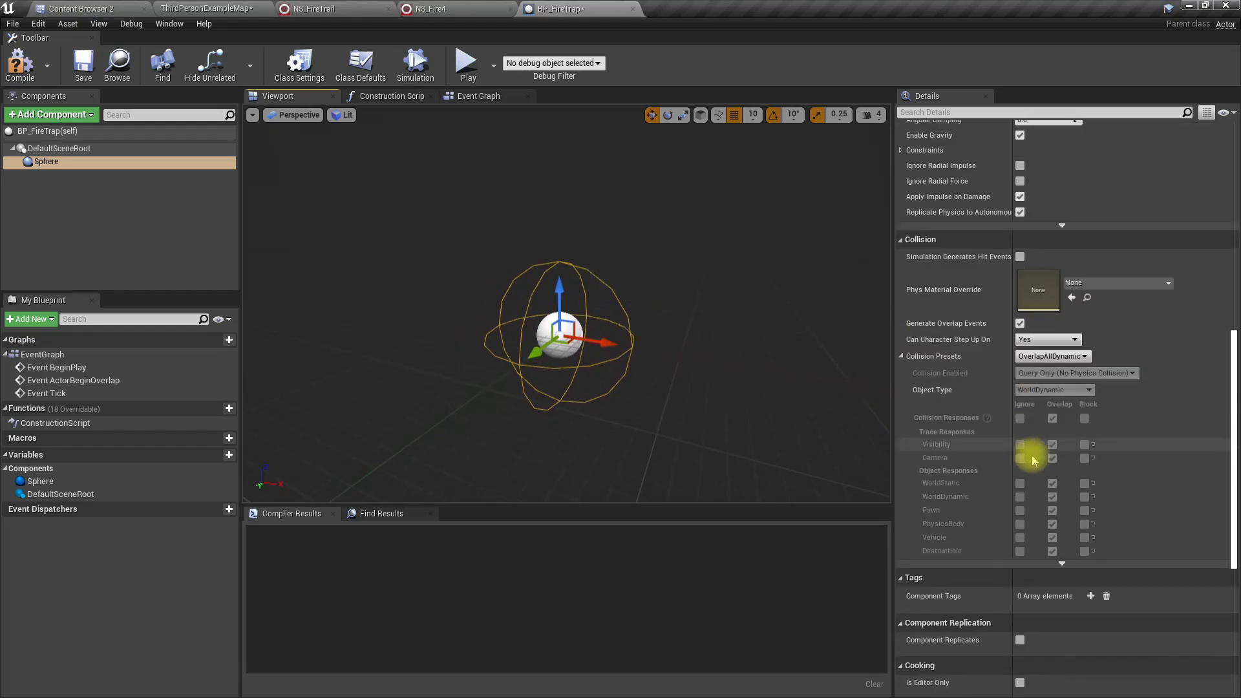
scroll("down", 3)
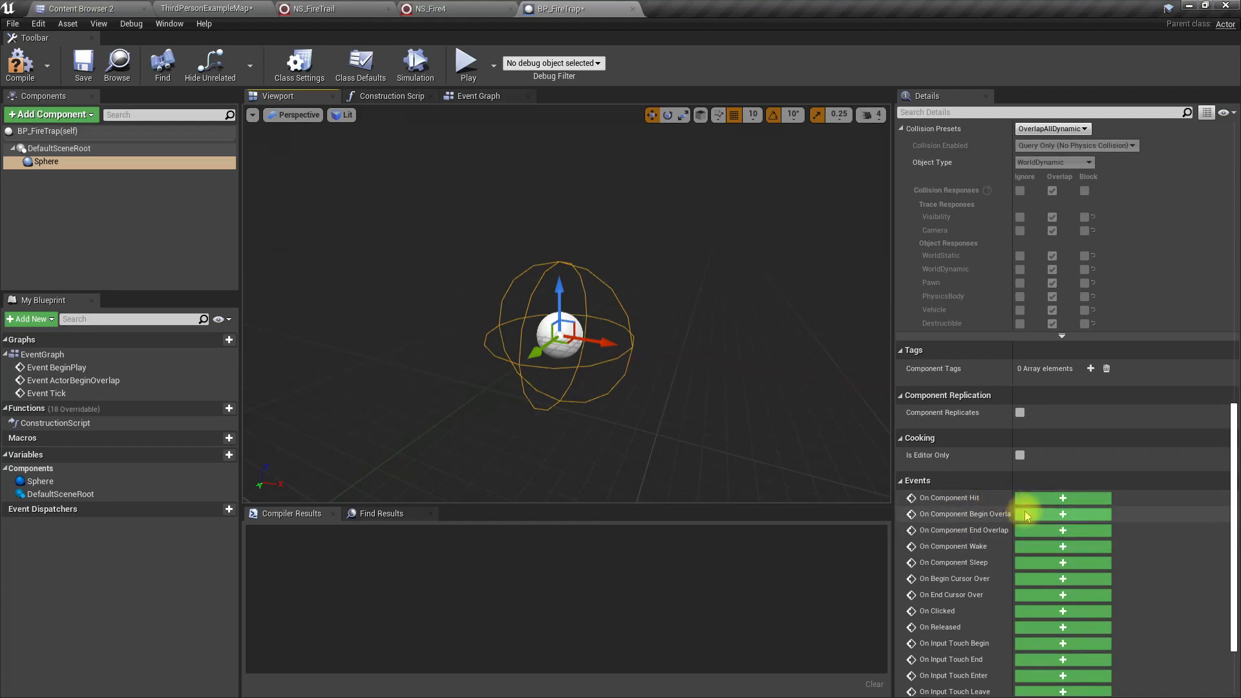
Step: Add an On Component Begin Overlap event for the Sphere and position its node
left_click(1062, 513)
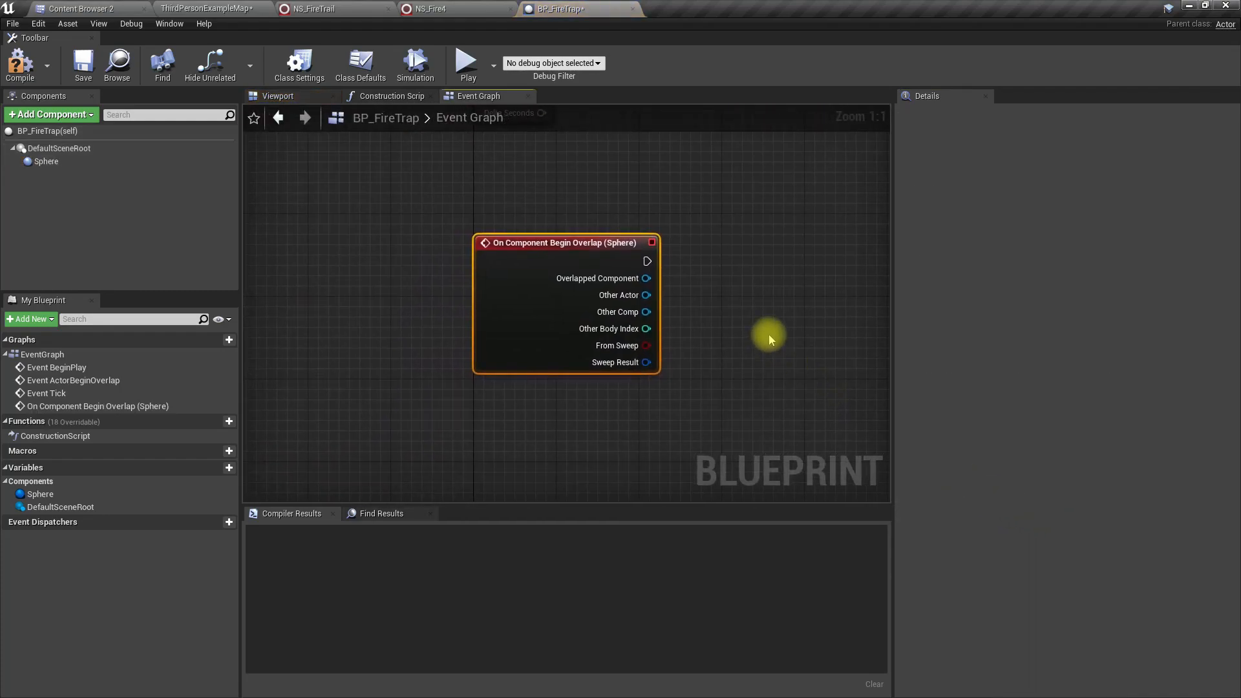
left_click_drag(768, 336, 598, 273)
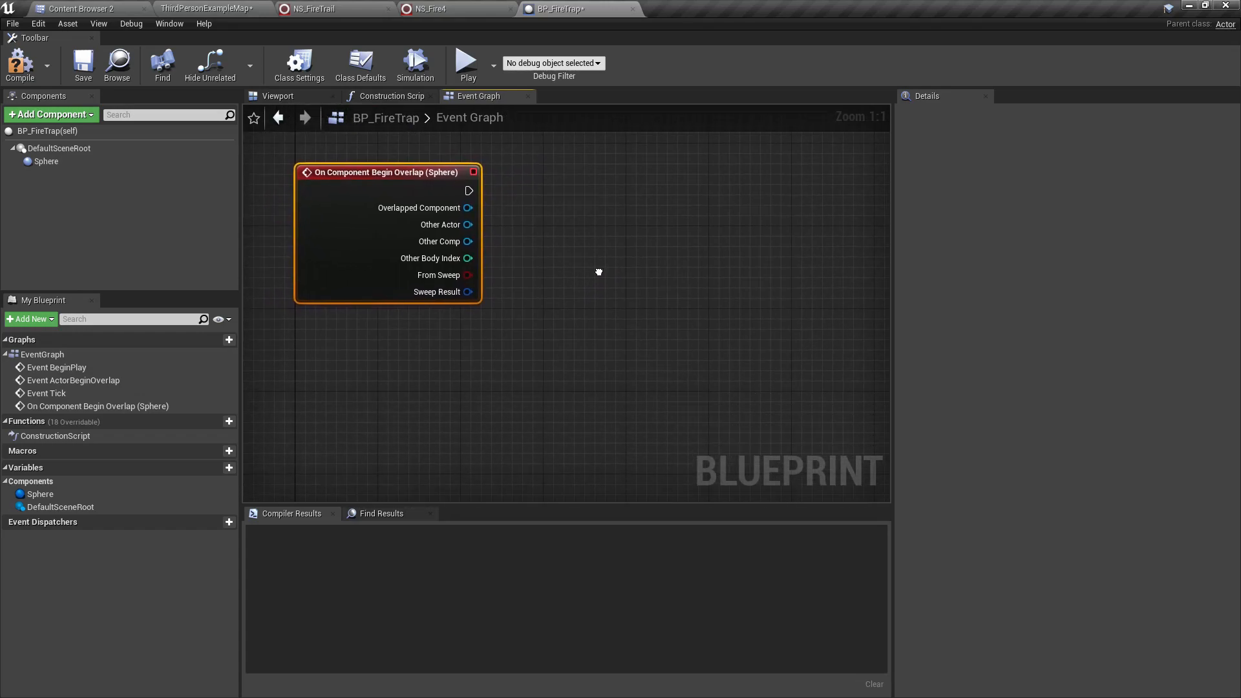
left_click_drag(388, 172, 347, 224)
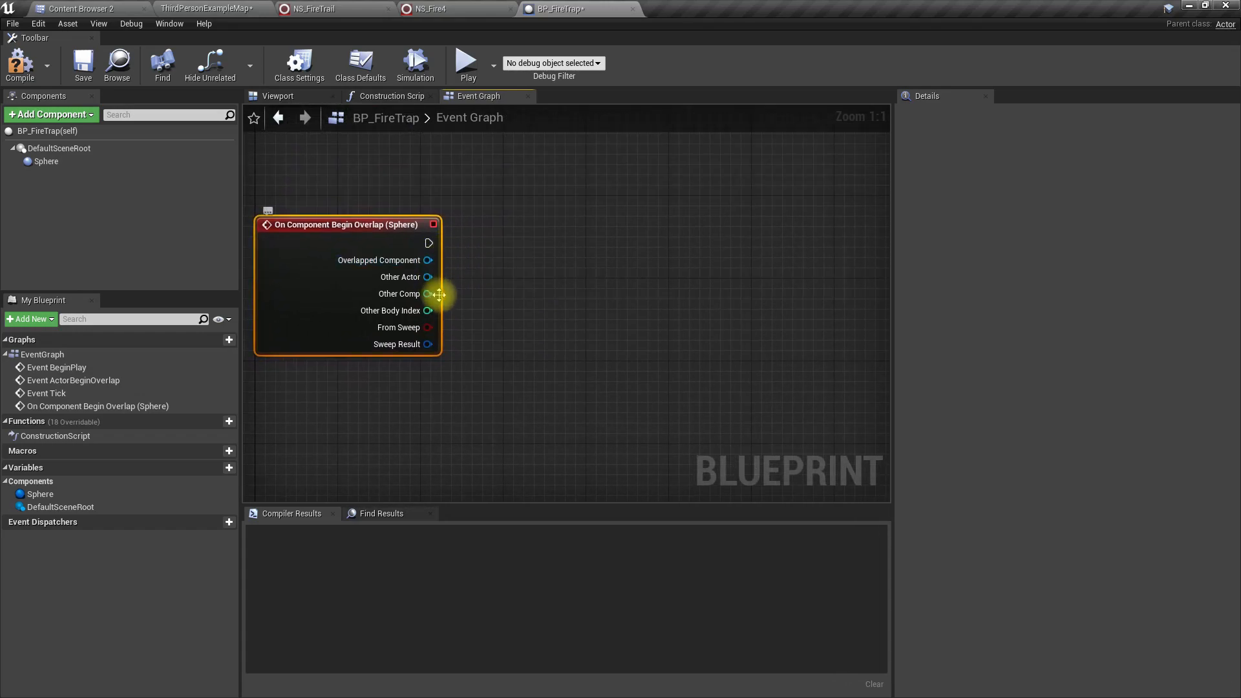
mouse_move(412, 393)
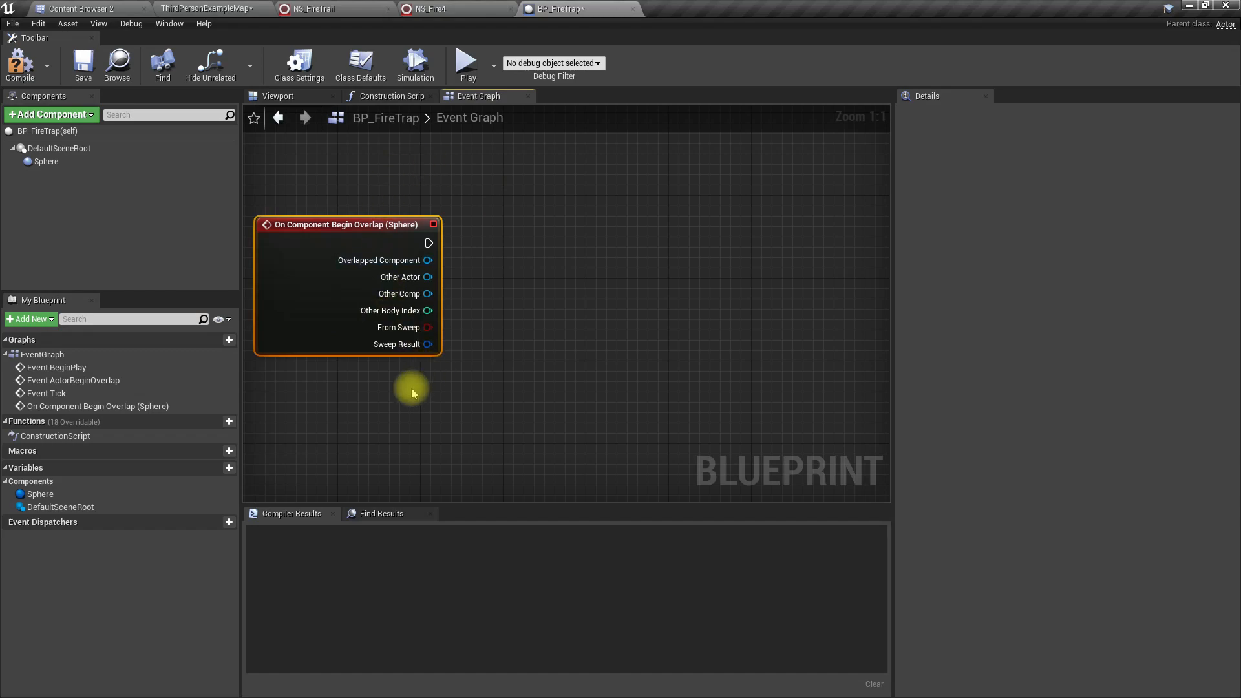
left_click_drag(412, 394, 341, 264)
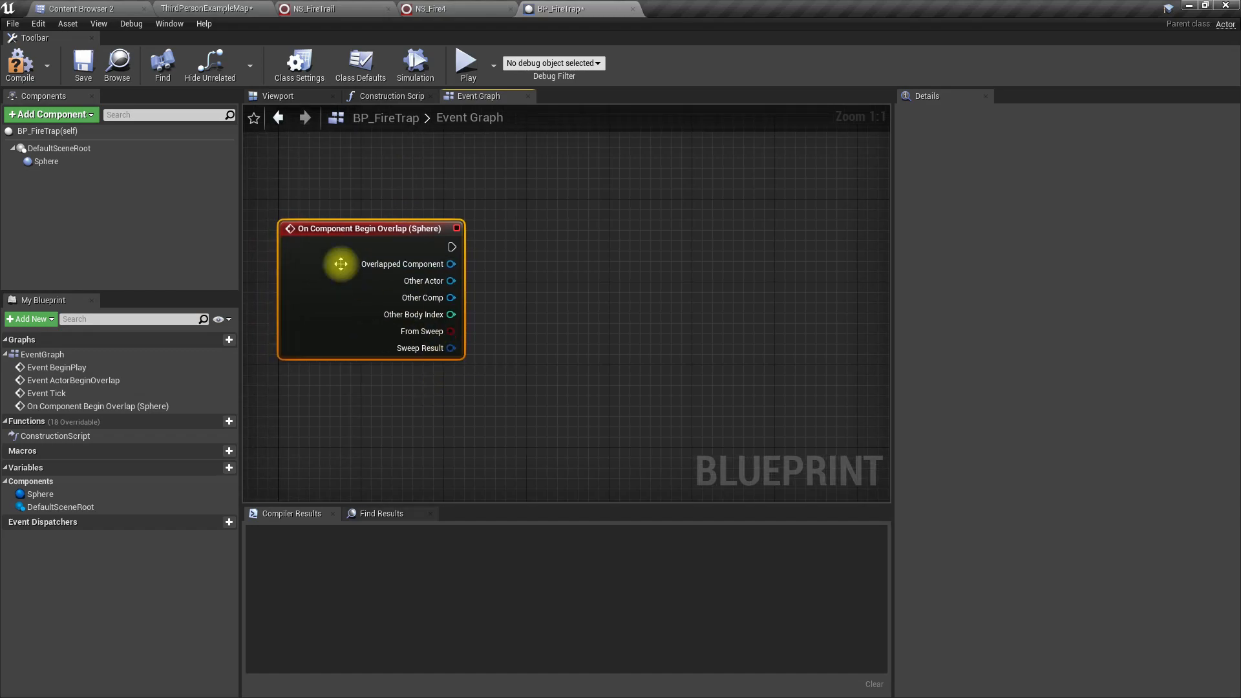
Step: Set the Sphere's collision to Custom, ignoring everything except Pawn overlap, and compile
left_click(46, 161)
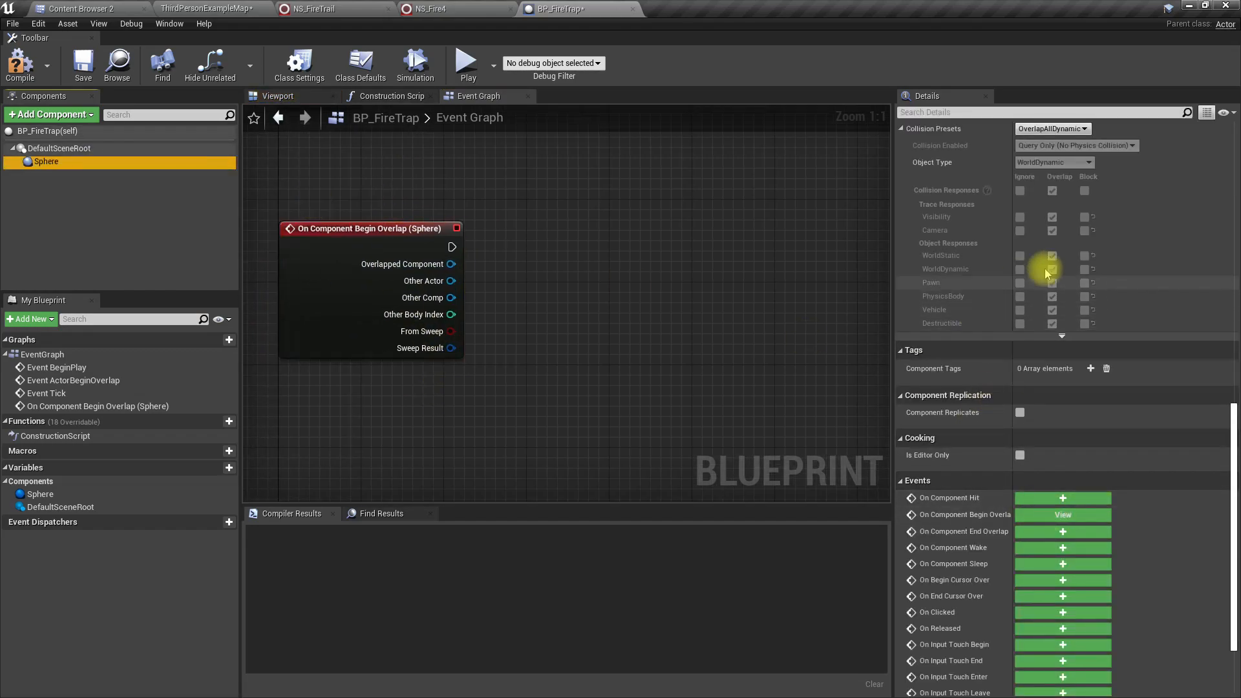
left_click(1050, 272)
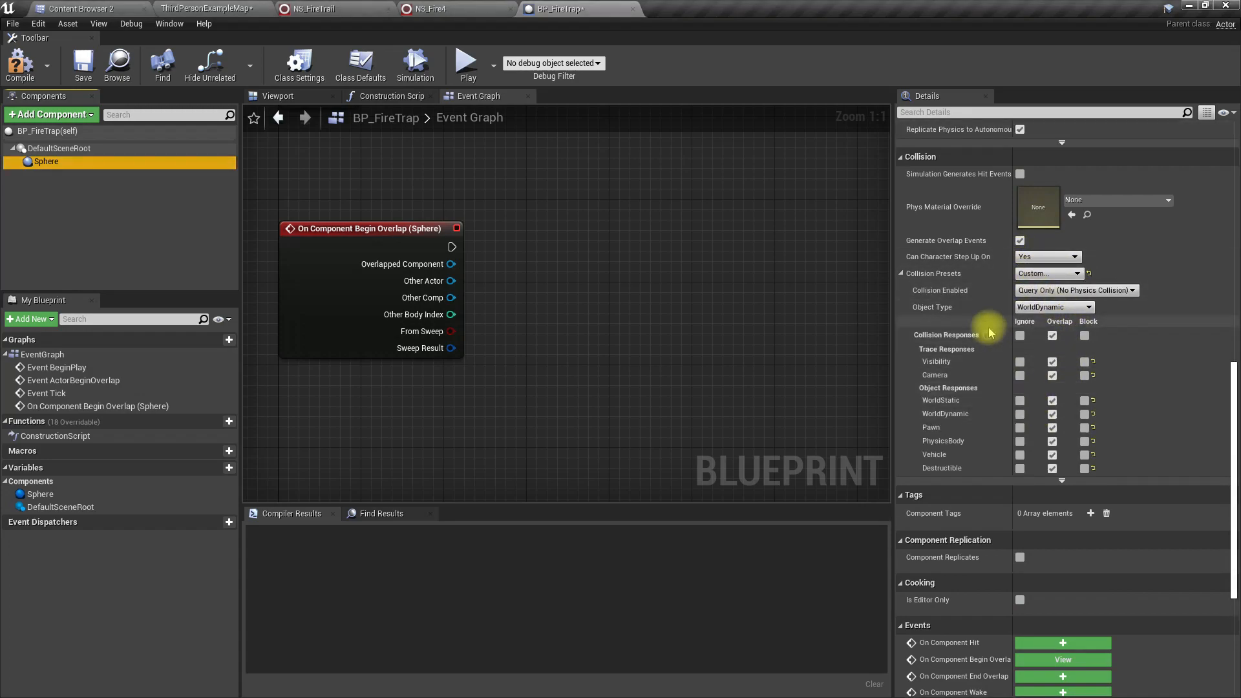
left_click(1019, 413)
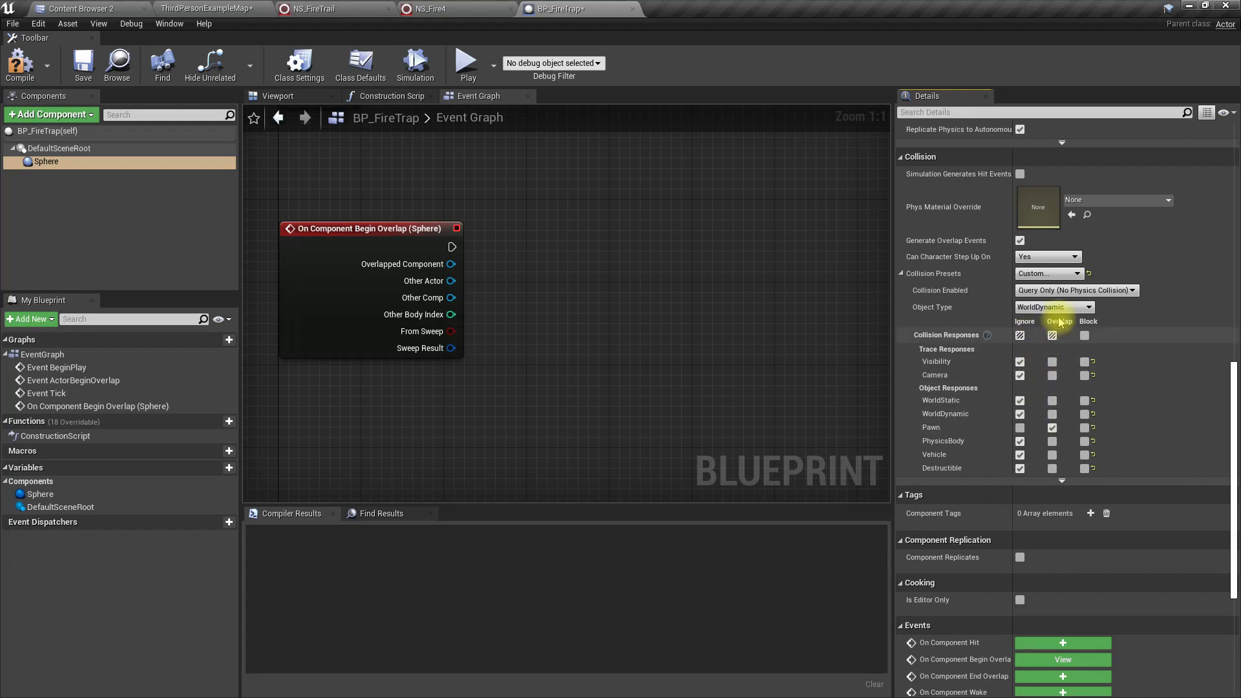
left_click(1052, 375)
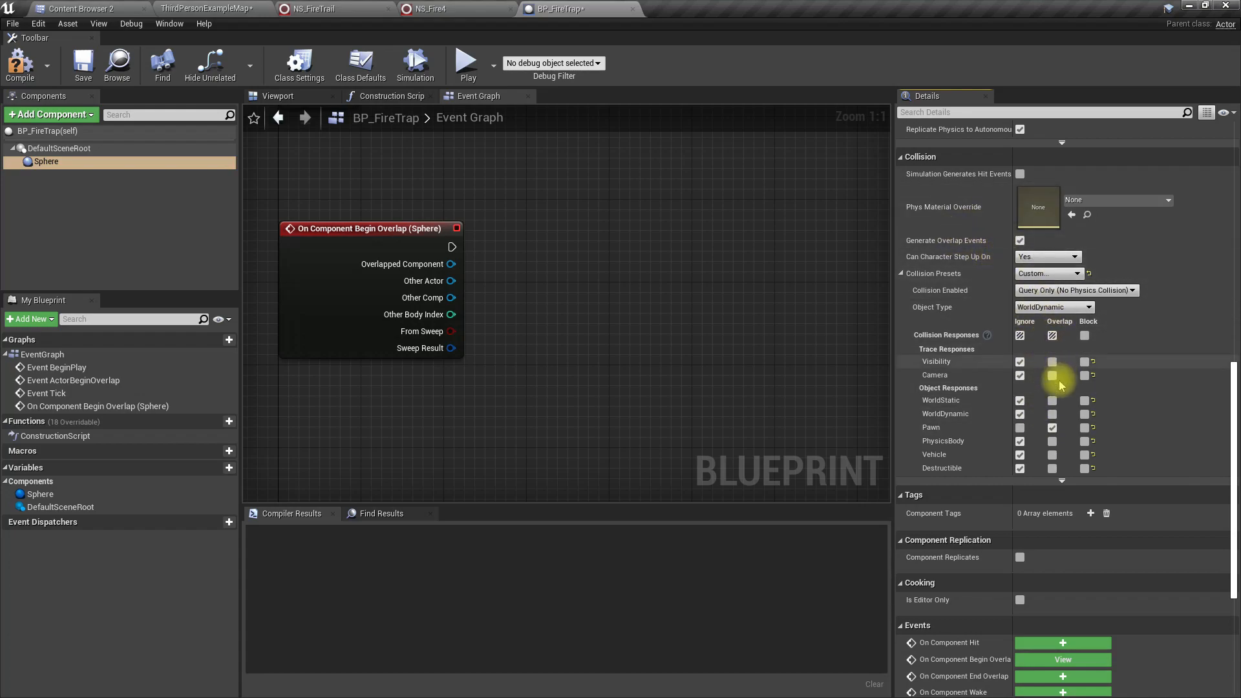
left_click(1051, 374)
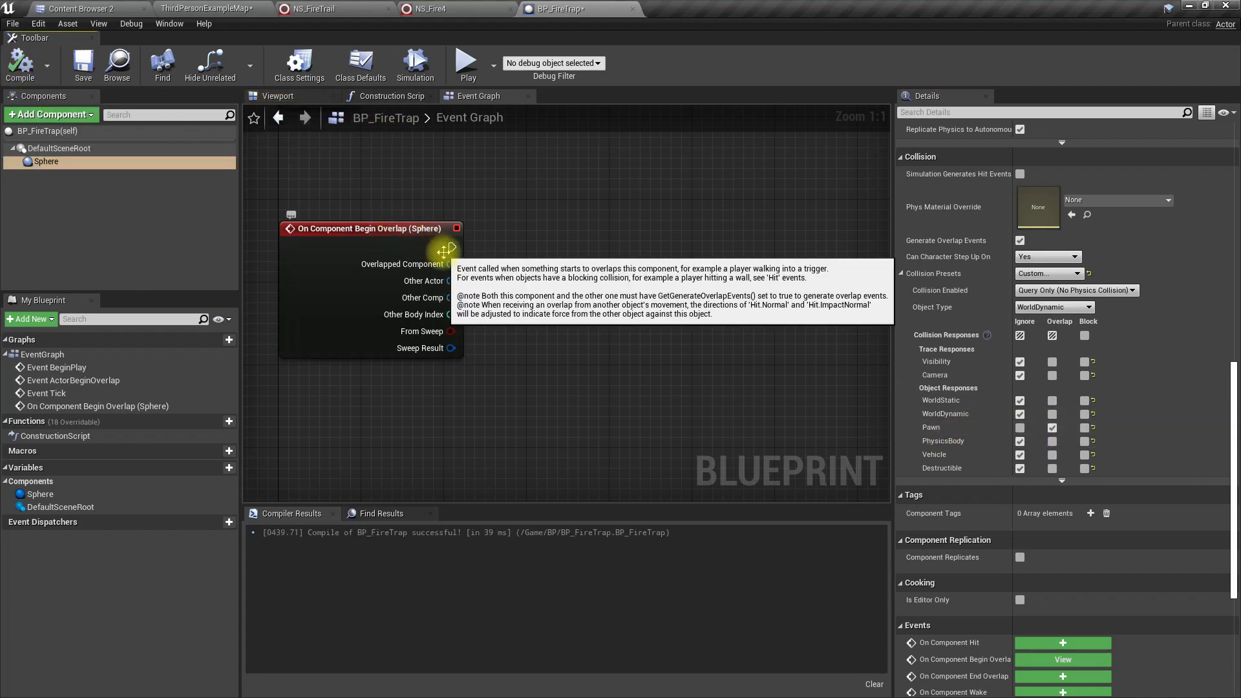
Step: Feed Get Display Name of the overlapping actor into Print String and compile
left_click_drag(455, 246, 616, 261)
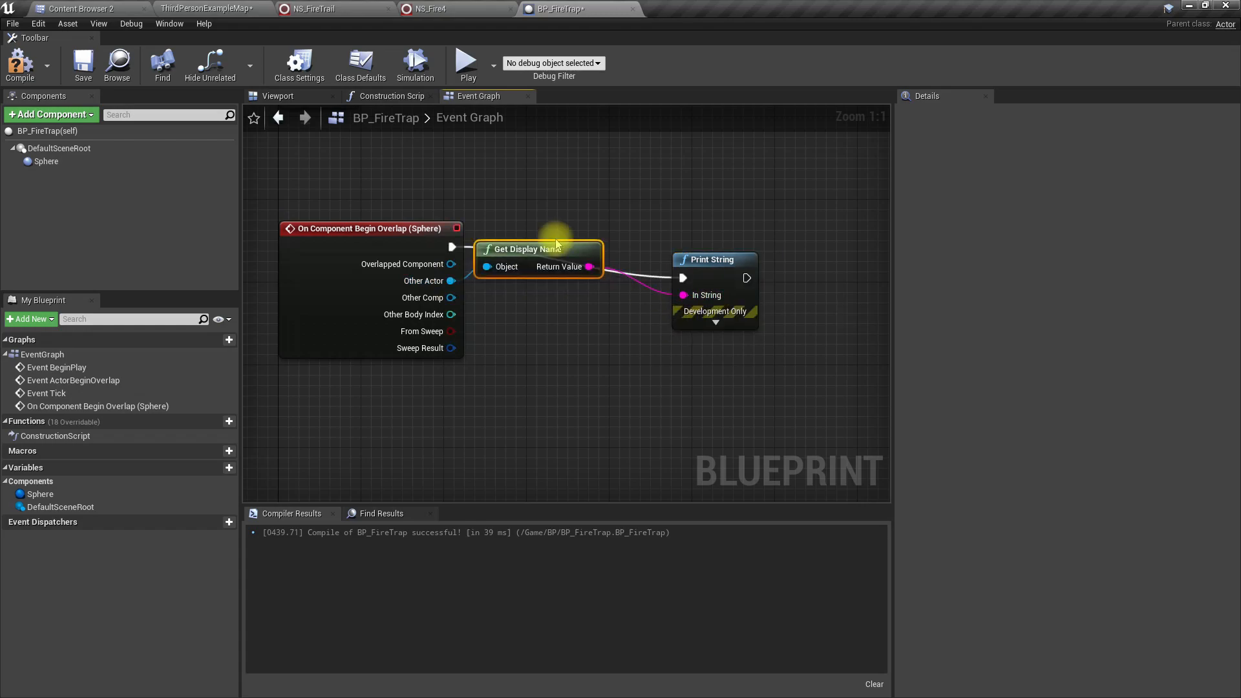
left_click_drag(538, 250, 568, 353)
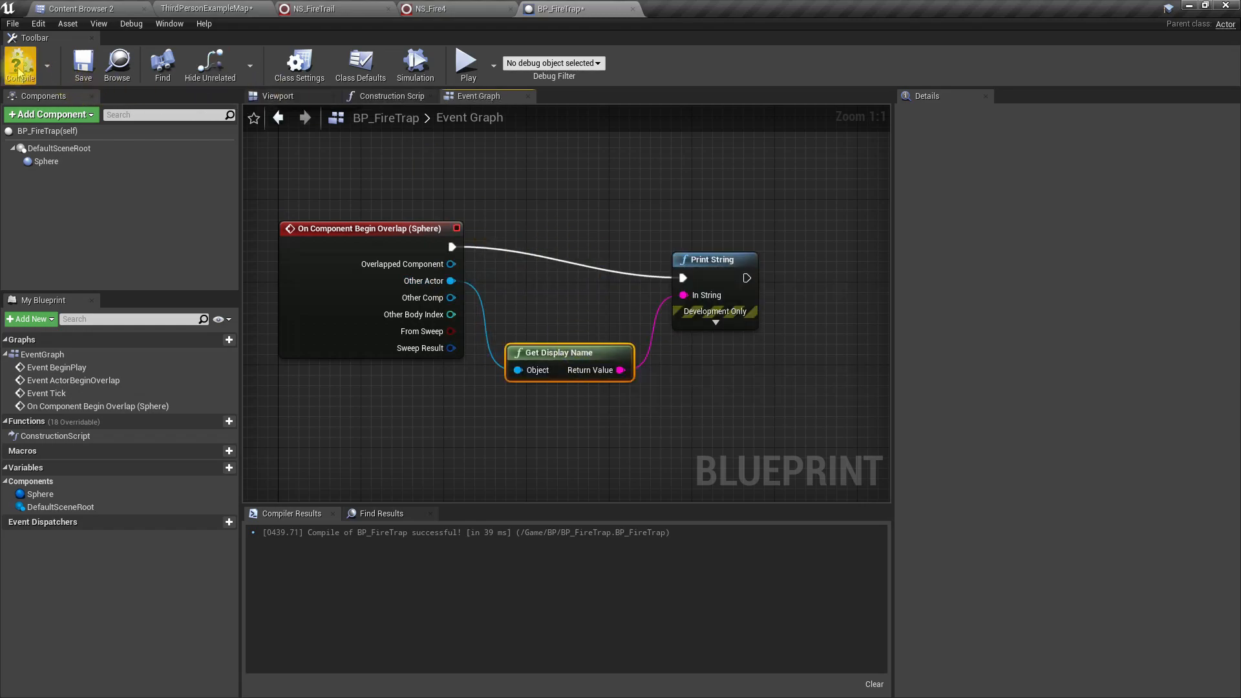
left_click(278, 96)
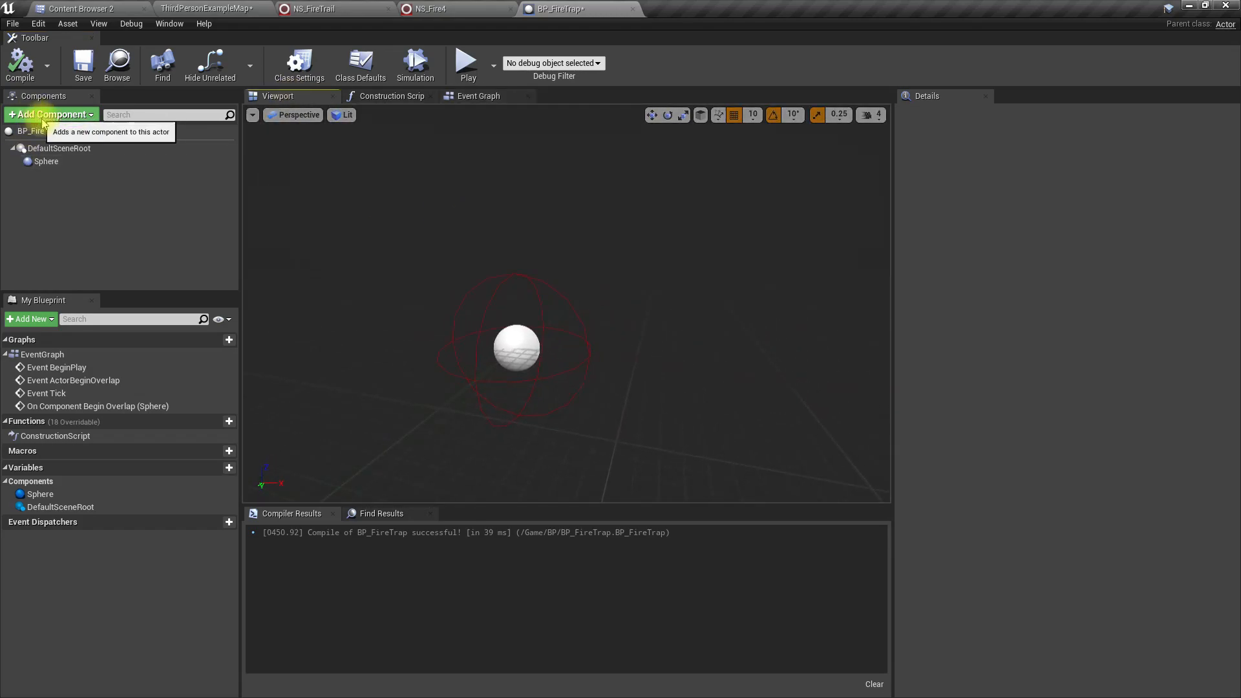
Step: Add a Sphere mesh component, Sphere1, scaled to 0.1 on all axes
left_click(50, 114)
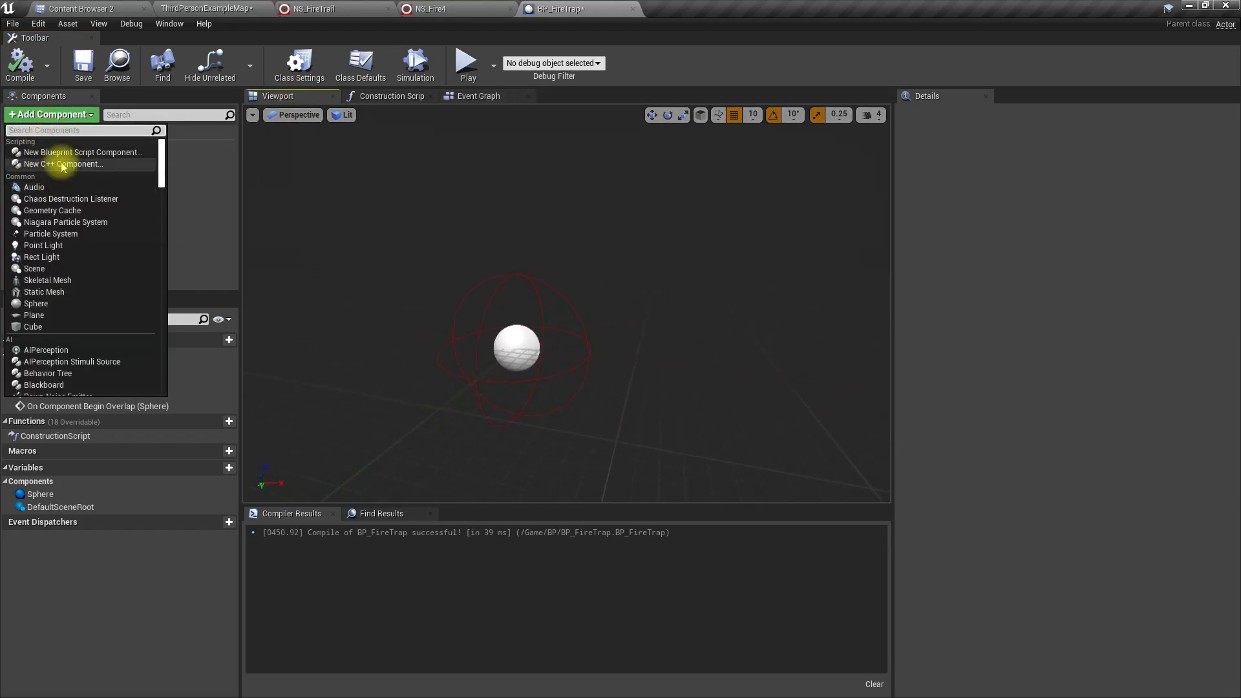
mouse_move(45, 292)
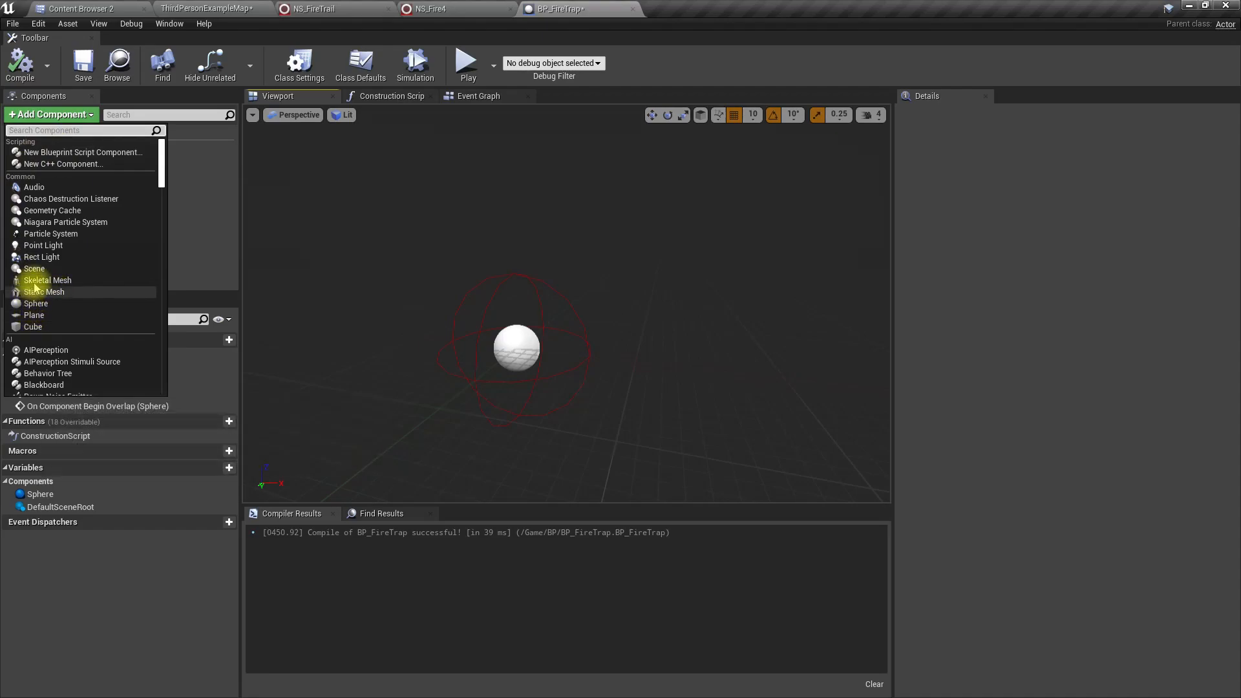
mouse_move(44, 303)
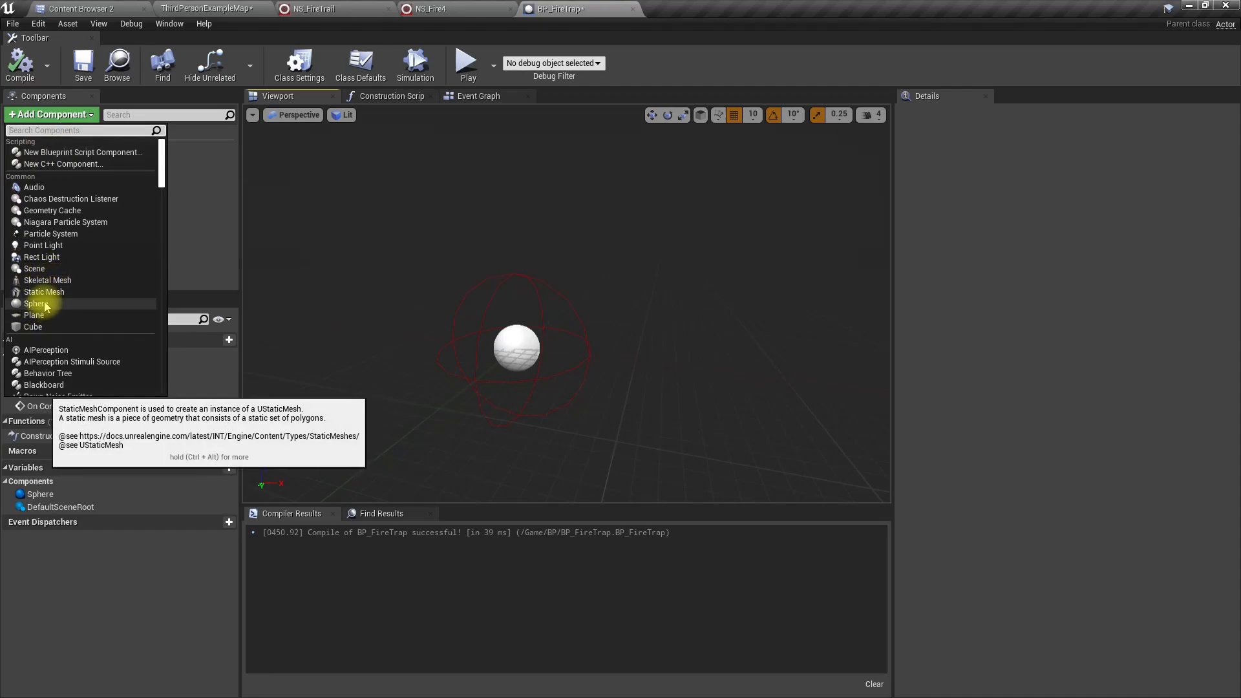
left_click(35, 303)
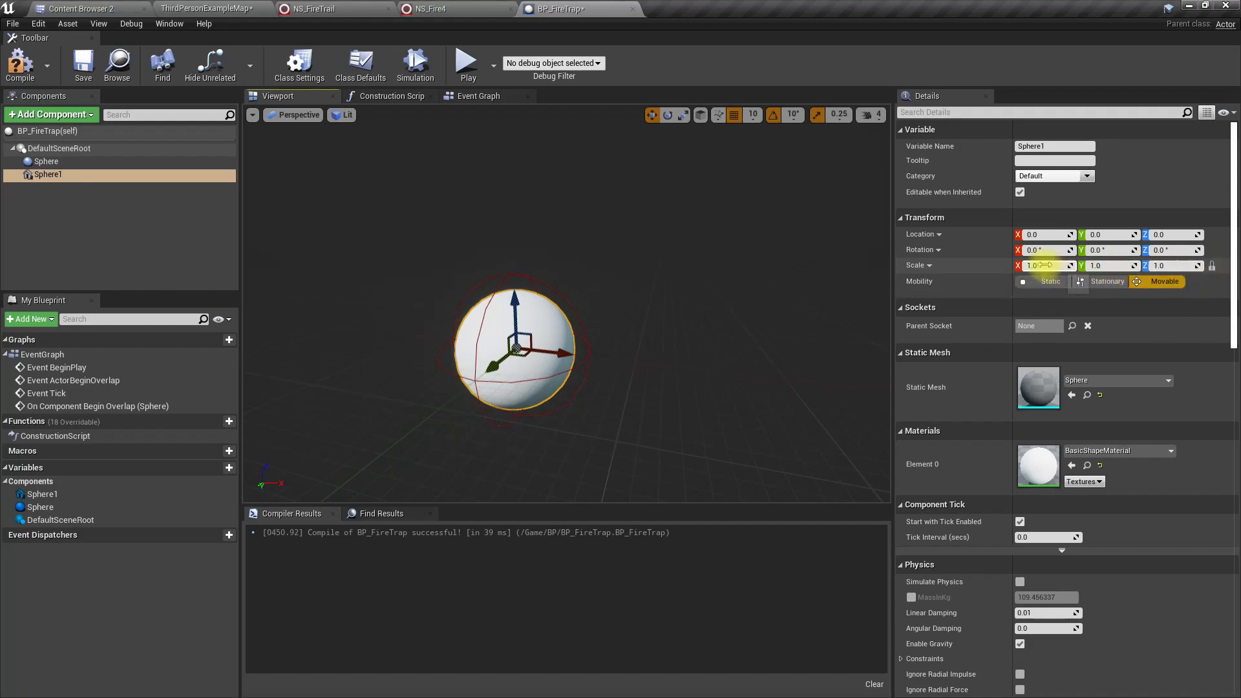
type("0.1")
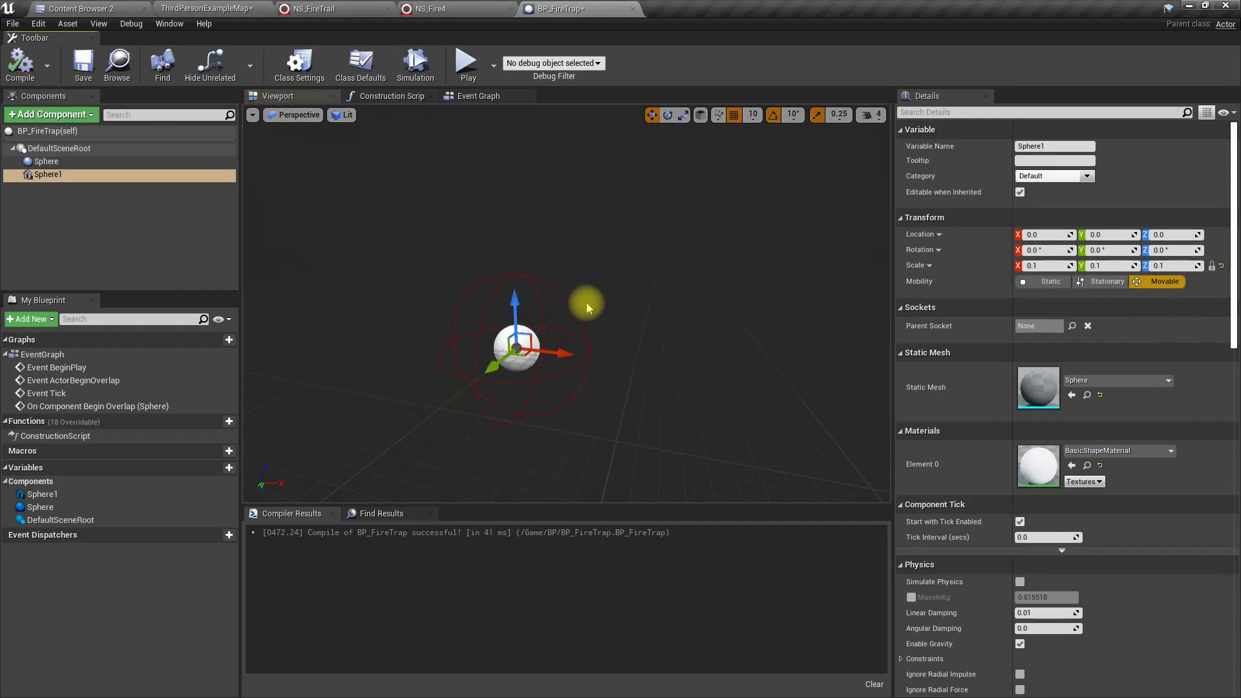
Step: Check the level map, then return to the BP_FireTrap blueprint editor
left_click(82, 8)
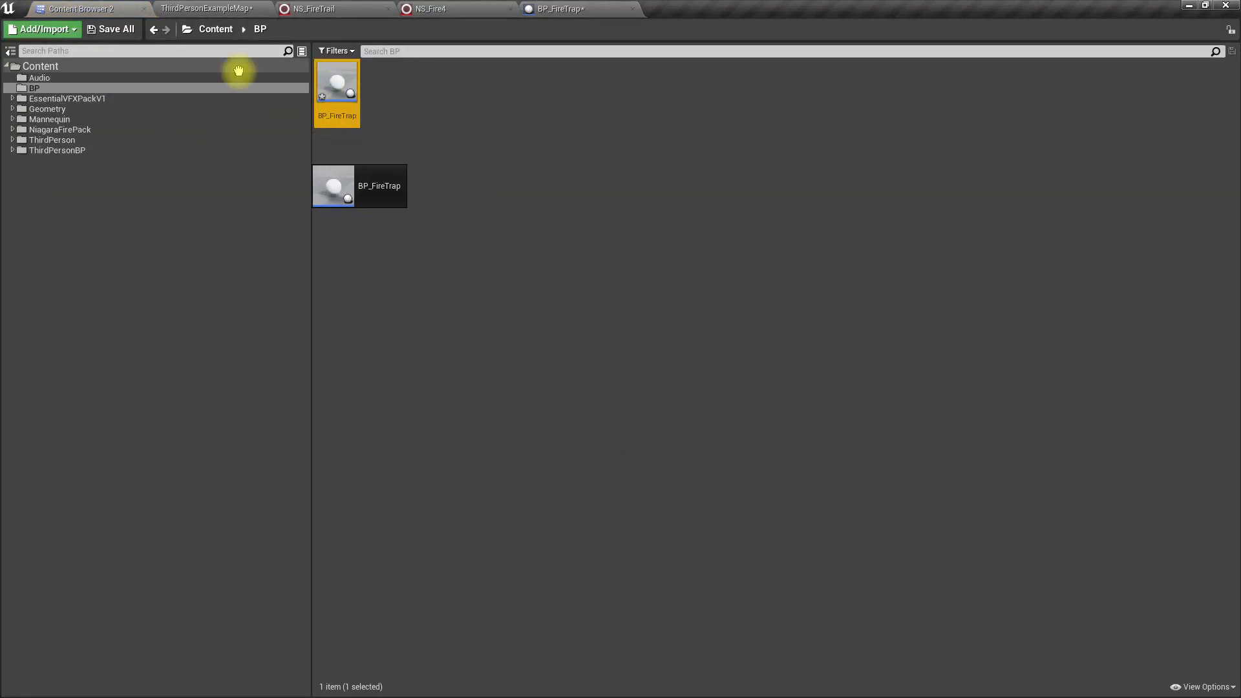
left_click(209, 8)
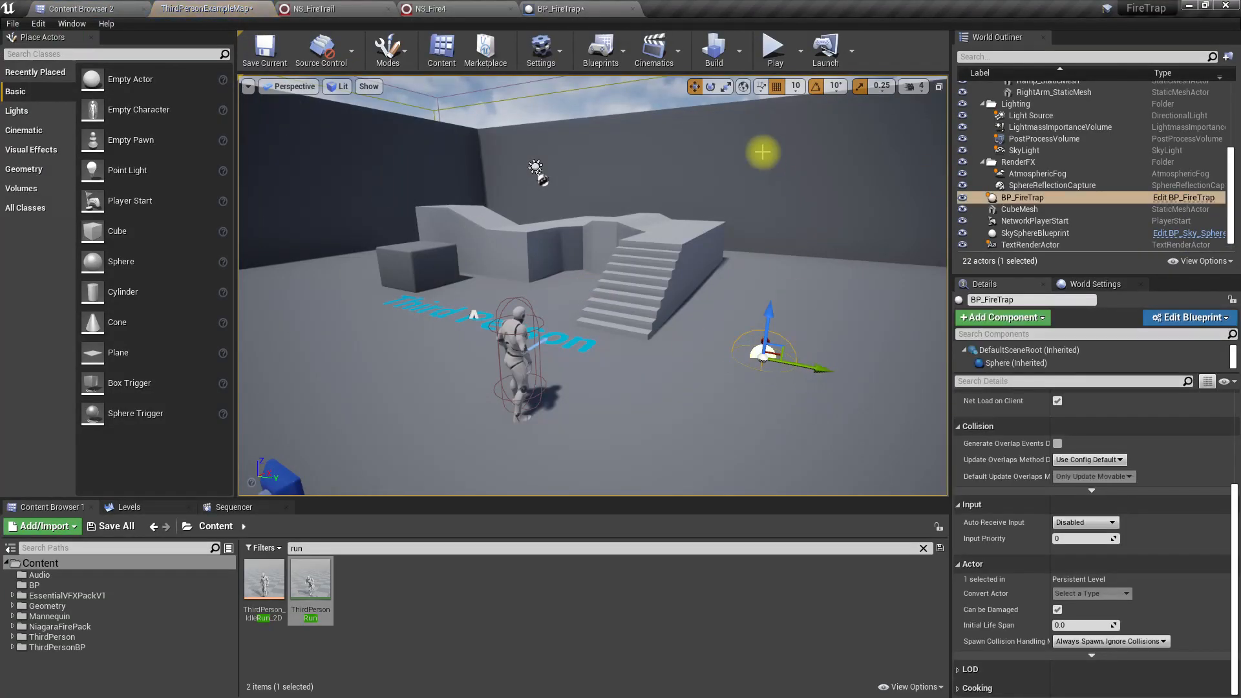
left_click(772, 49)
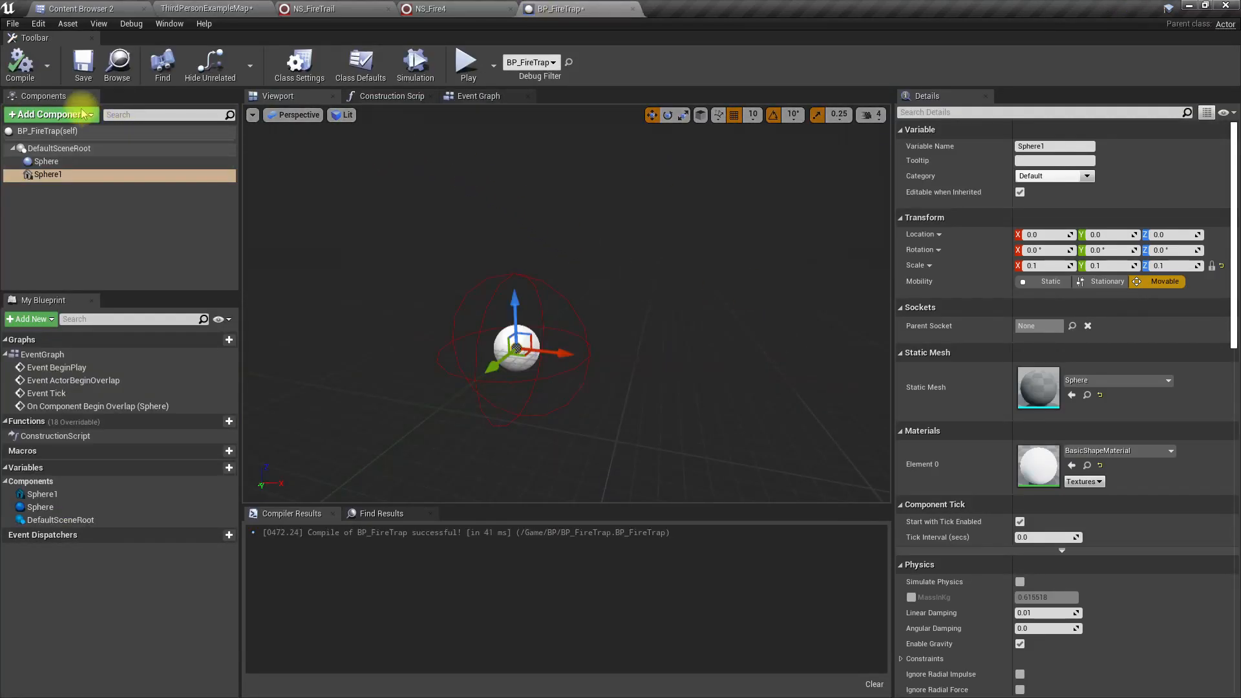
Step: Add a Niagara particle system component using NS_Fire4, then return to the Event Graph
left_click(47, 114)
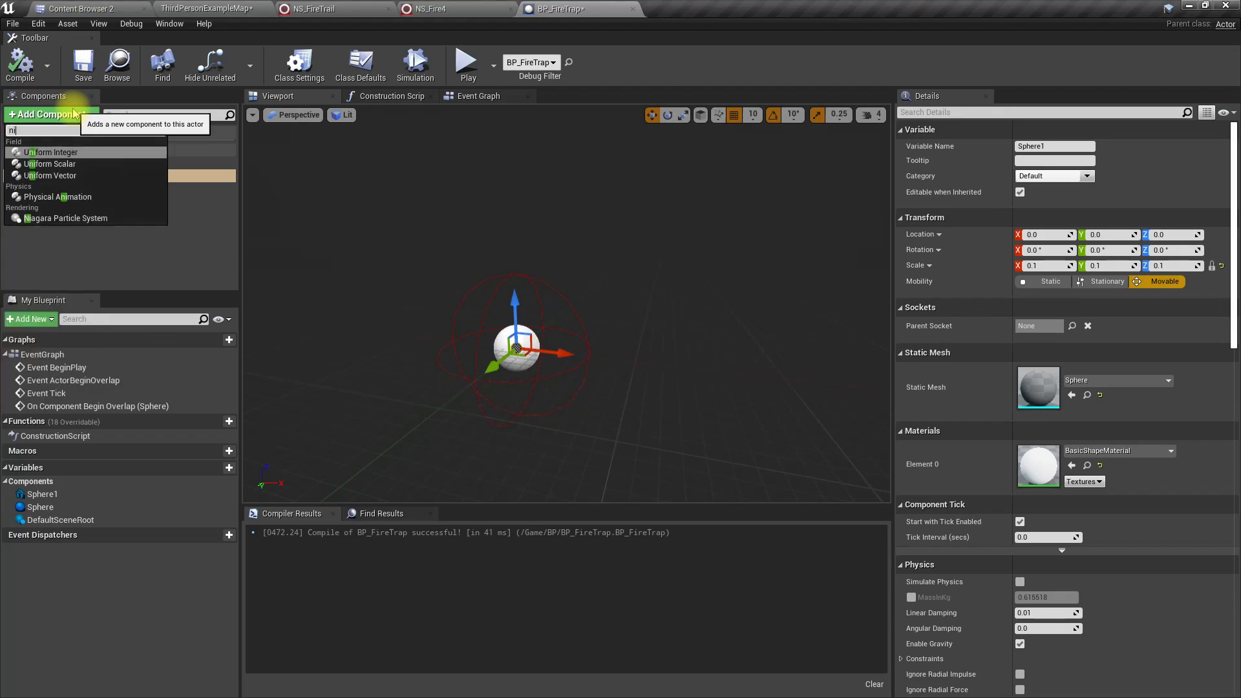
left_click(66, 218)
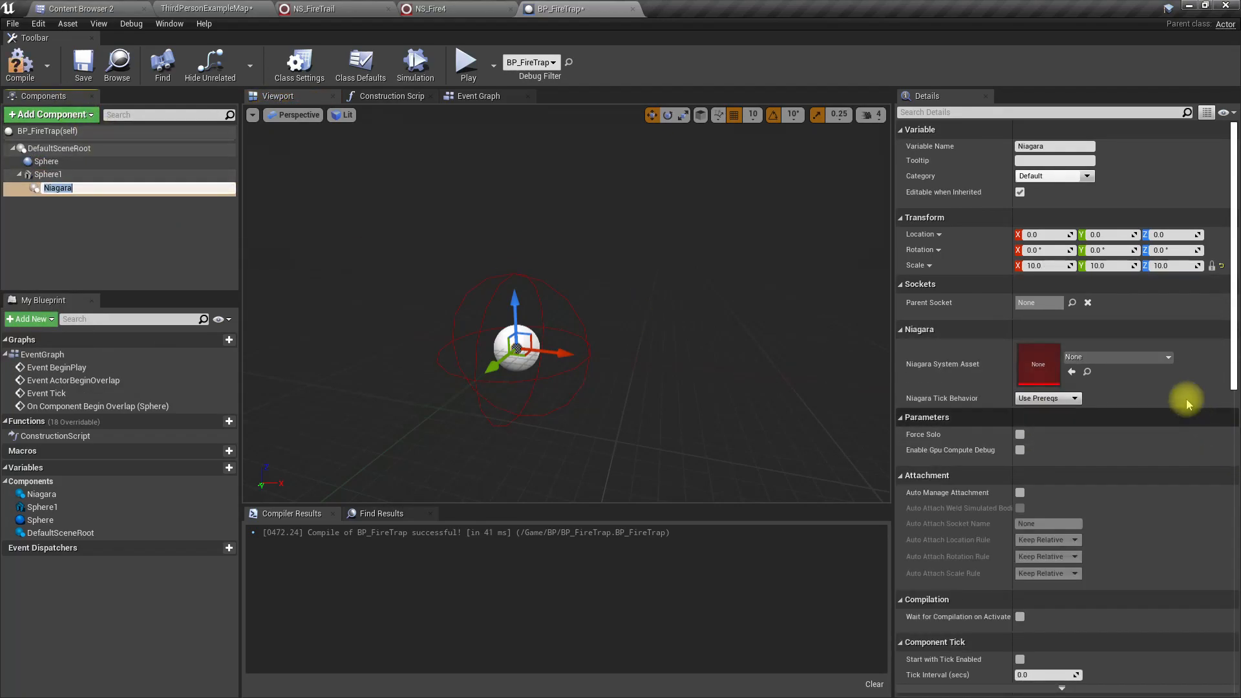
left_click(1173, 357)
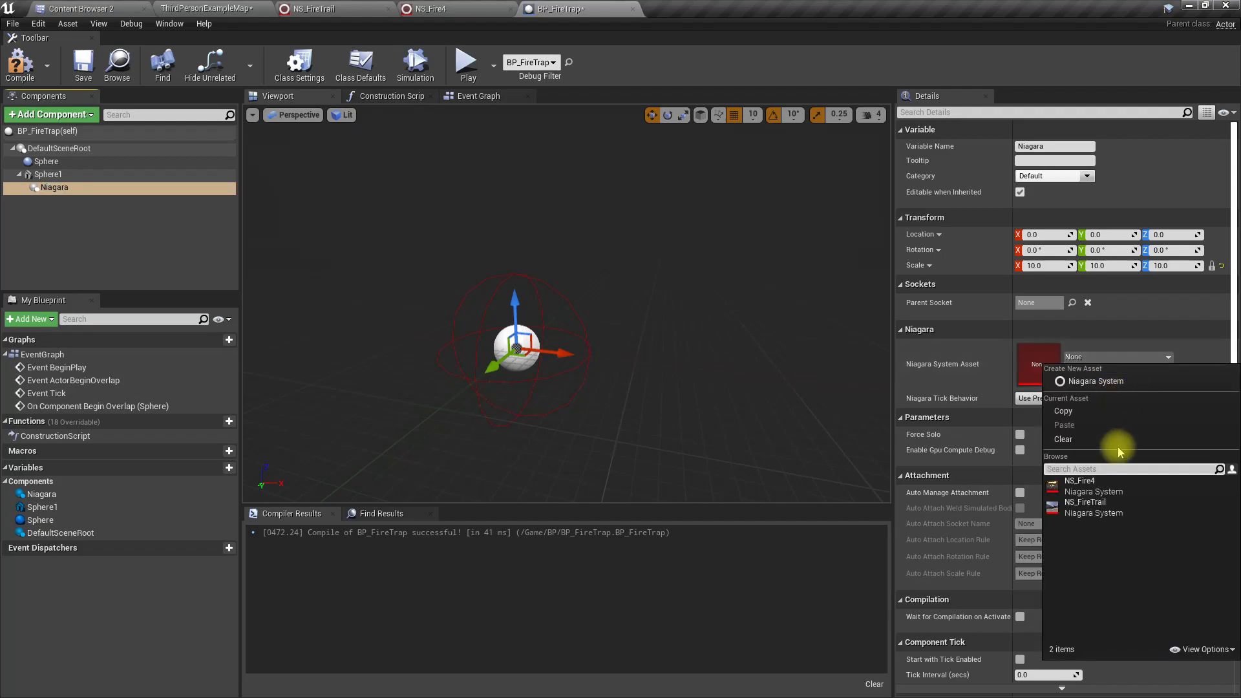
left_click(1080, 481)
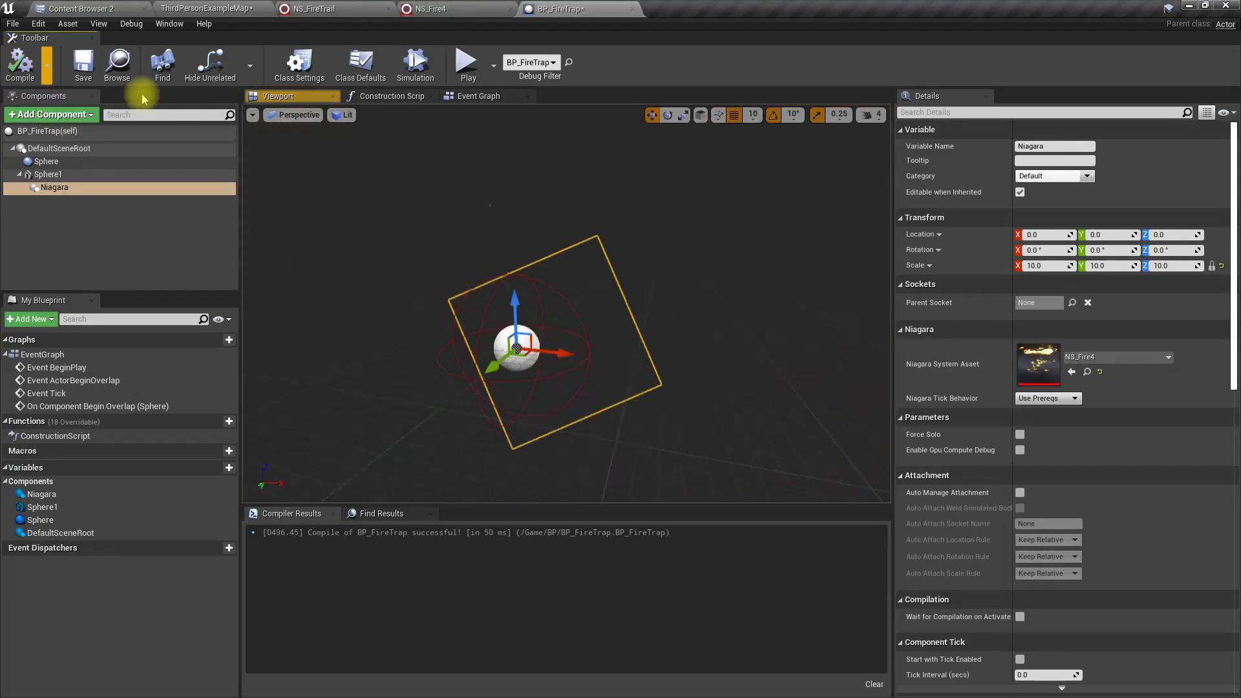
left_click(478, 96)
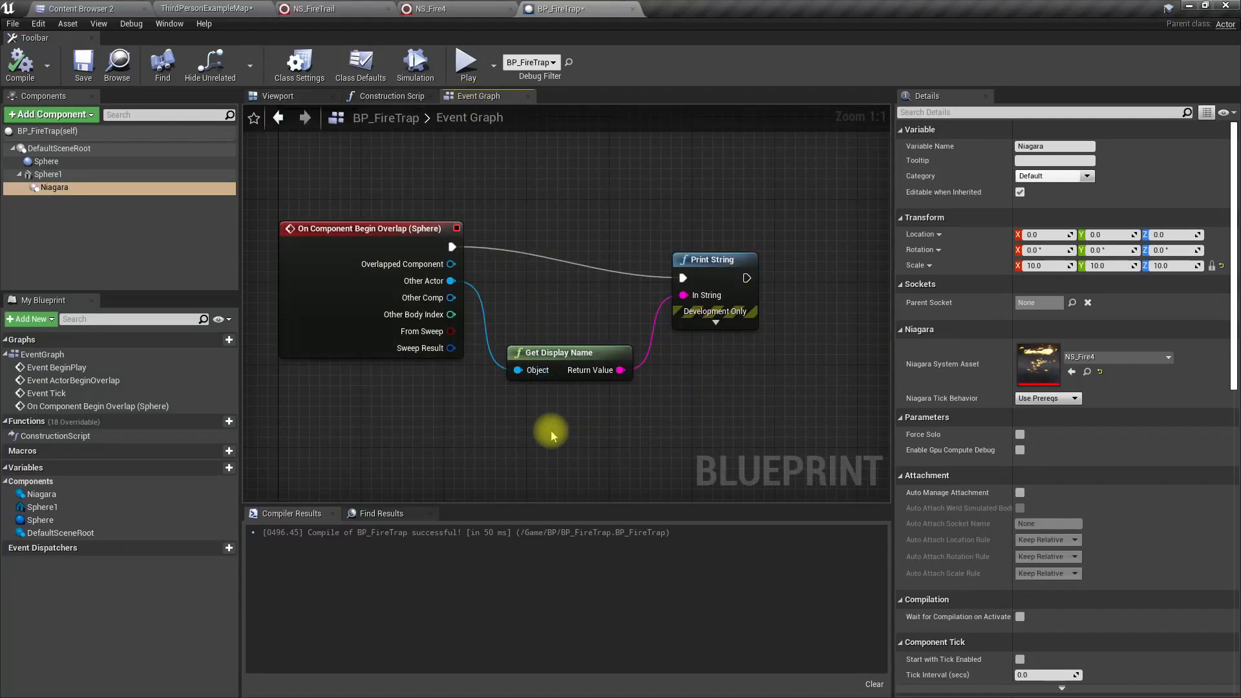
scroll("down", 3)
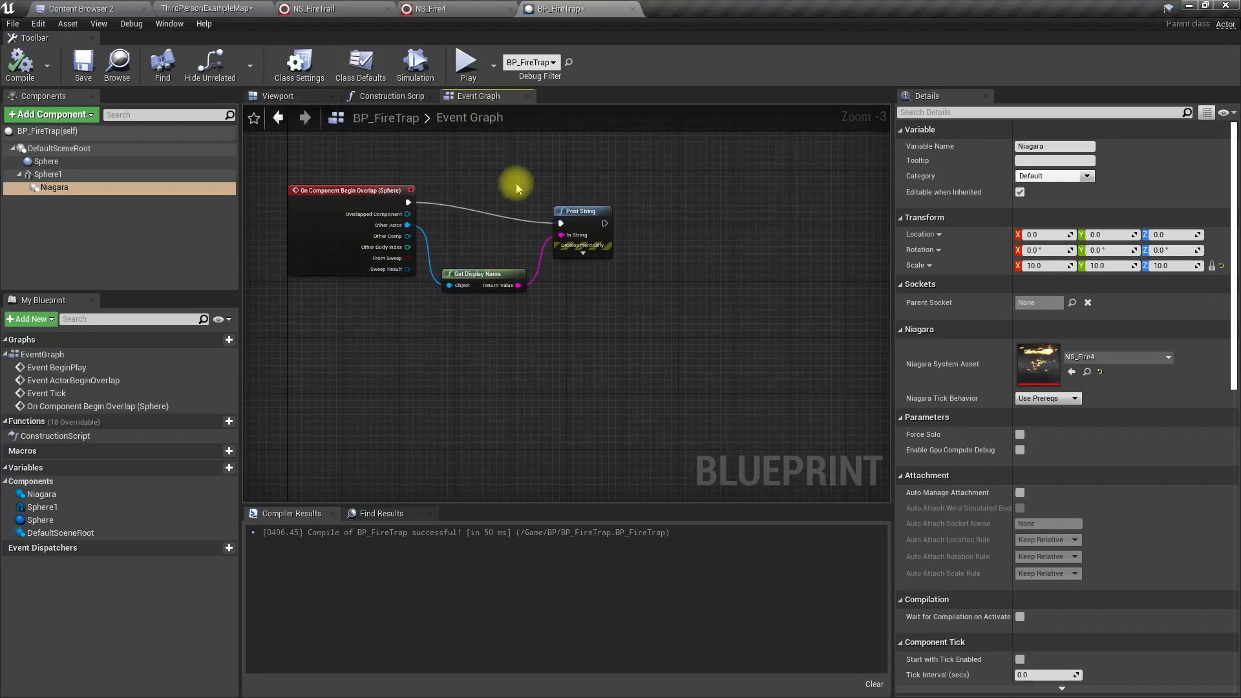
Step: Add an OnTrigger custom event and call it from the sphere overlap event
right_click(367, 362)
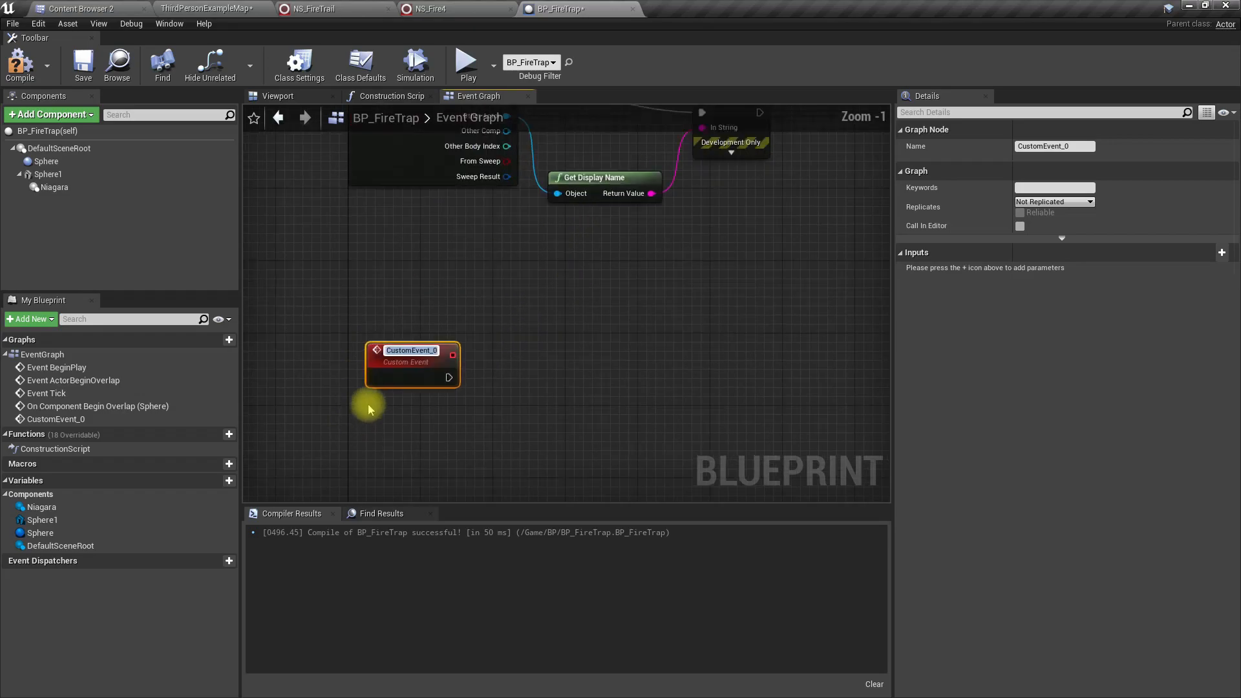
mouse_move(391, 385)
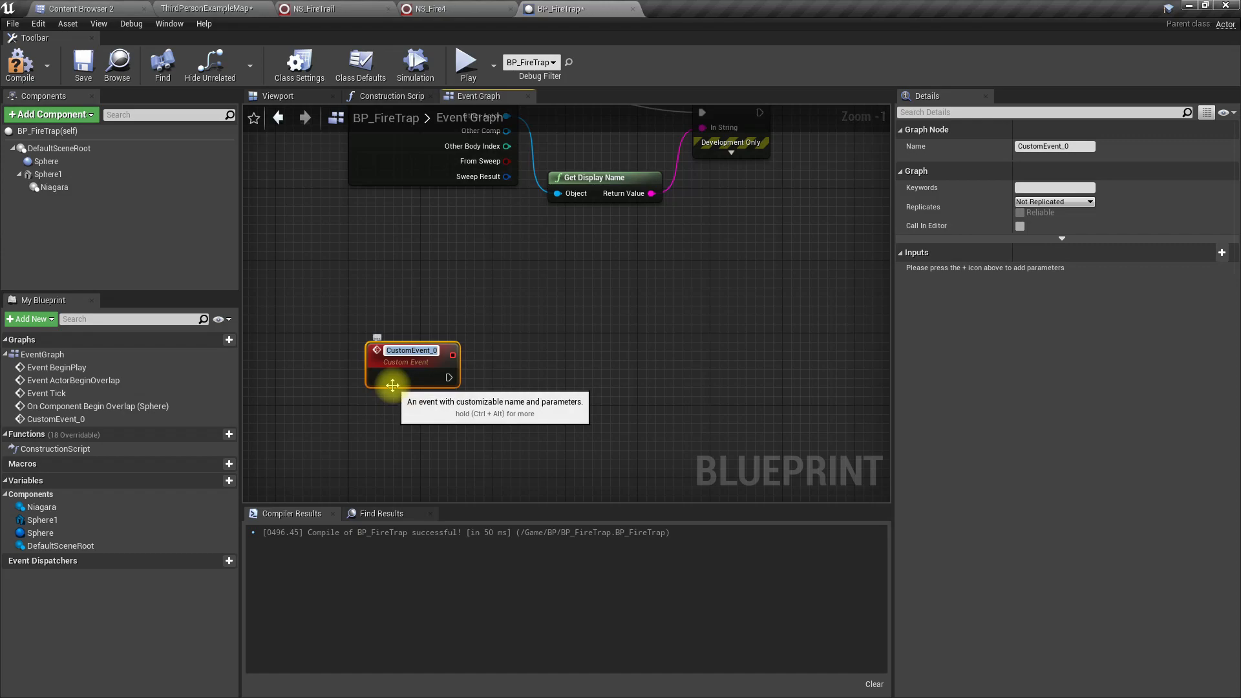
type("OnTrigger")
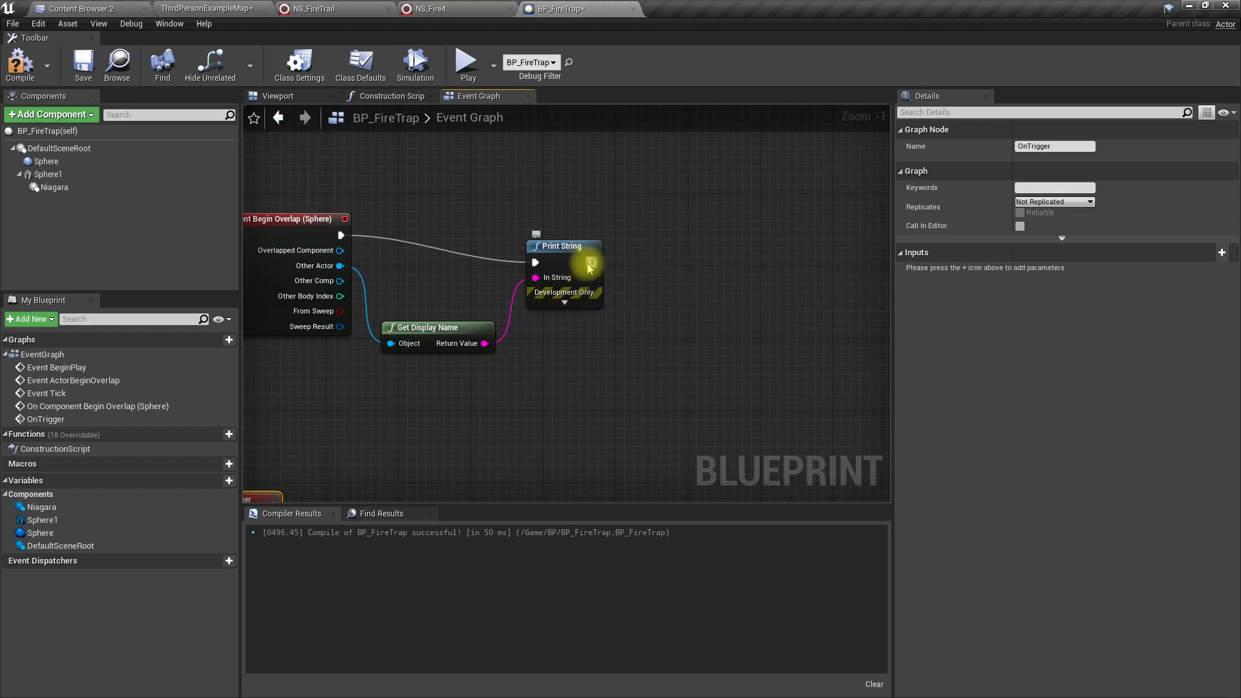
left_click(562, 245)
type("ontrig")
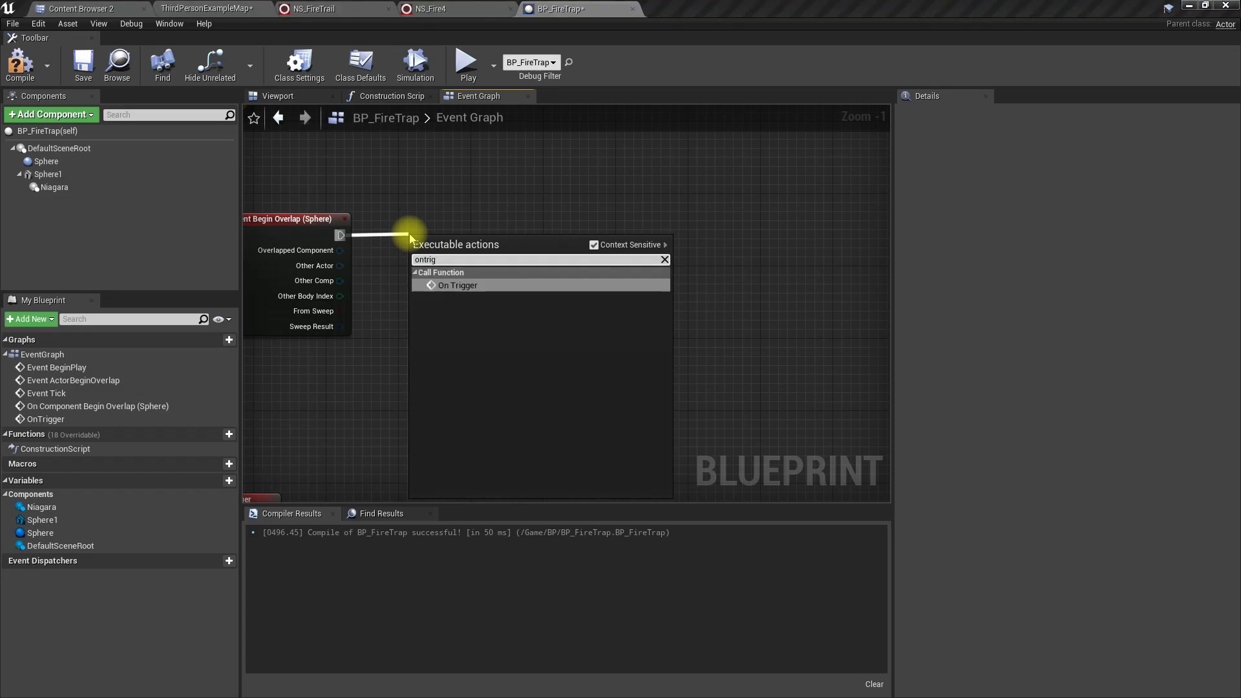
left_click(457, 285)
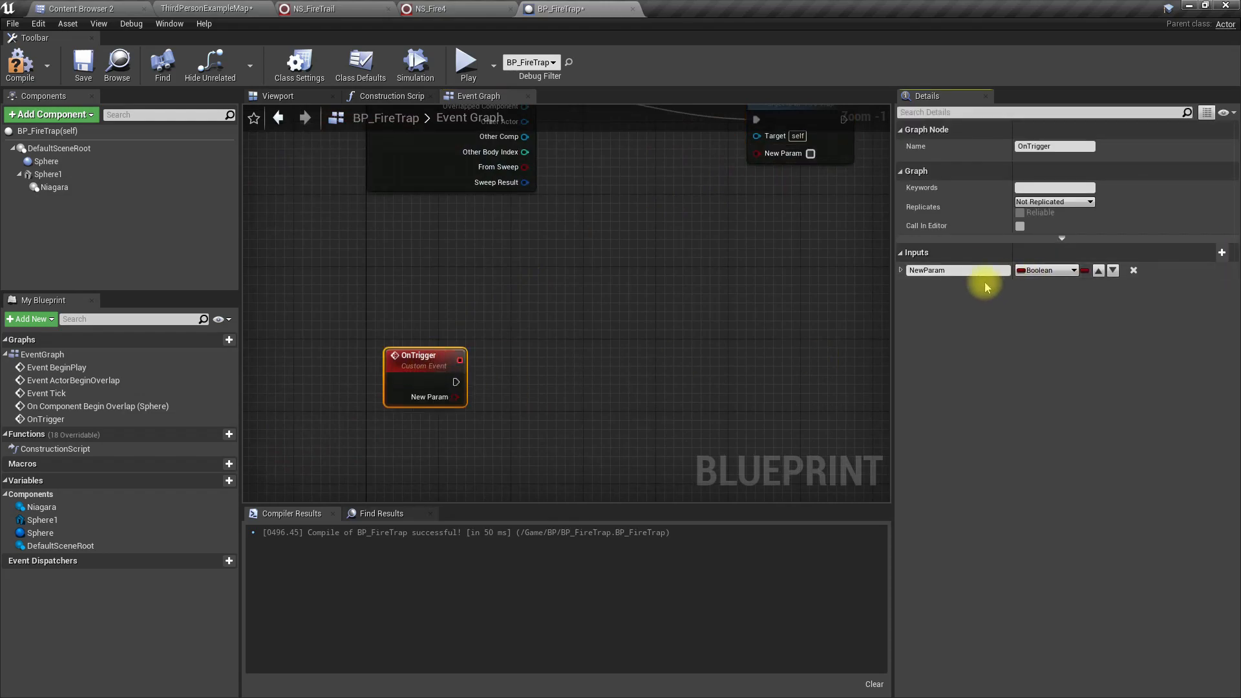
Step: Give OnTrigger an Actor input named 'triggered by'
left_click(1044, 270)
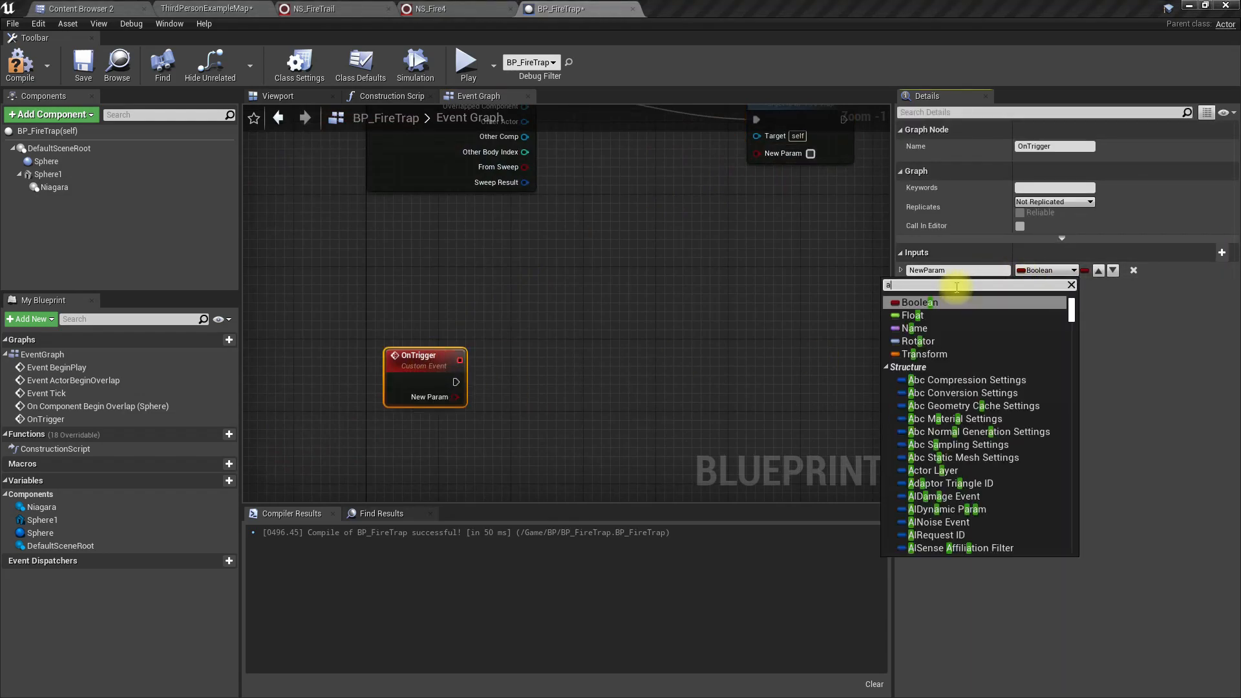
type("ctor")
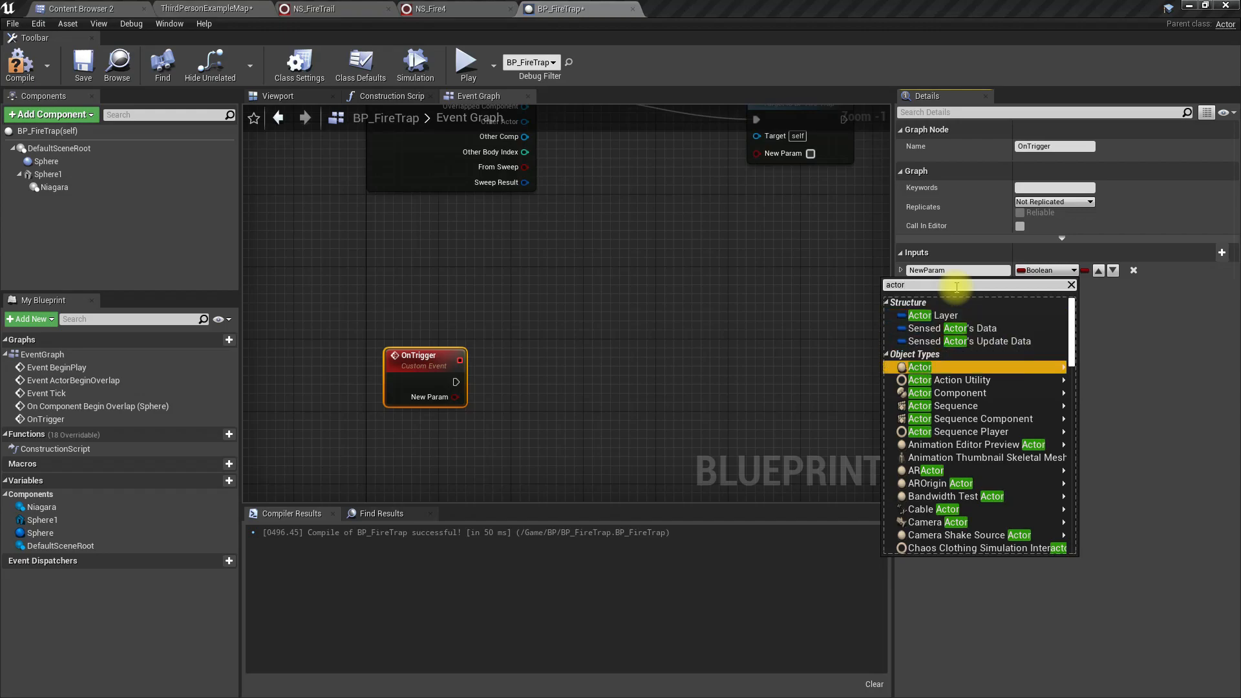
left_click(920, 367)
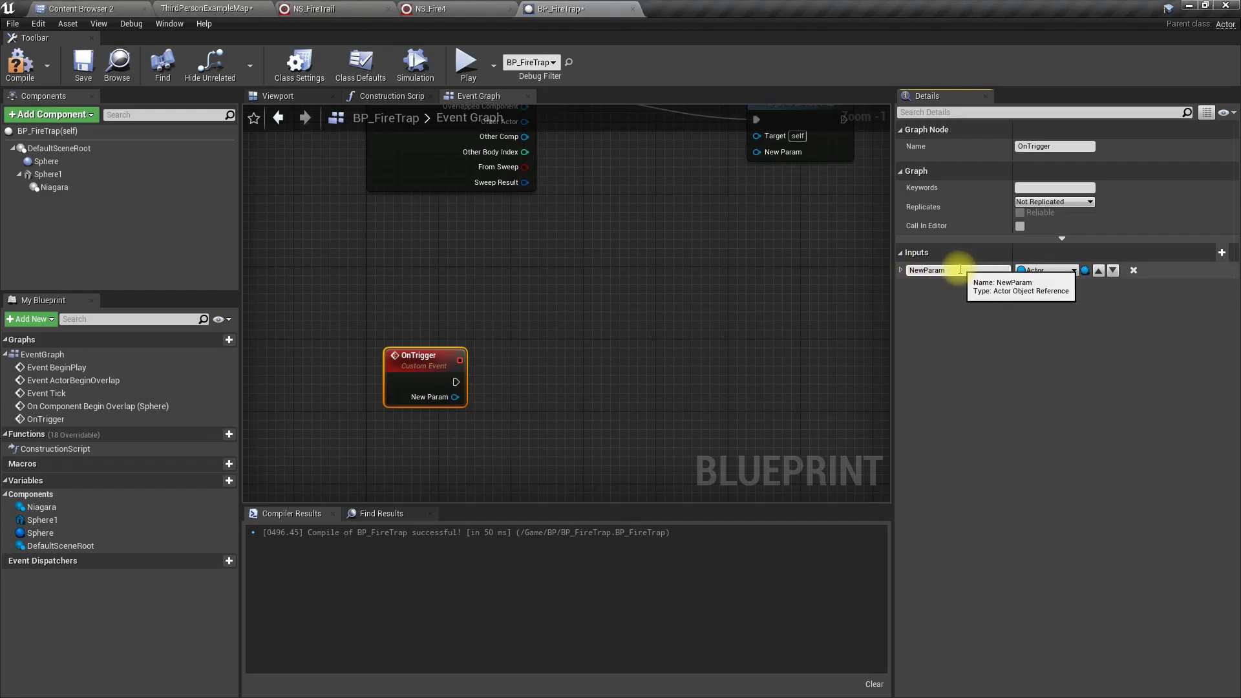
type("trigger")
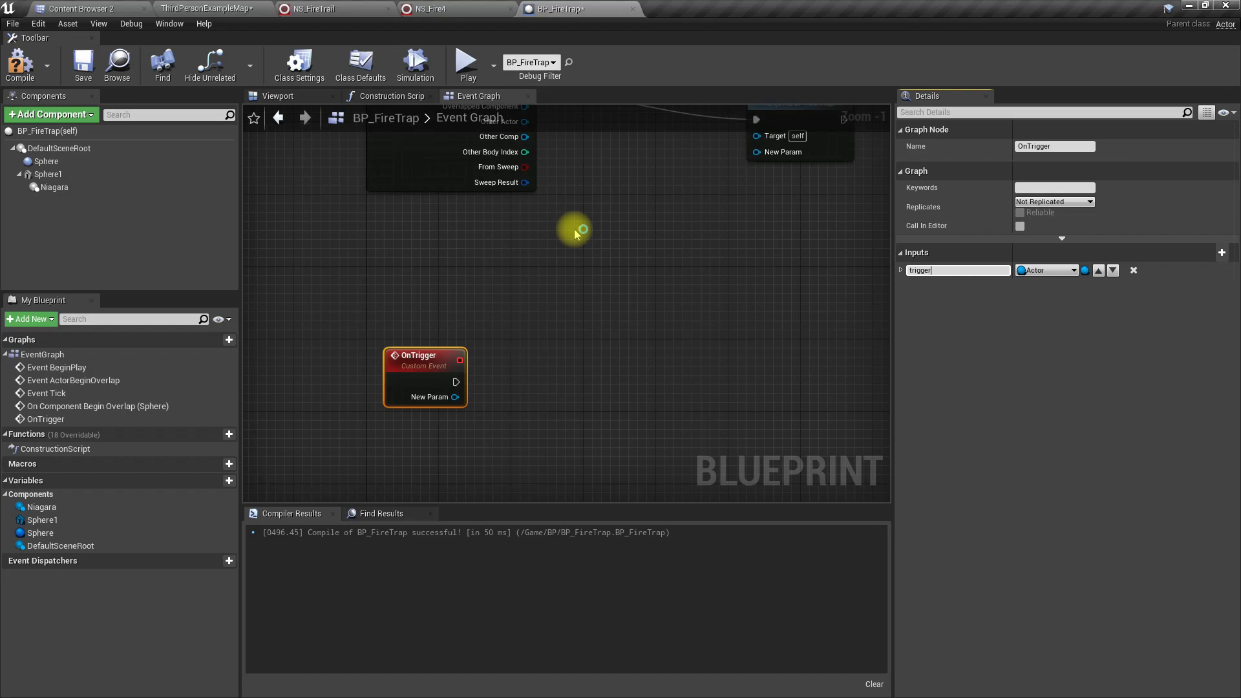
type("triggered by")
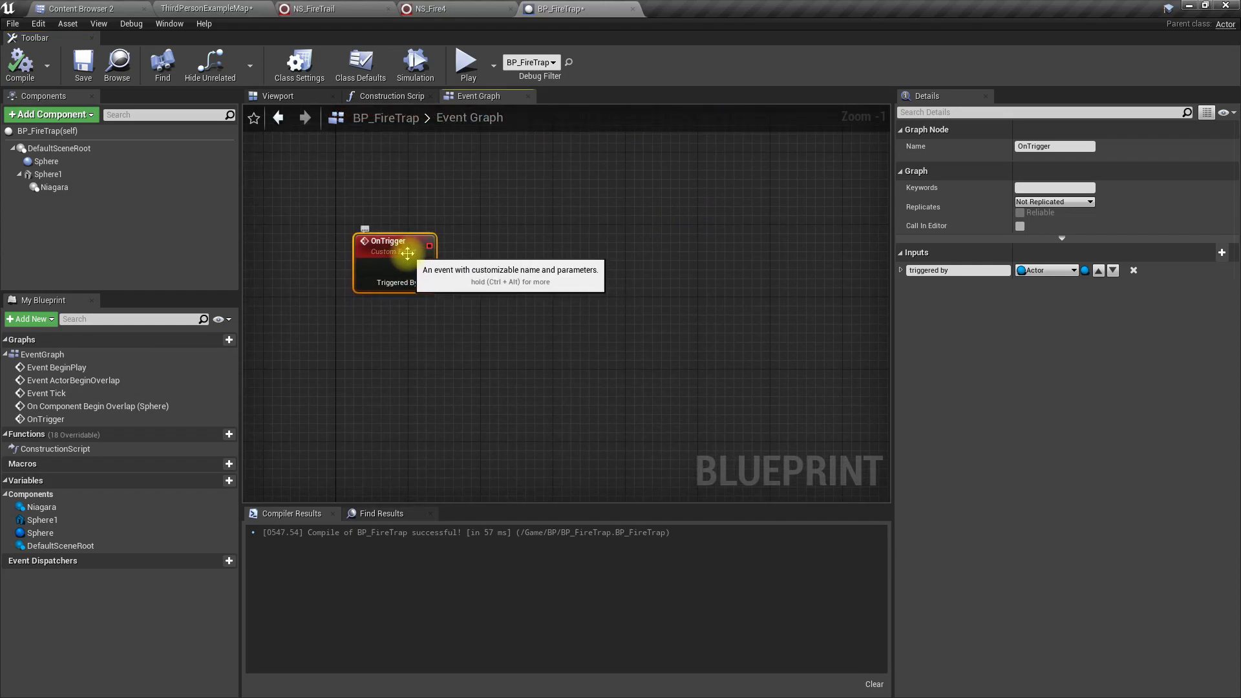
Step: Connect a Do Once node to OnTrigger's execution output and pan the graph
left_click_drag(408, 250, 455, 304)
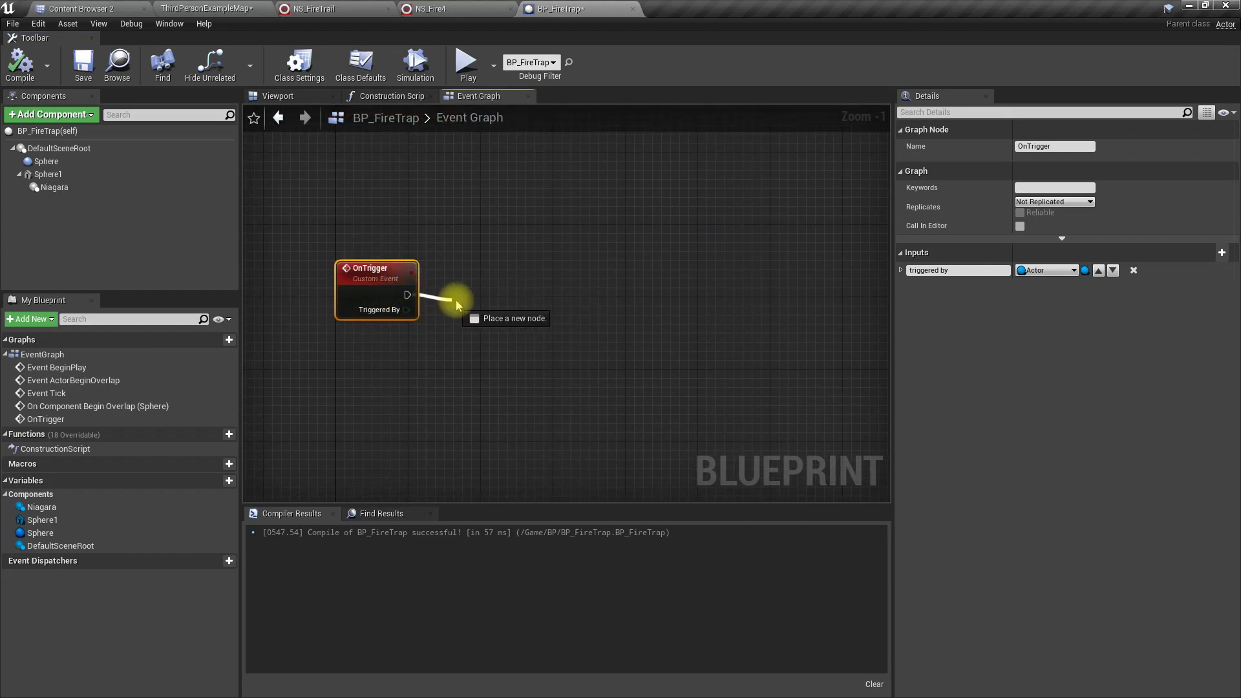
type("do once")
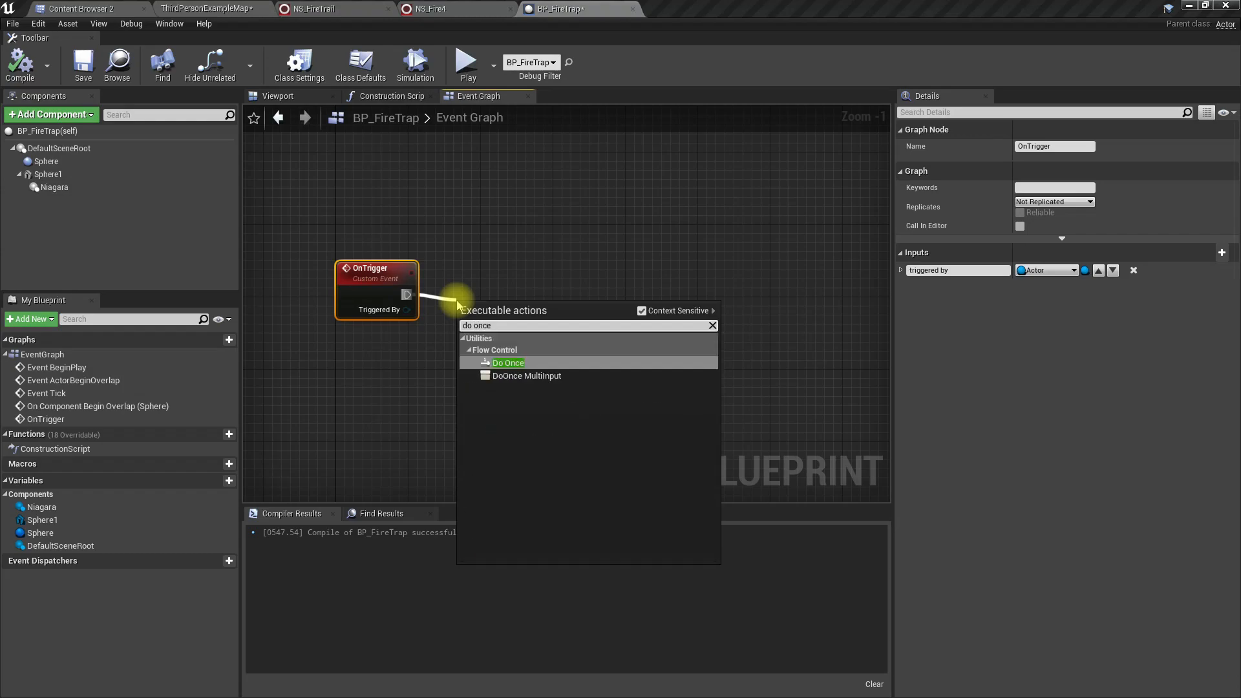
left_click(507, 362)
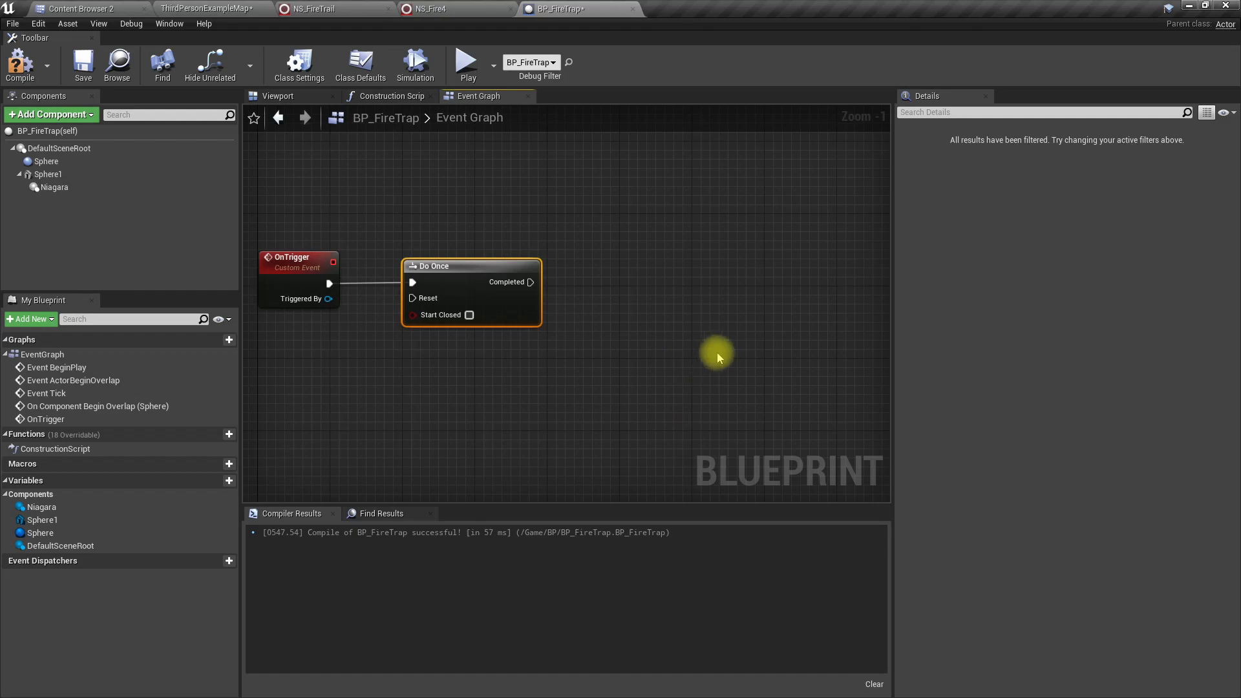
left_click_drag(716, 352, 740, 354)
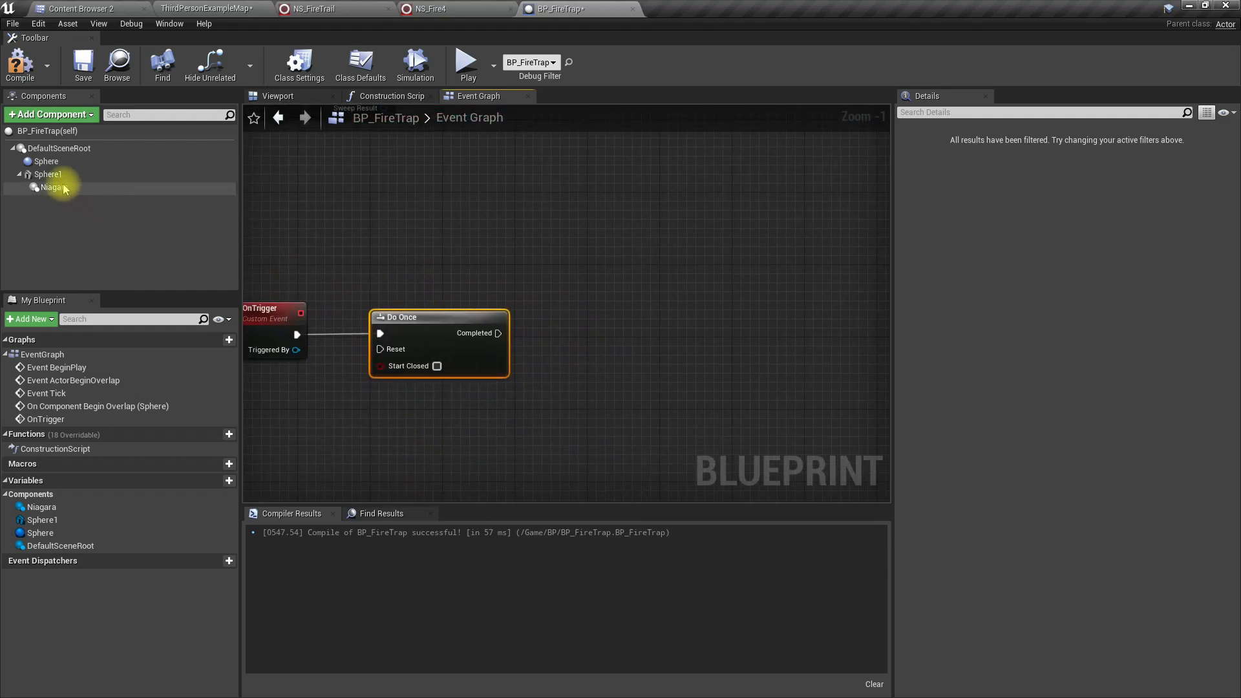
Step: Place a Niagara reference in the graph and add an Activate node targeting it
left_click(54, 187)
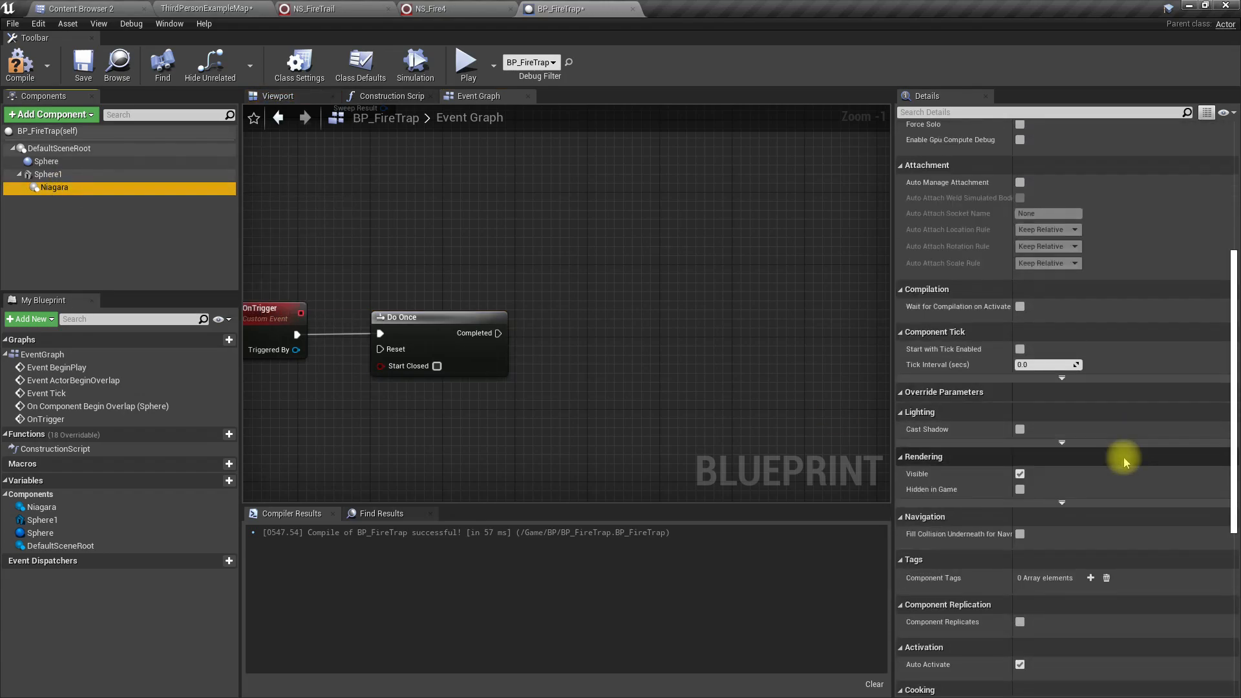
scroll("down", 3)
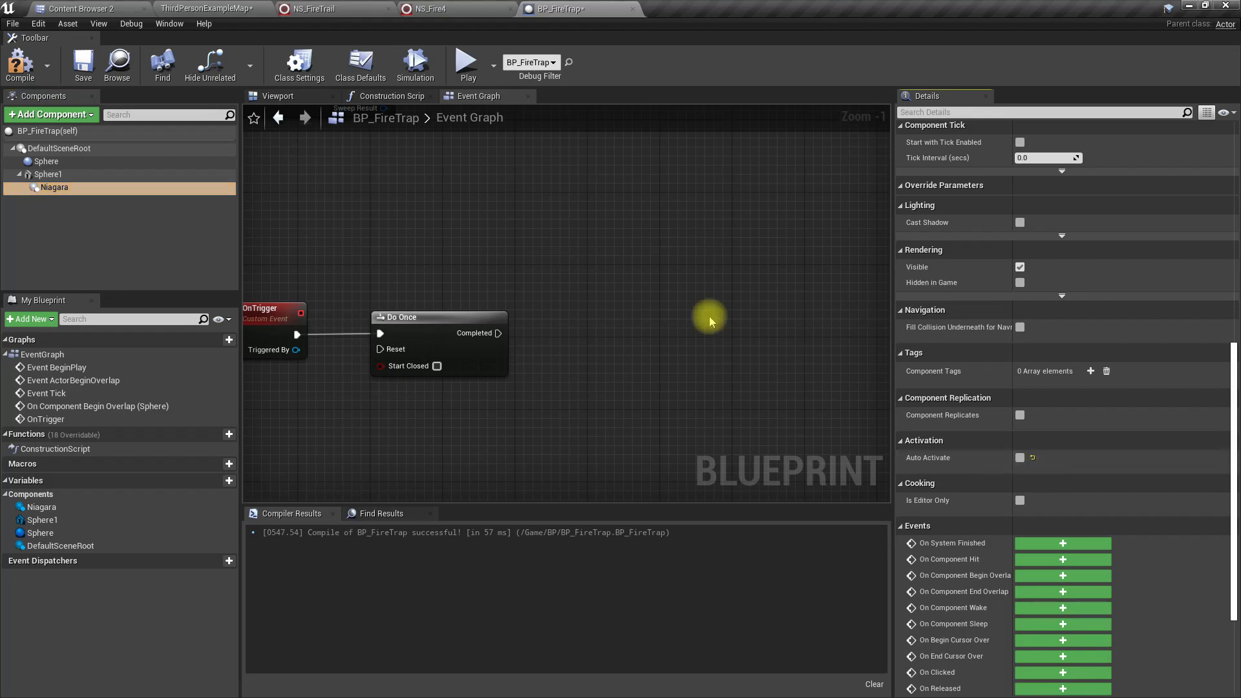
left_click_drag(54, 186, 588, 392)
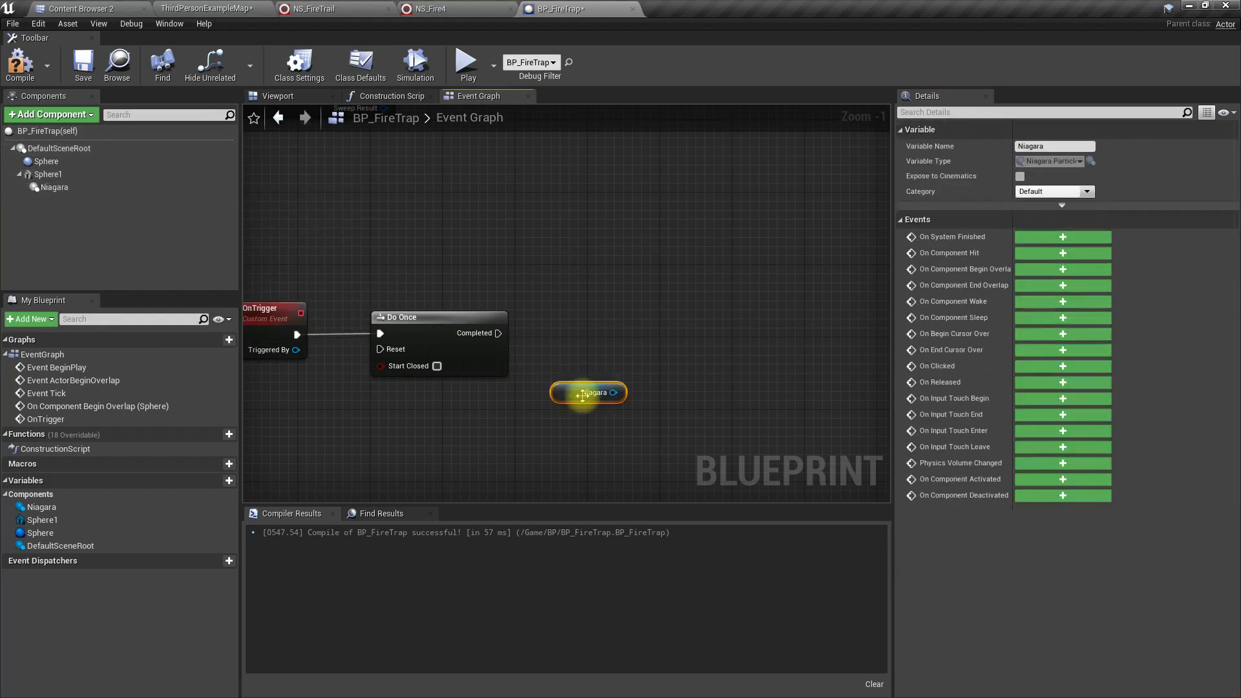
left_click_drag(614, 392, 708, 366)
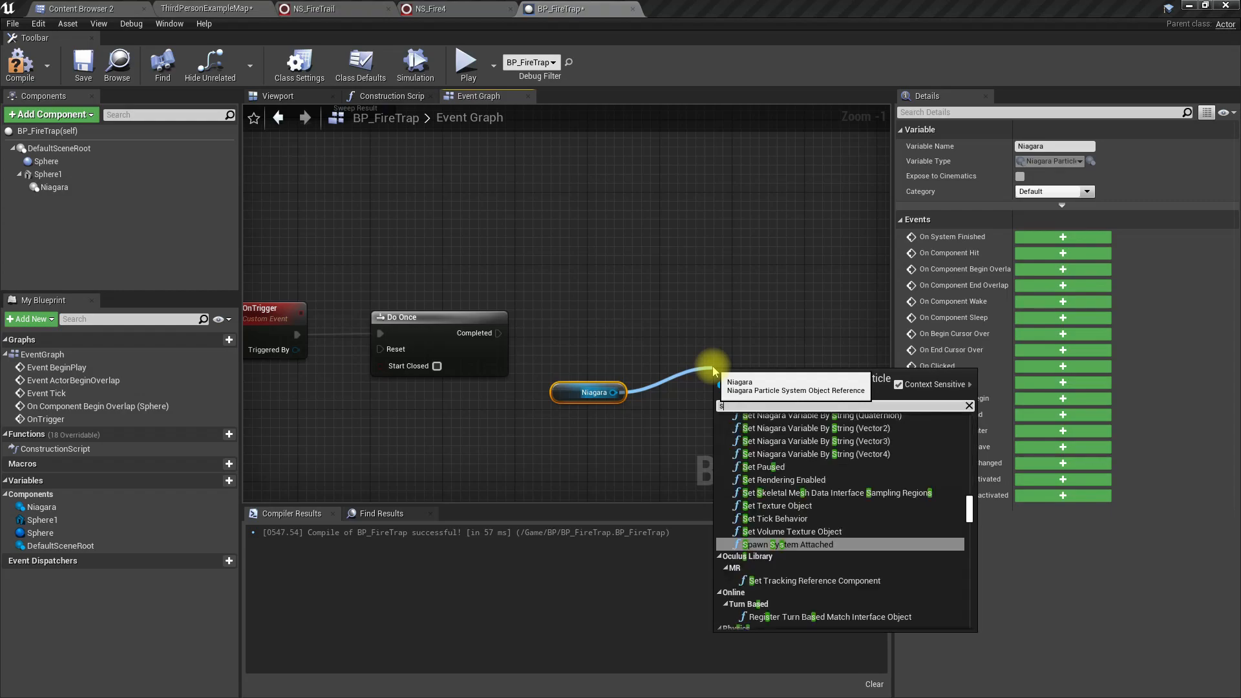
type("set activ")
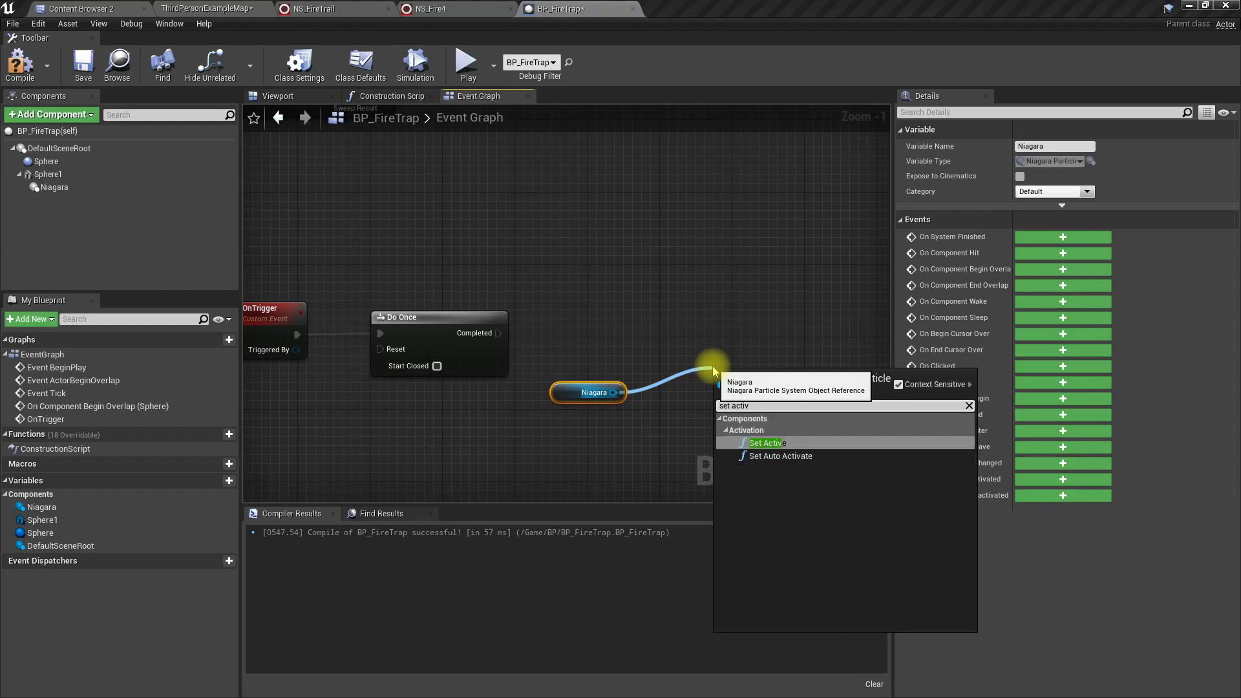
type("activat")
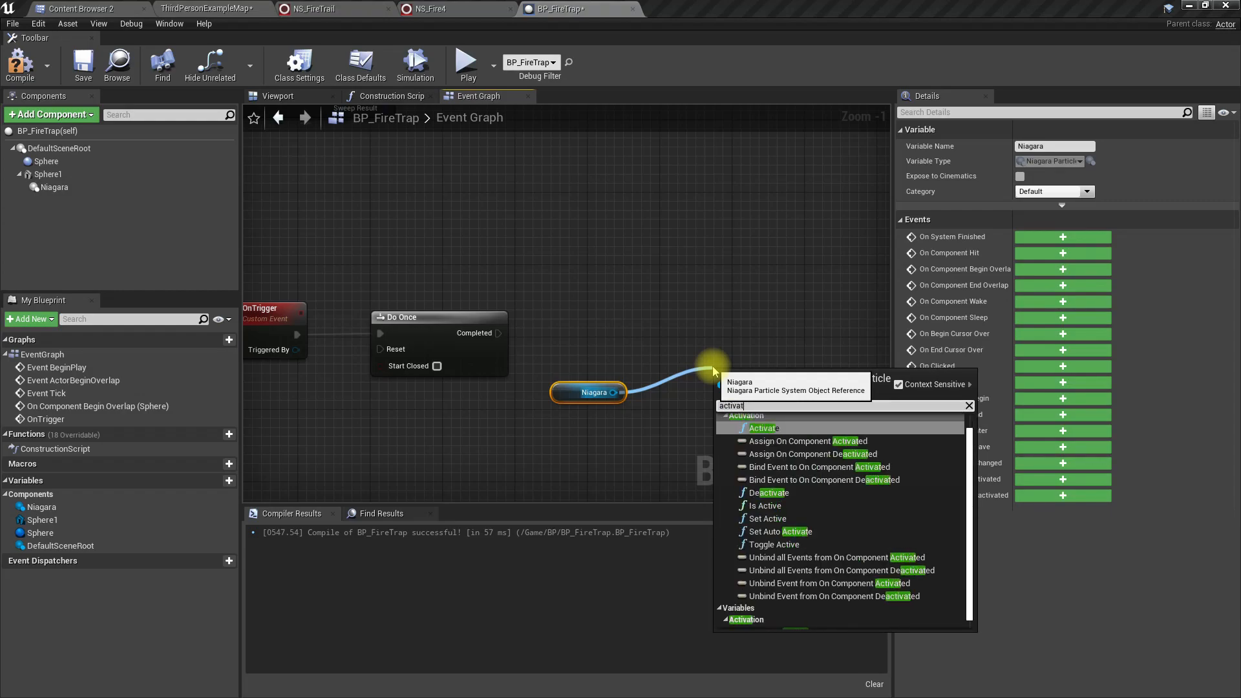
left_click(762, 427)
type("play sou")
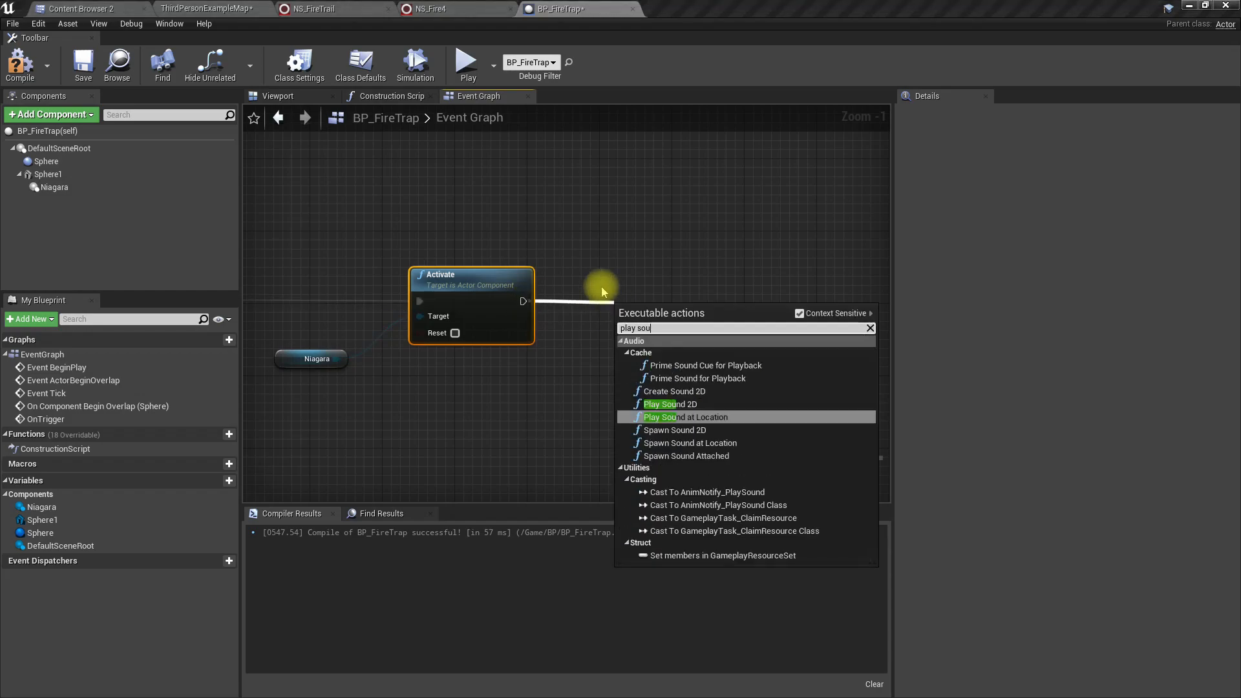
Step: Add Play Sound at Location after Activate, using GetActorLocation for its location
left_click(688, 417)
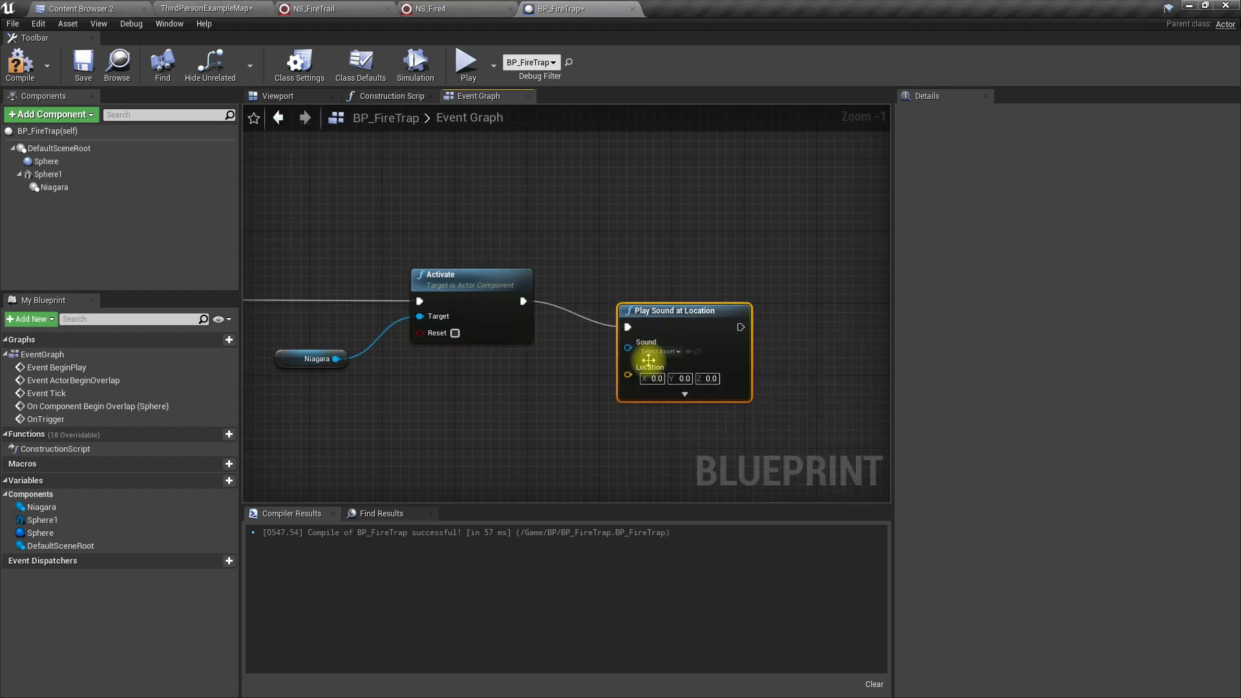
left_click_drag(627, 377, 560, 411)
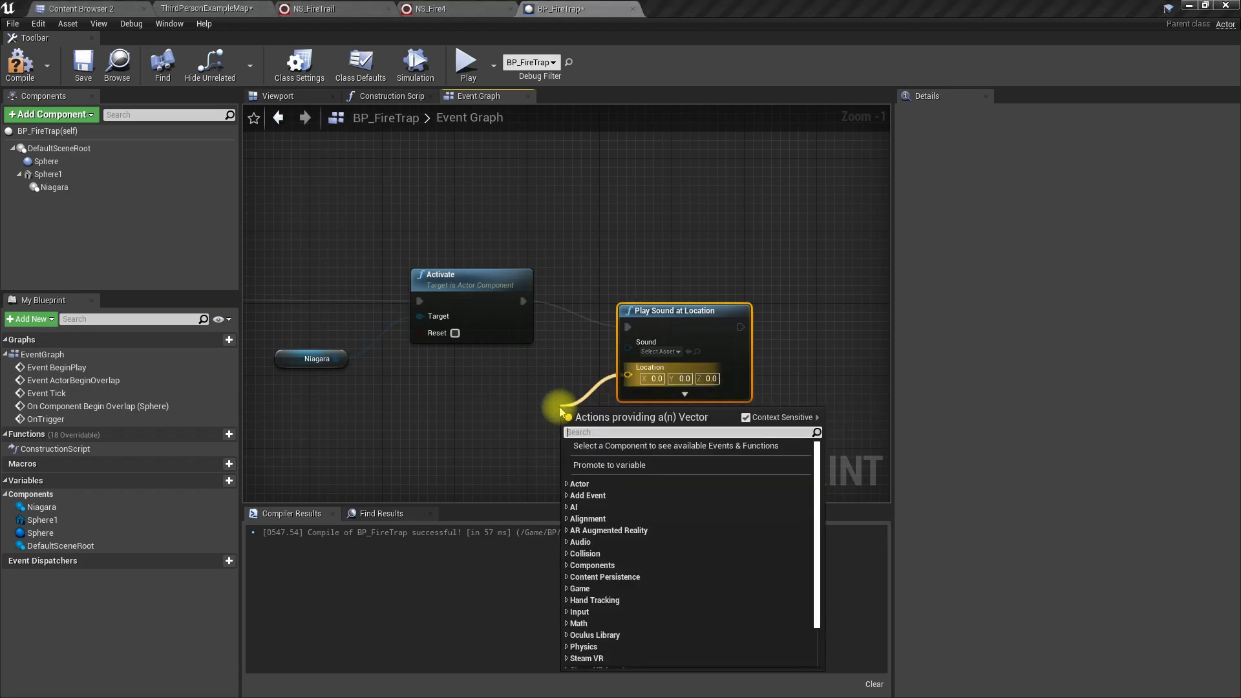
type("get actor lo")
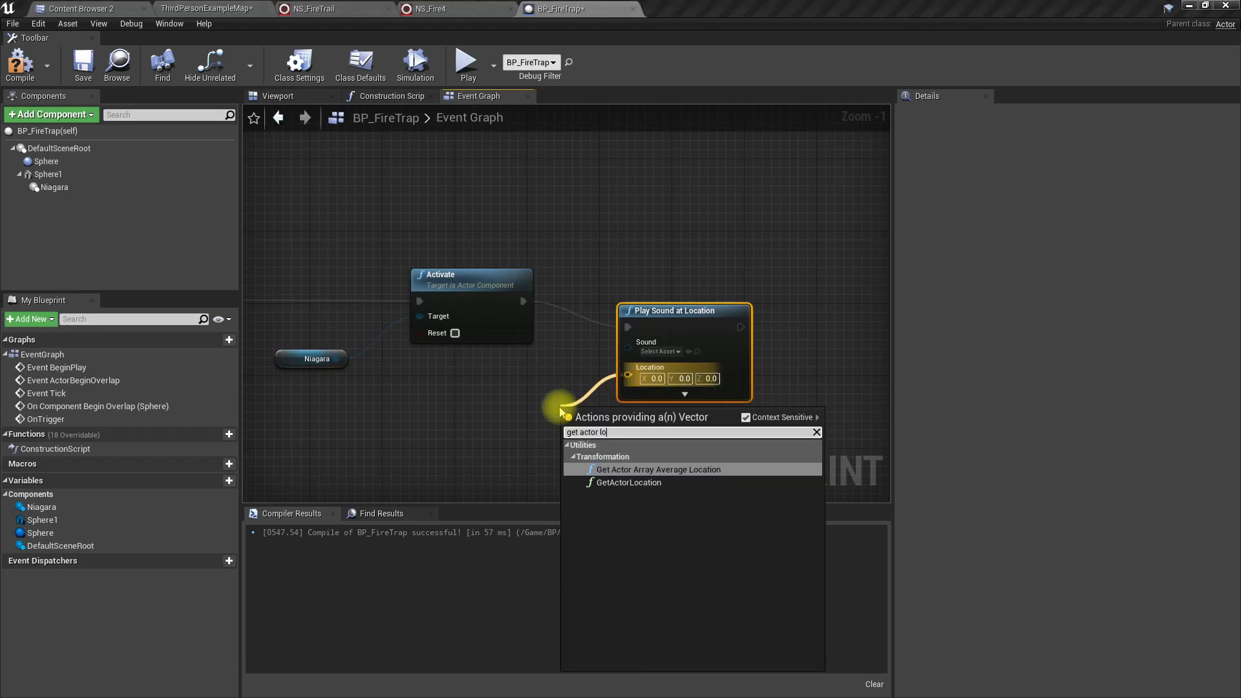
left_click(626, 482)
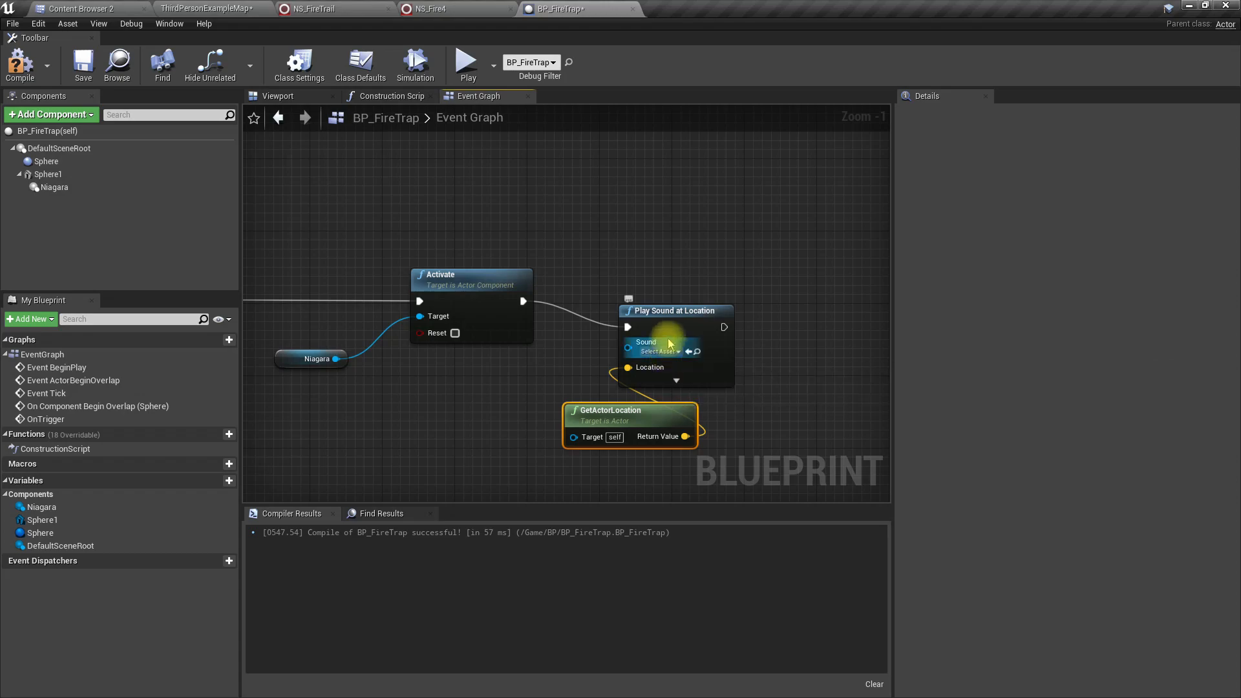
left_click(79, 9)
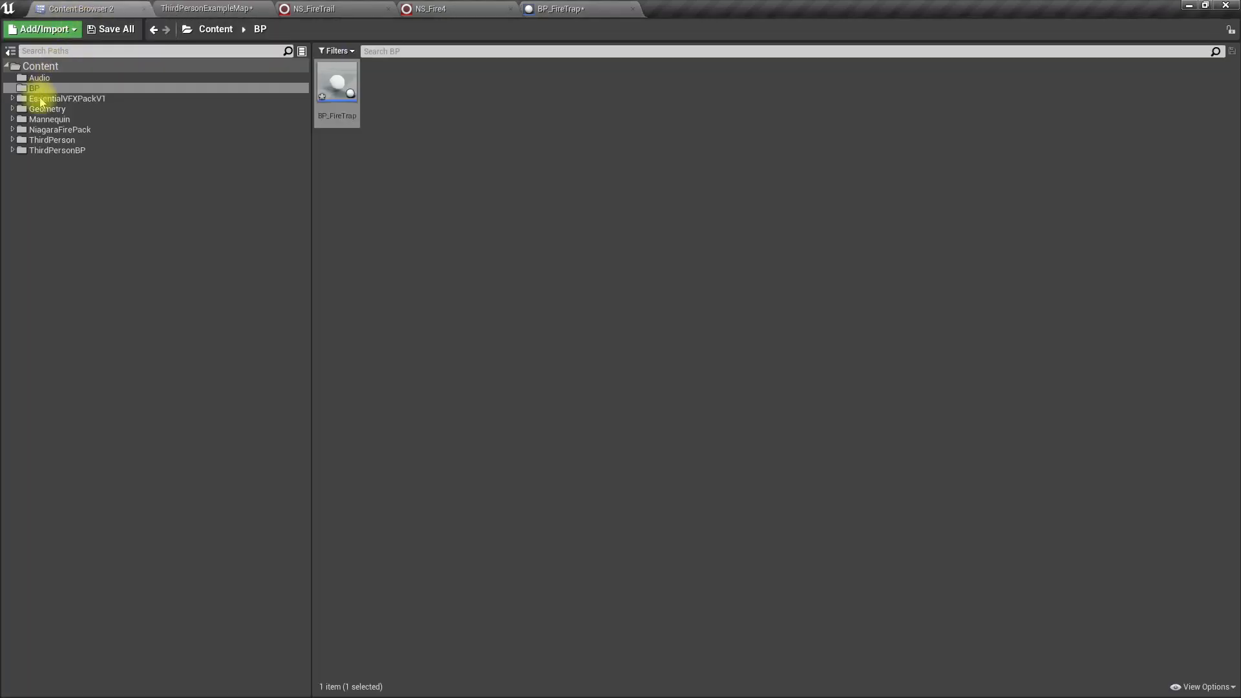
Step: Open the Grenade sound wave from the Audio folder, then return to BP_FireTrap
left_click(39, 77)
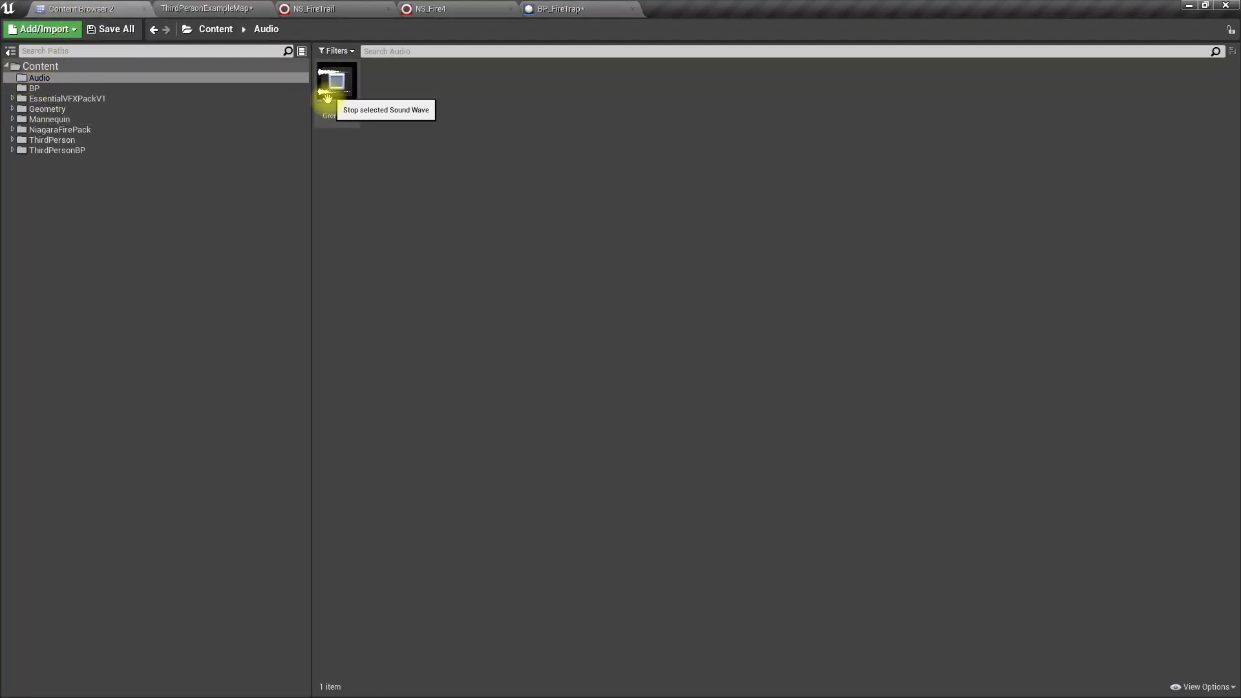
double_click(335, 82)
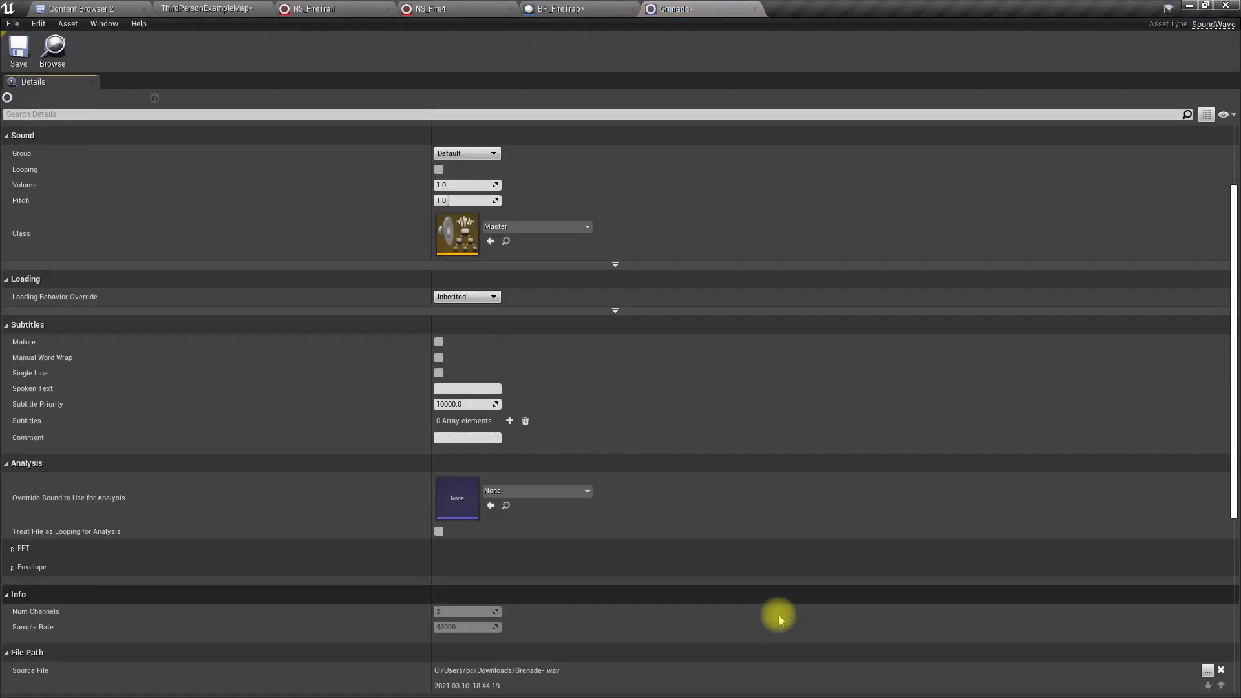
scroll("down", 3)
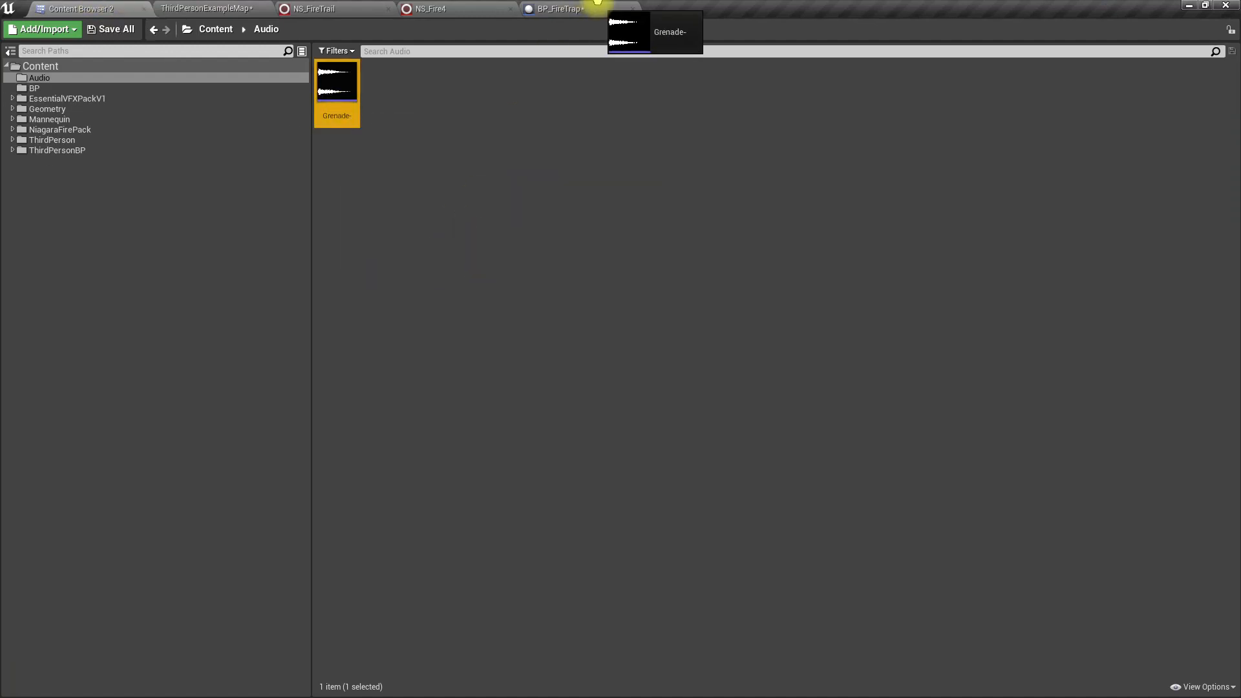
left_click(560, 9)
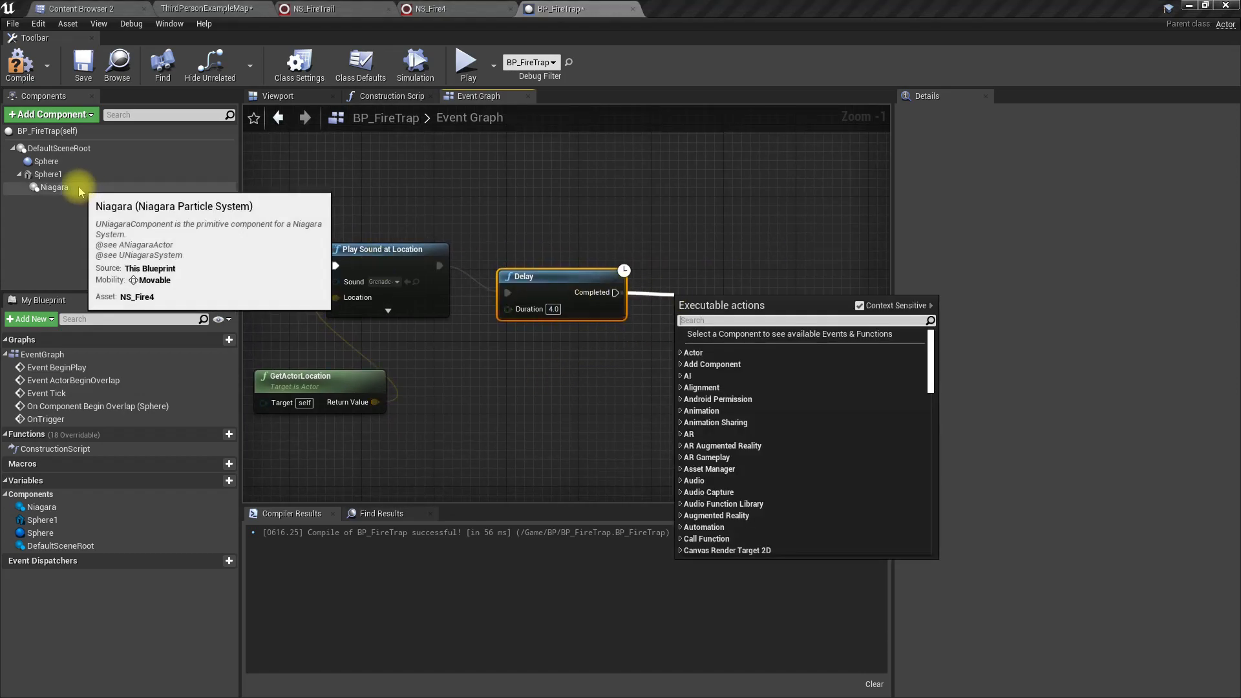
Step: Deactivate Niagara after the Delay, set life span to 6.0, and compile
left_click(54, 186)
type("set life")
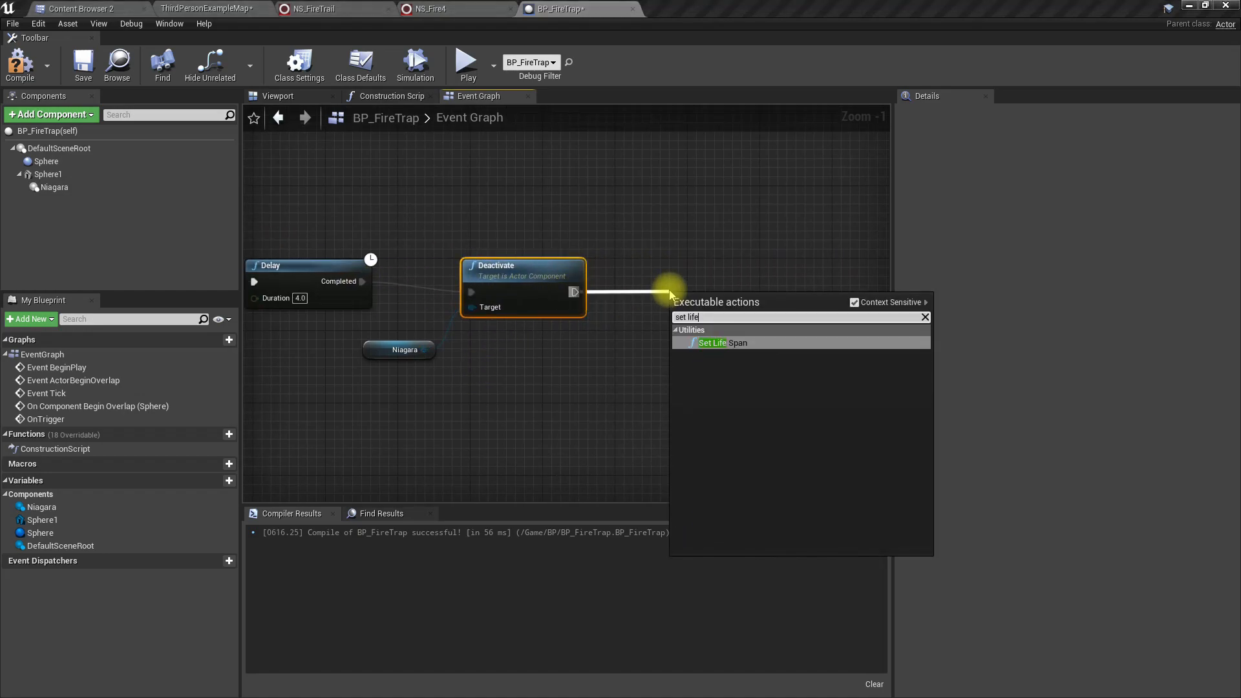
left_click(712, 342)
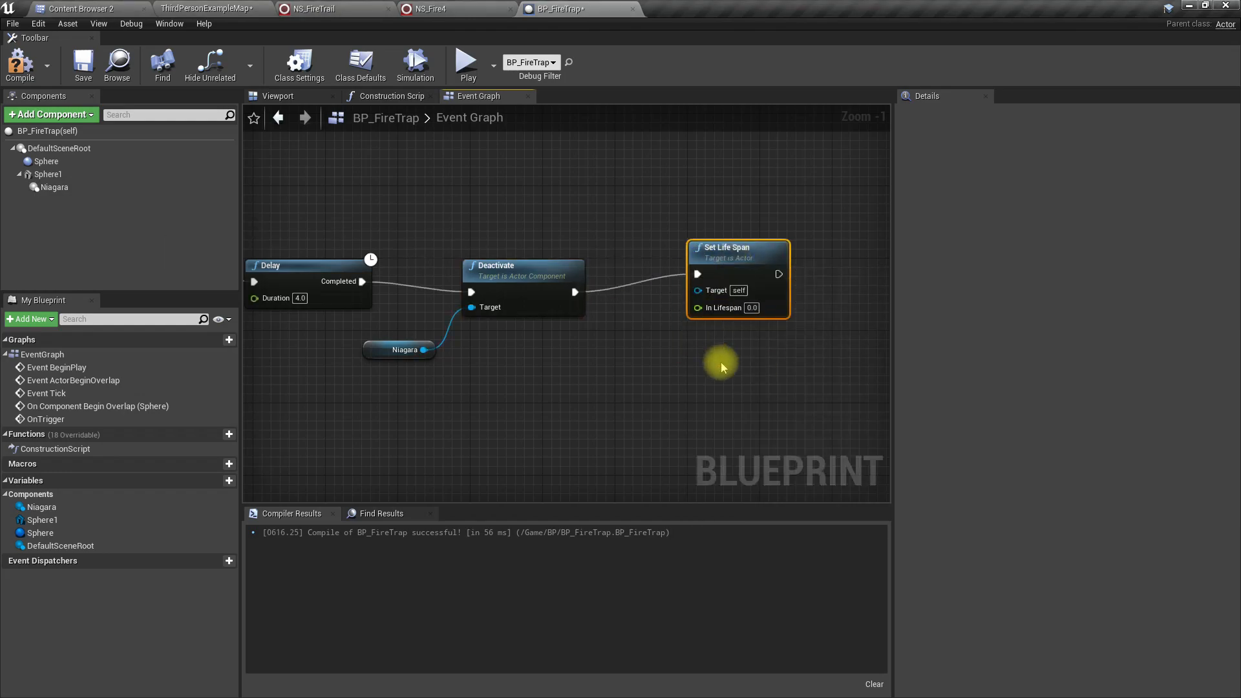
mouse_move(898, 394)
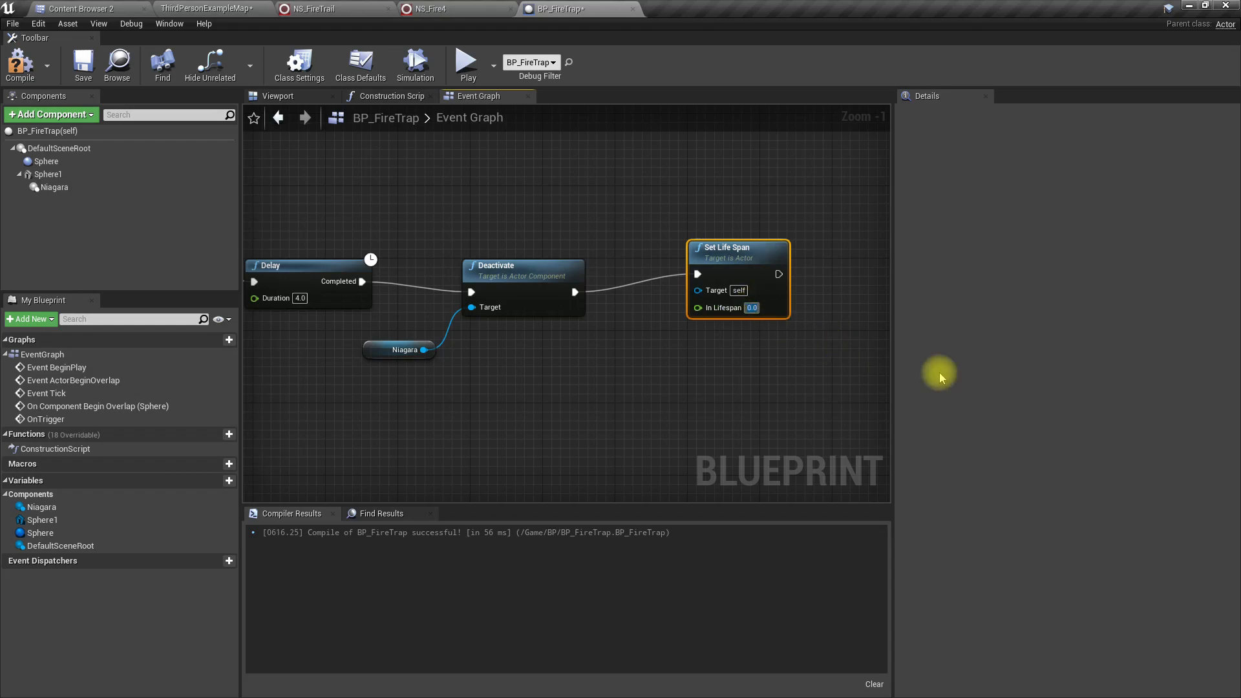
type("6.0")
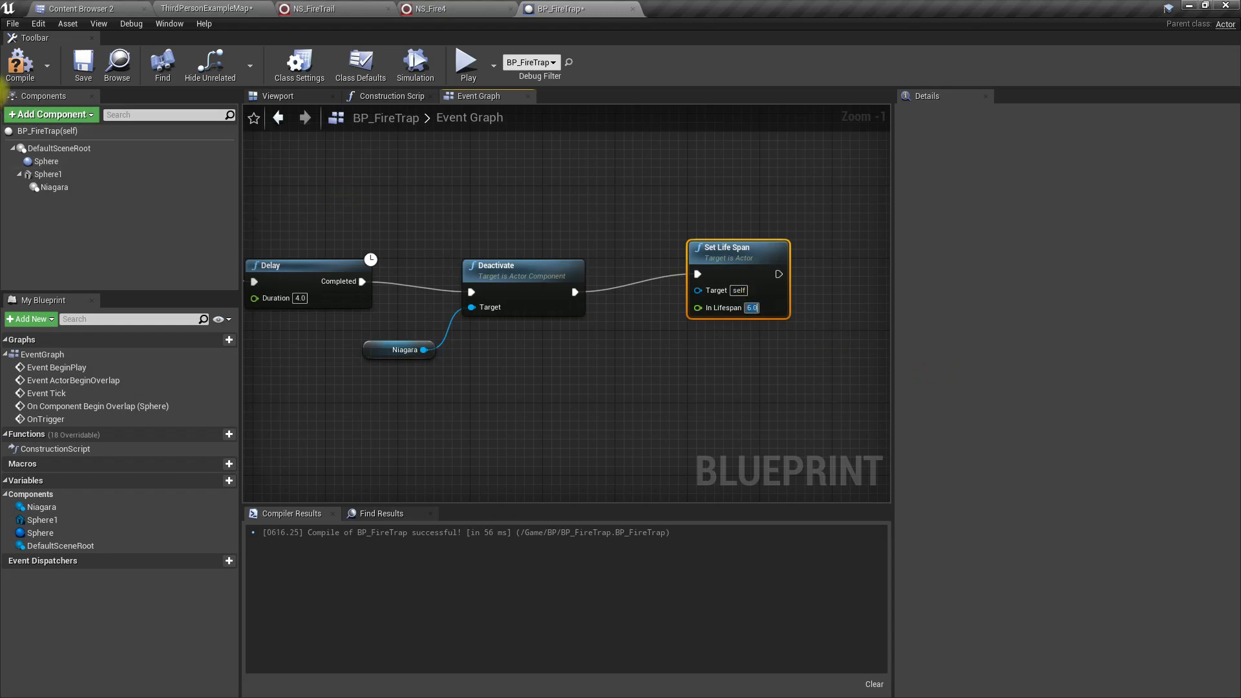
left_click(205, 8)
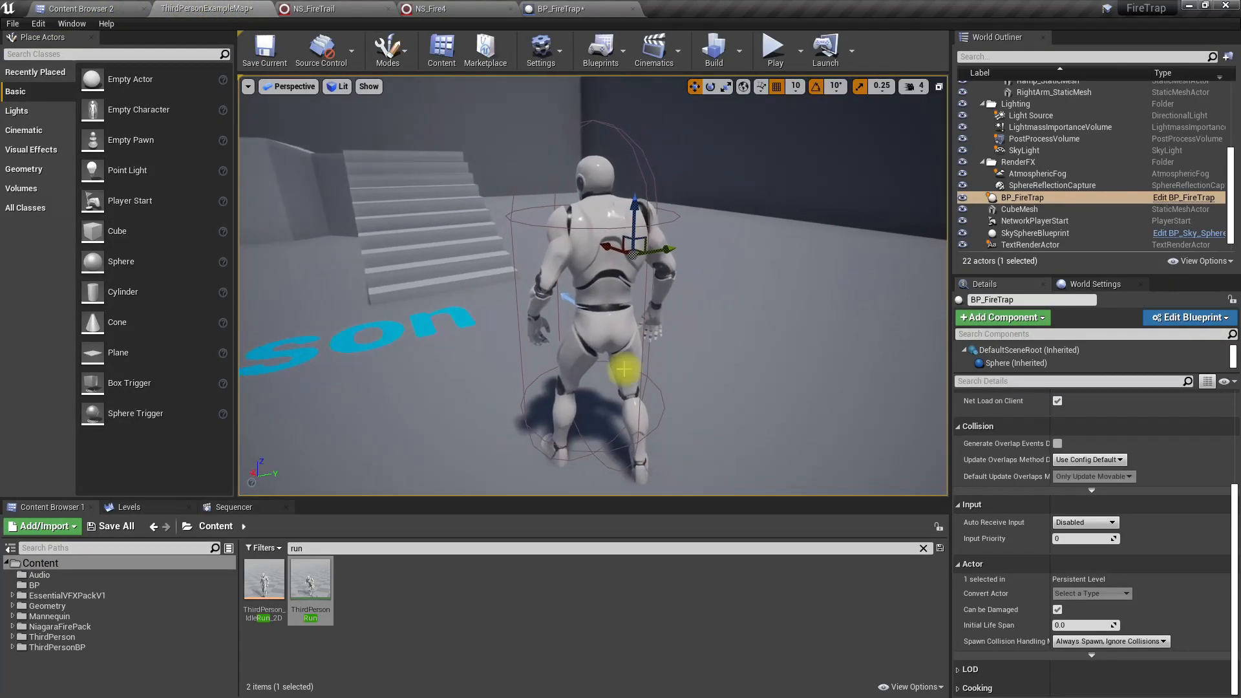
Step: Select the ThirdPersonCharacter in the level to edit its blueprint
left_click(773, 45)
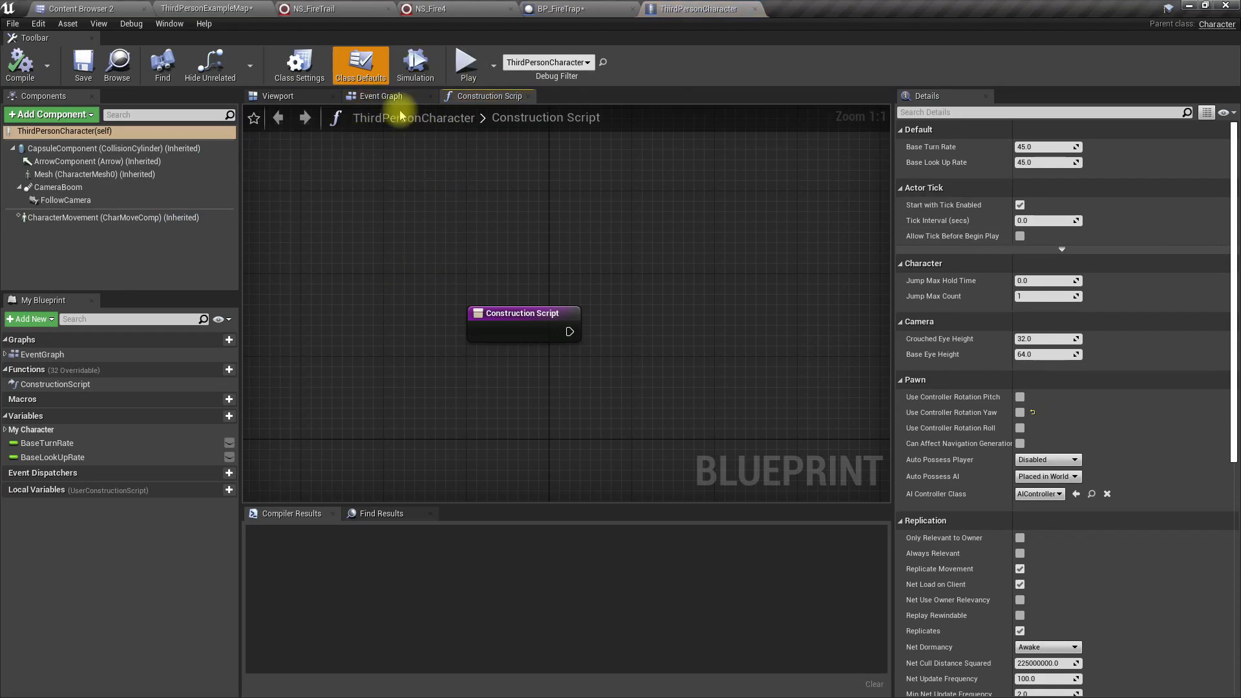
Step: Compile the ThirdPersonCharacter event graph and review its Class Settings interfaces
left_click(380, 96)
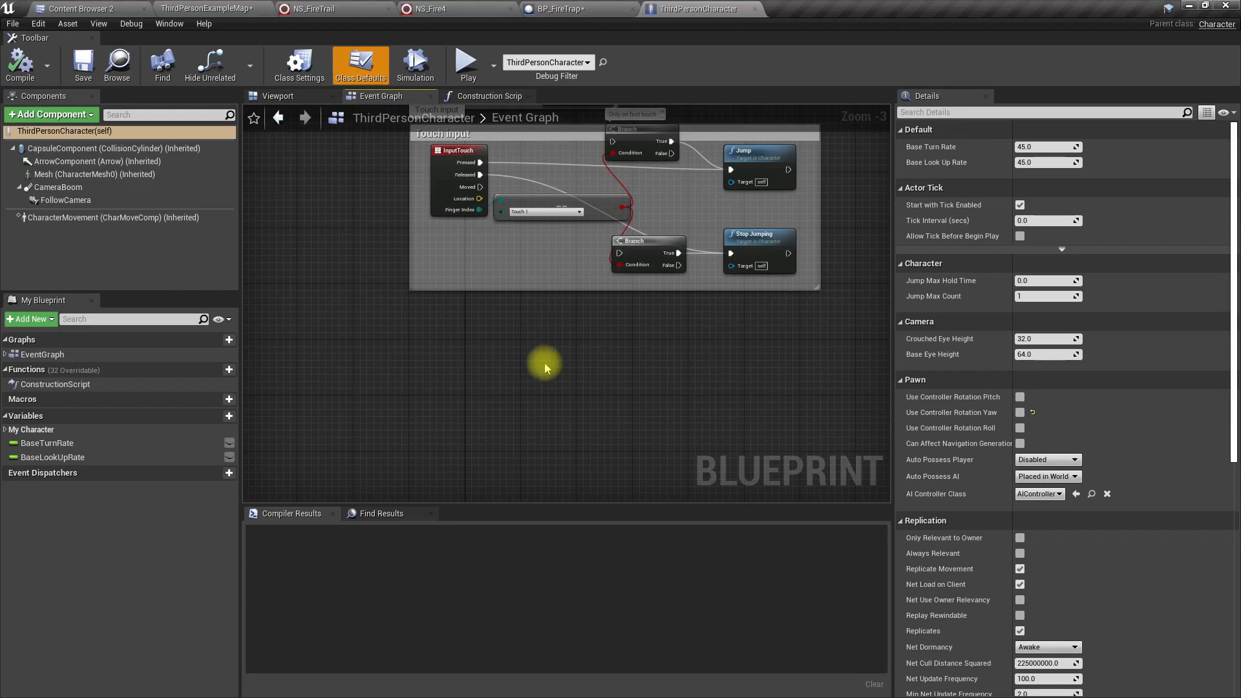
left_click(18, 63)
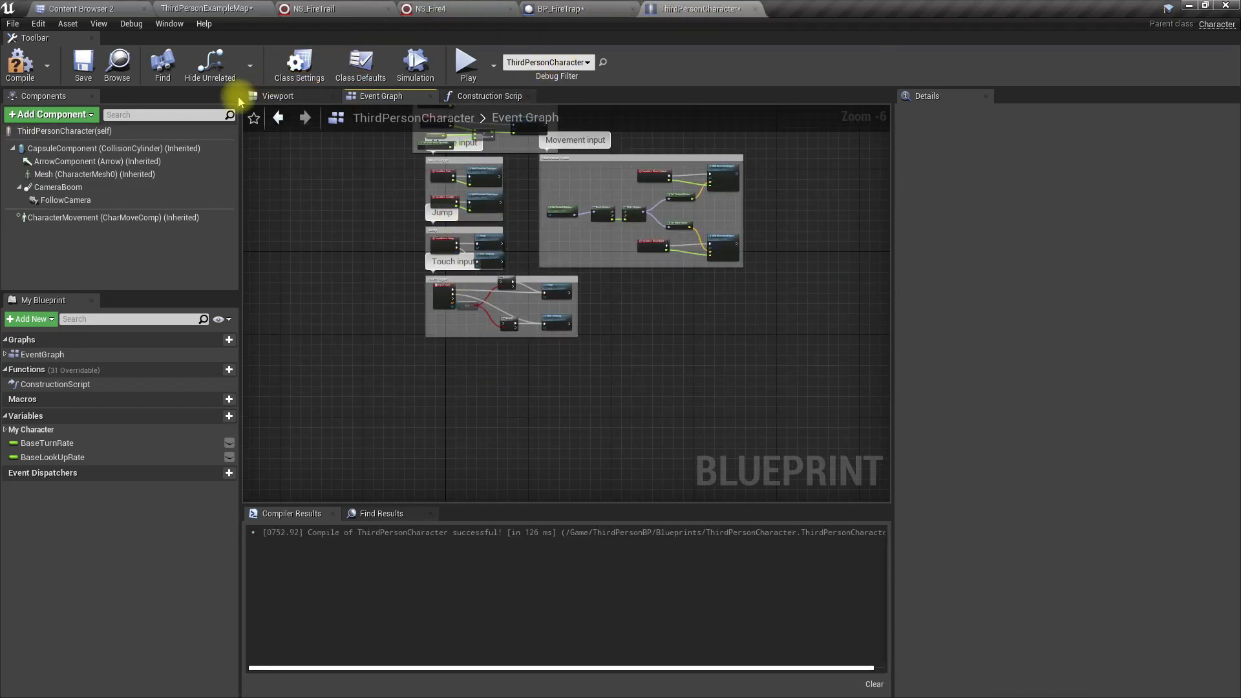
left_click(298, 64)
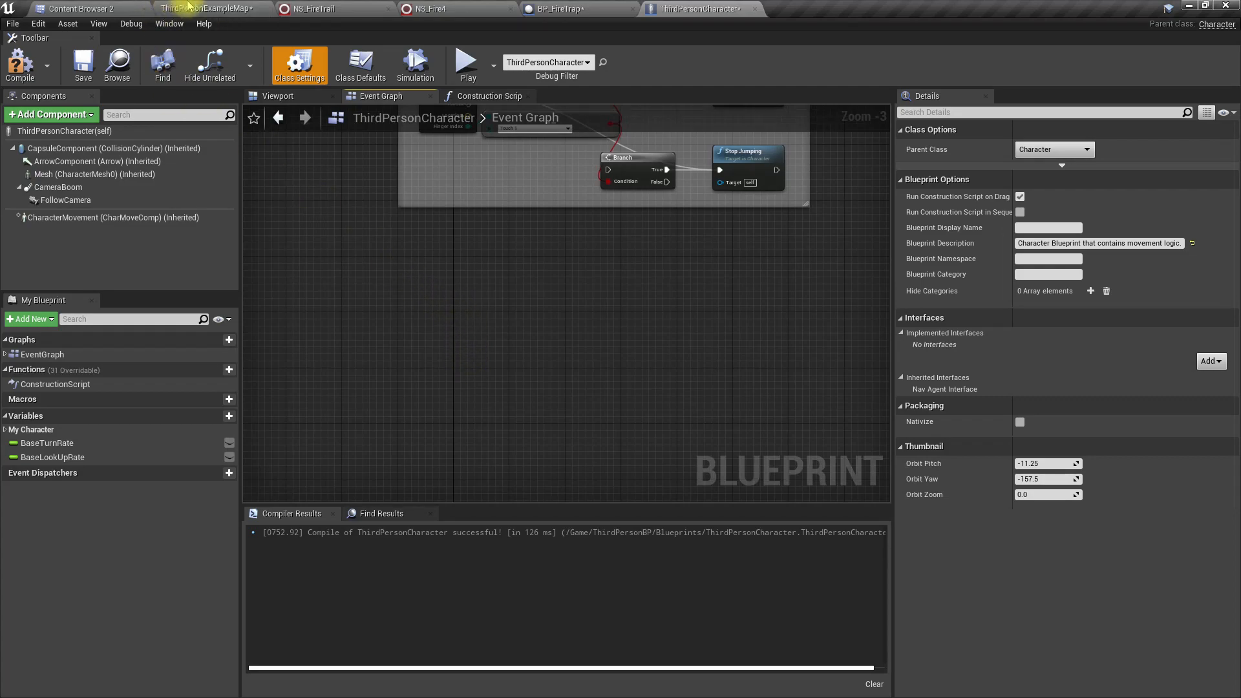
left_click(84, 8)
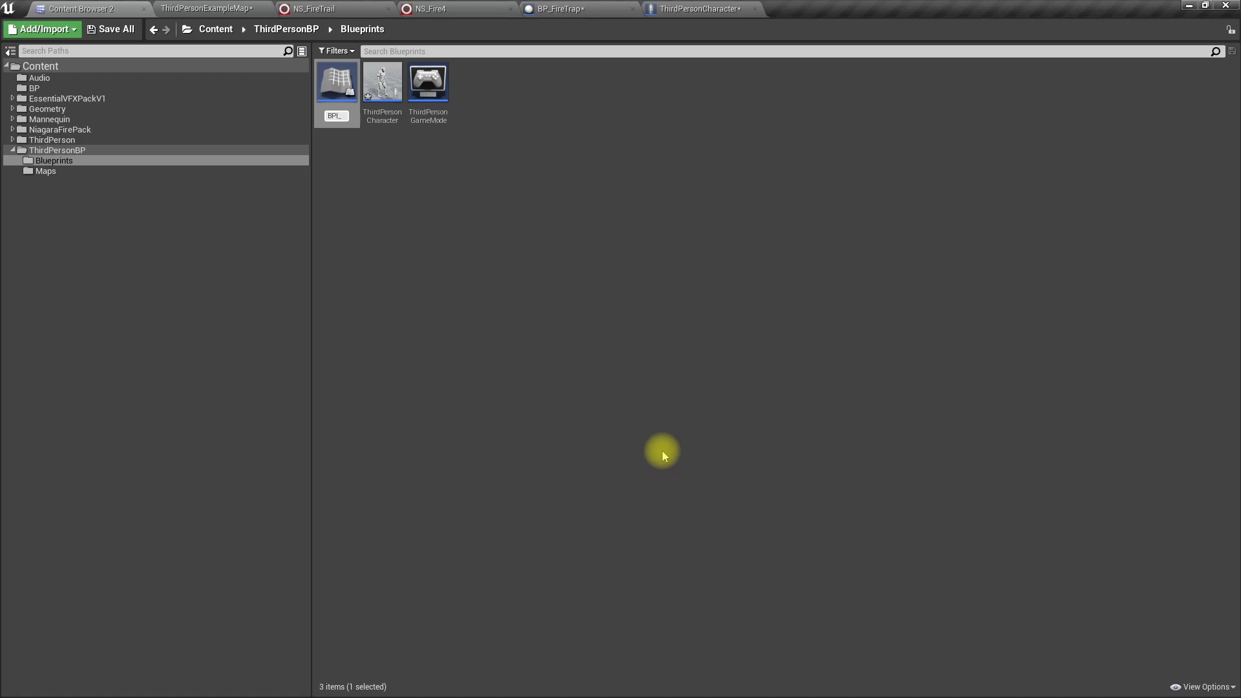
Step: Name the interface BPI_Damageable and open it
type("Damageab")
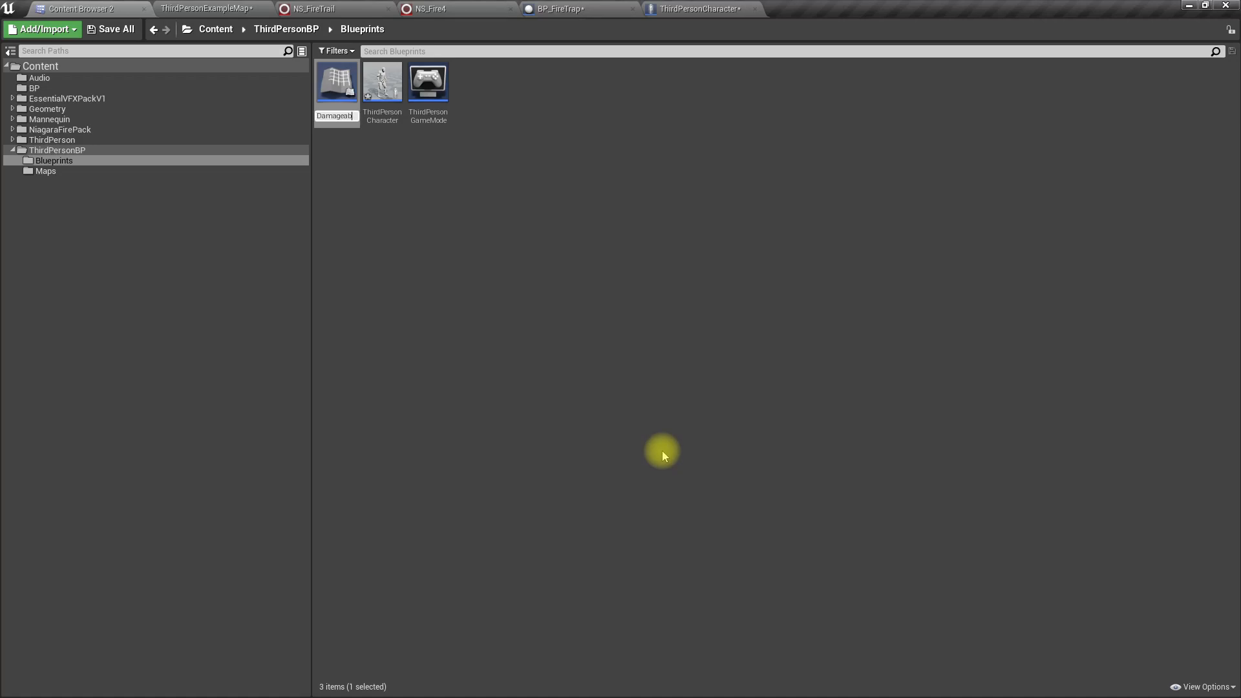
double_click(336, 82)
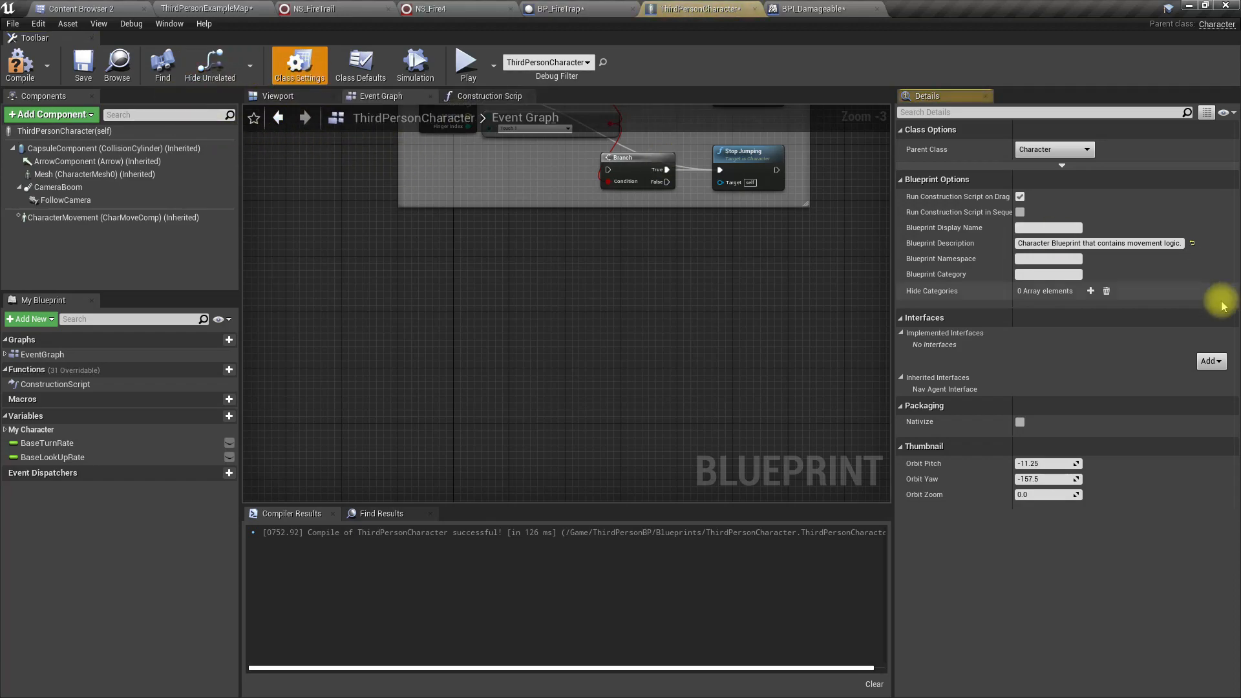
Step: Add BPI_Damageable to the character's interfaces and search the graph for 'set on'
left_click(1209, 360)
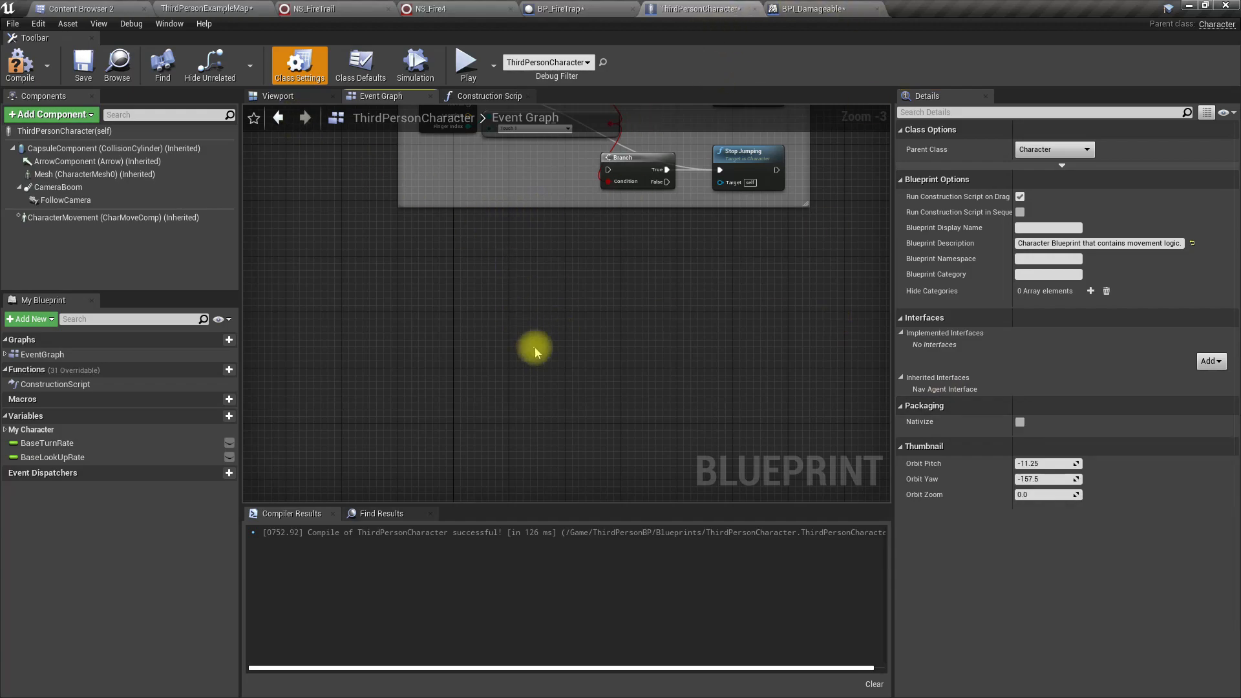
mouse_move(1187, 370)
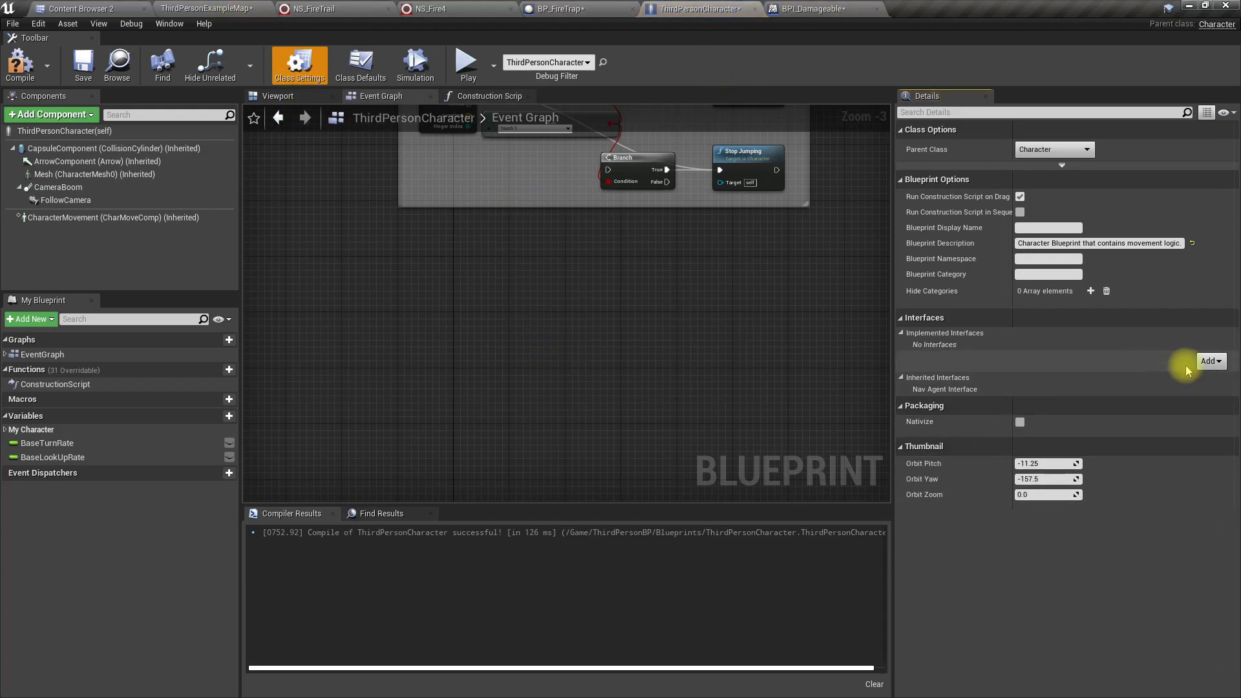
left_click(1208, 360)
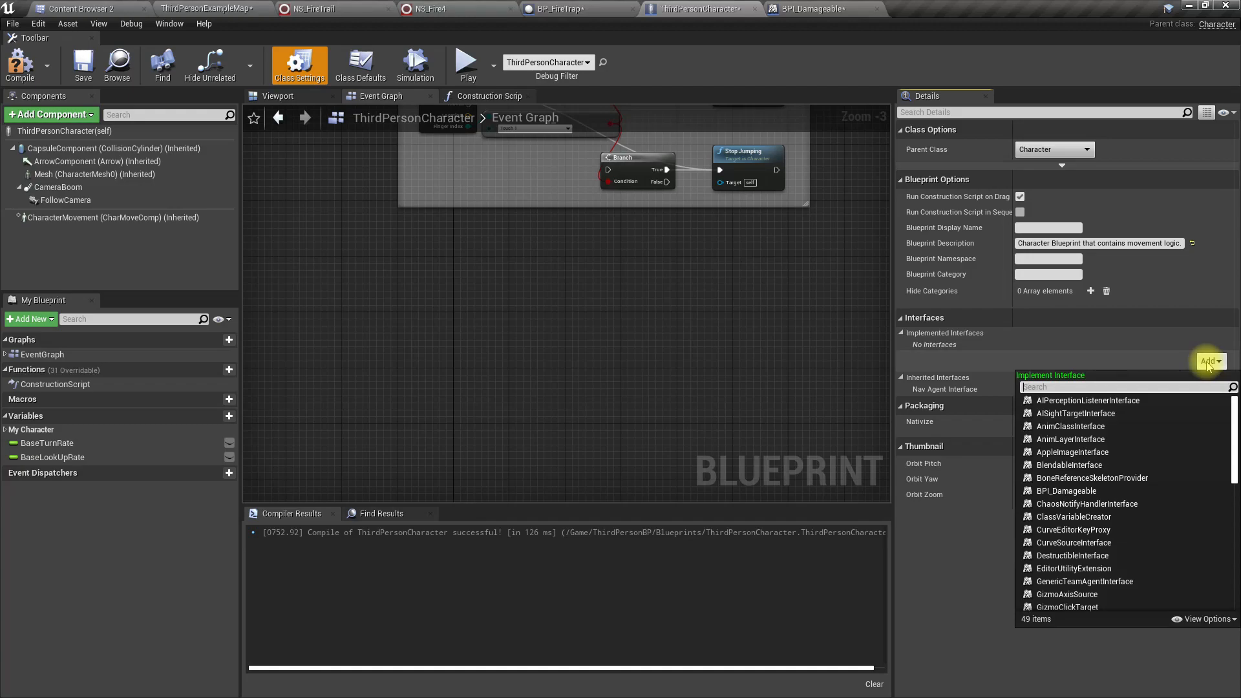
mouse_move(1092, 477)
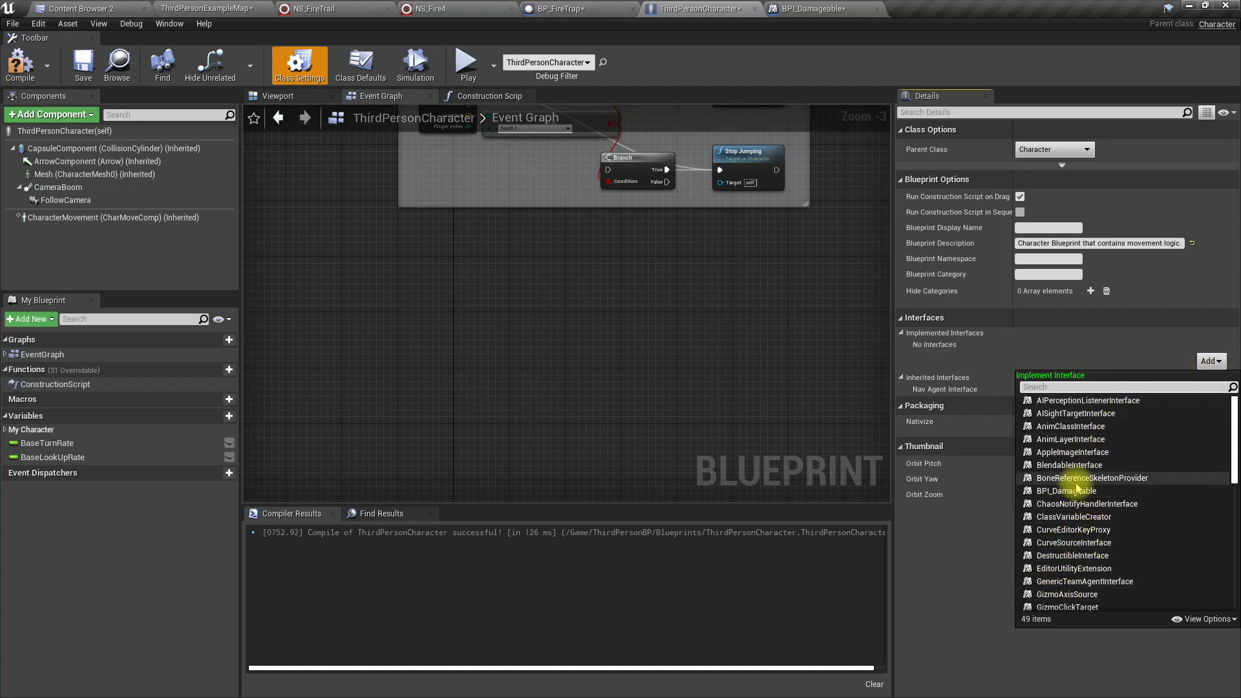
left_click(1067, 489)
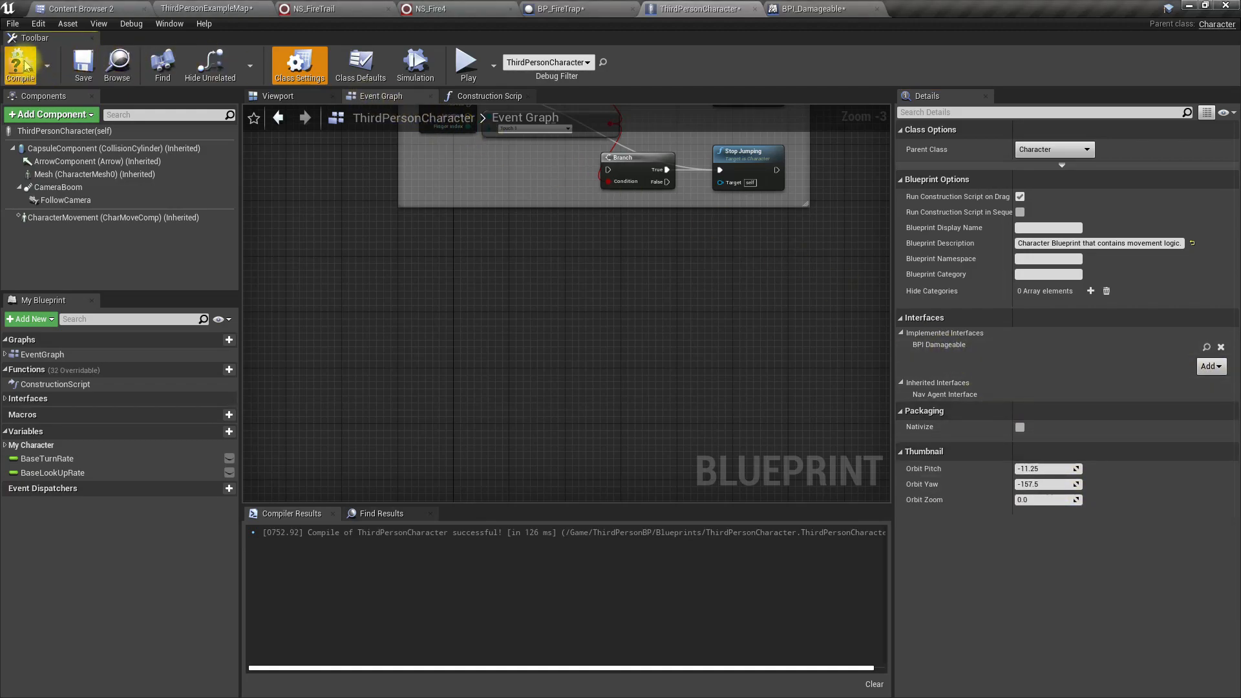
right_click(408, 307)
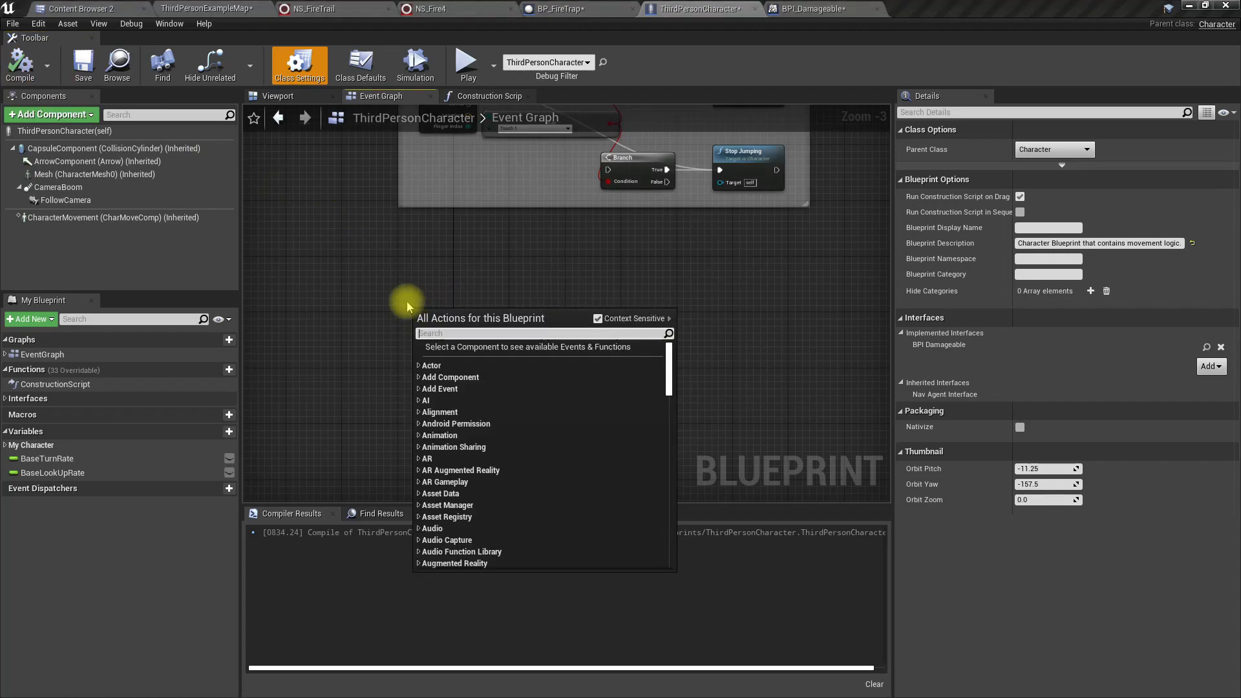
type("set on")
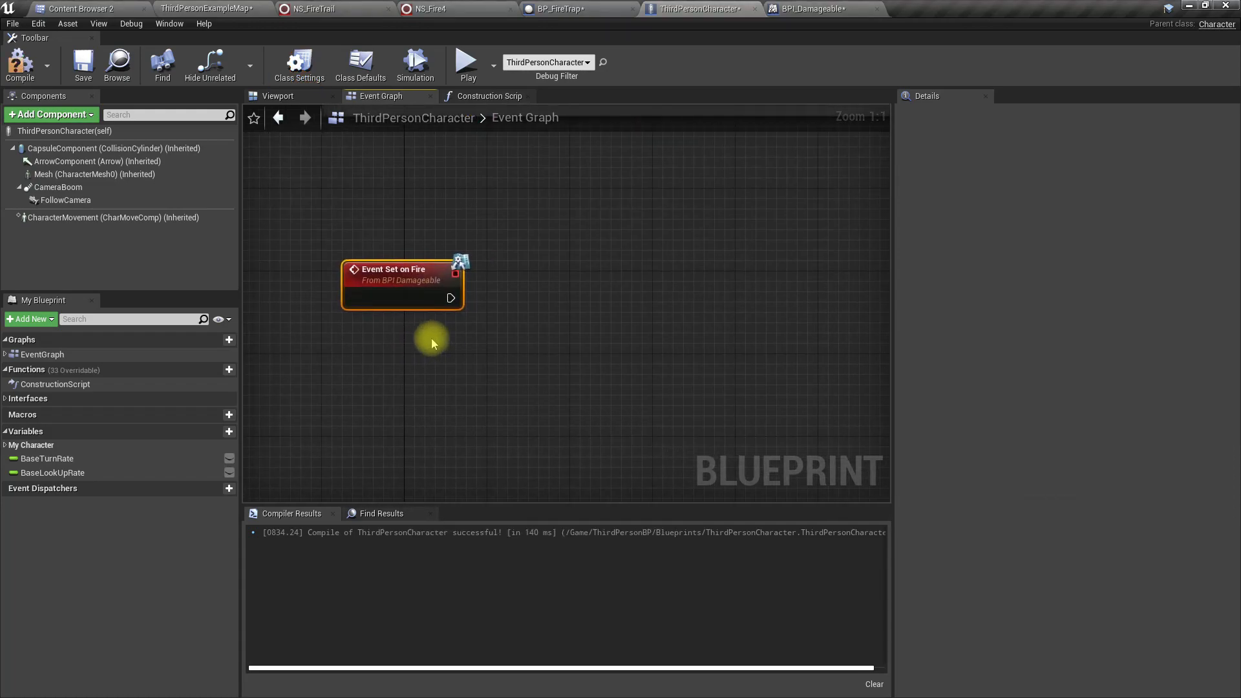
Step: Wire Set on Fire to Spawn System Attached: NS_FireTrail on Mesh, snap to target
left_click(93, 174)
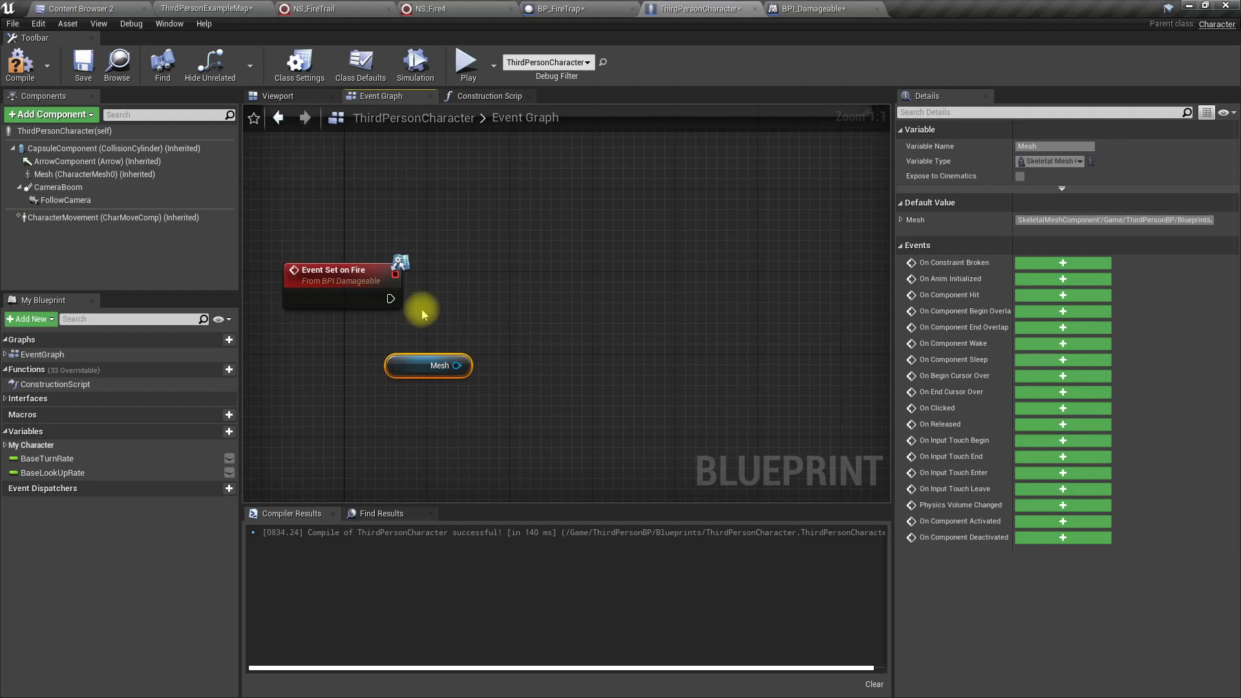
left_click_drag(389, 298, 486, 299)
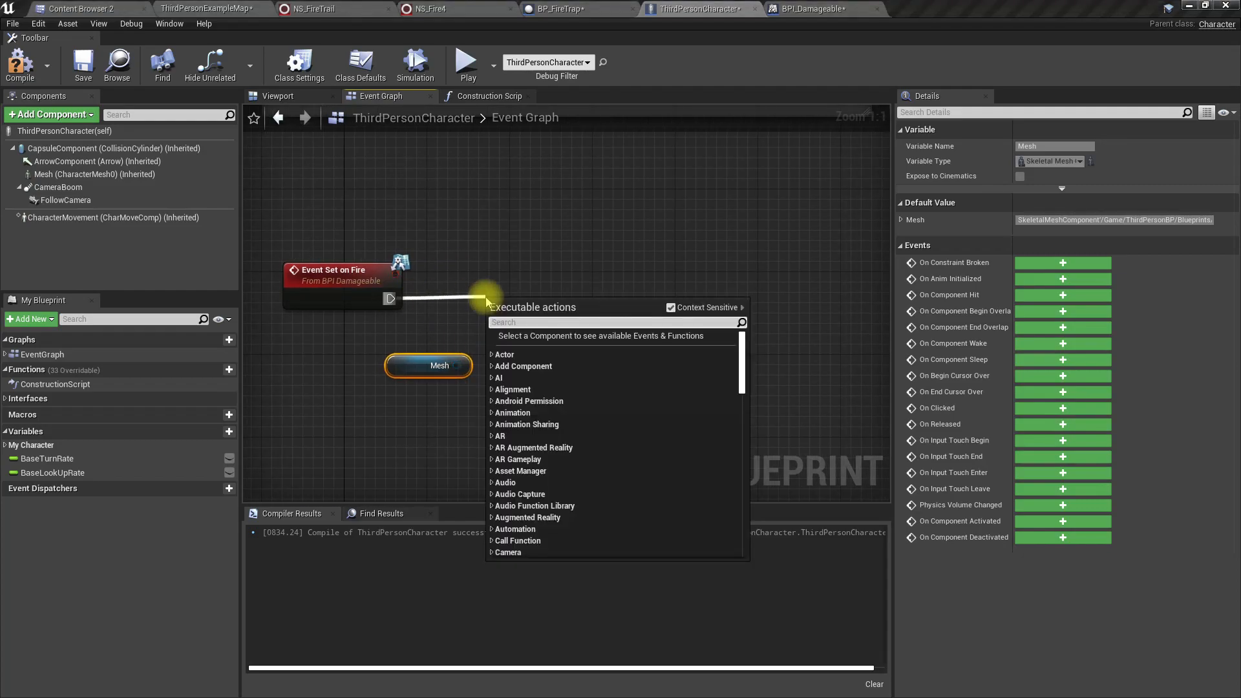
type("spawn nia")
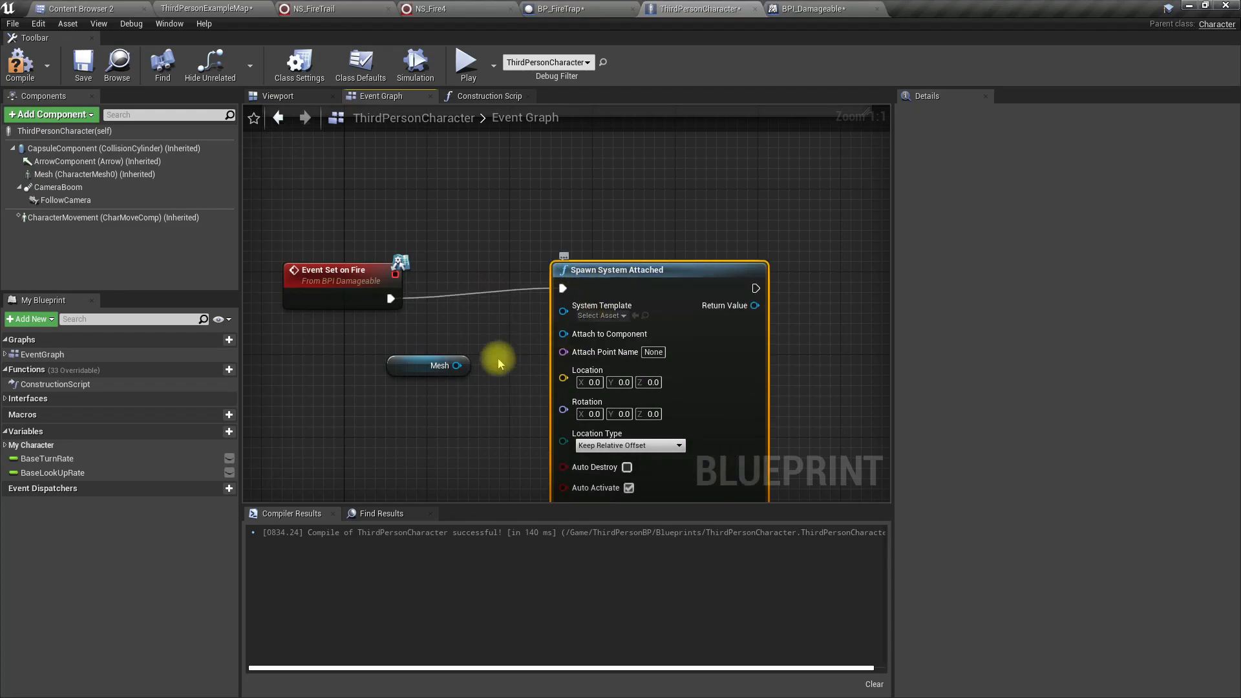
left_click_drag(458, 366, 563, 333)
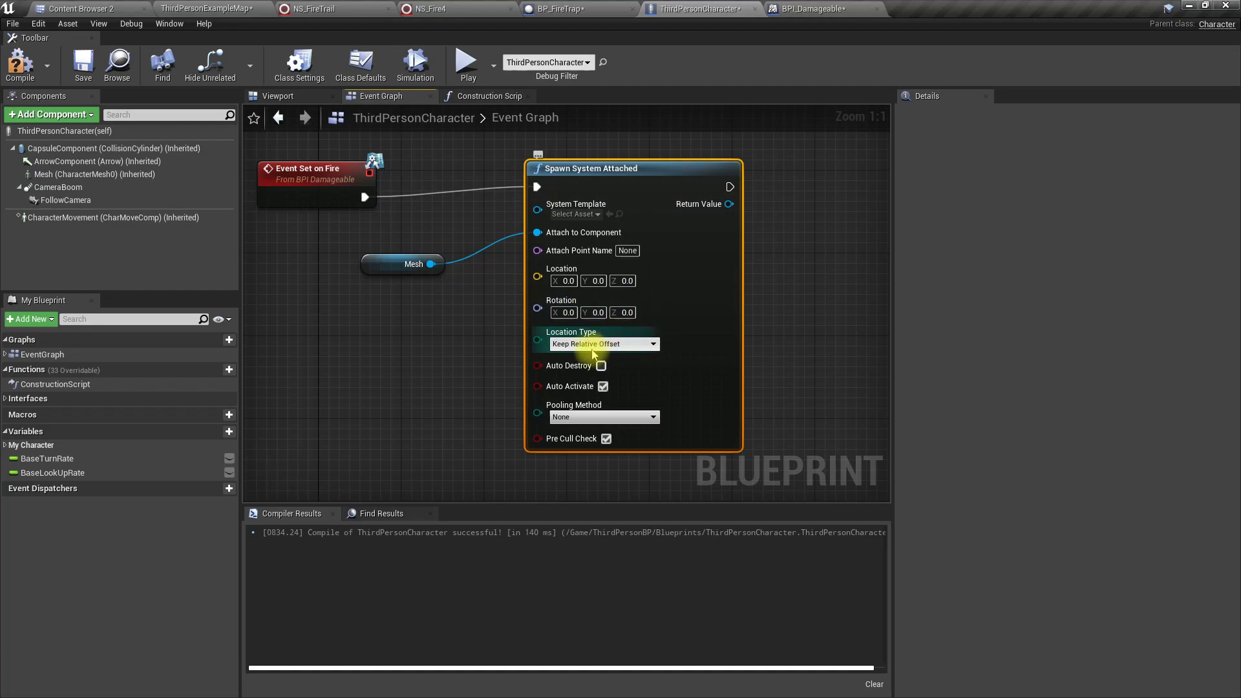
left_click(603, 343)
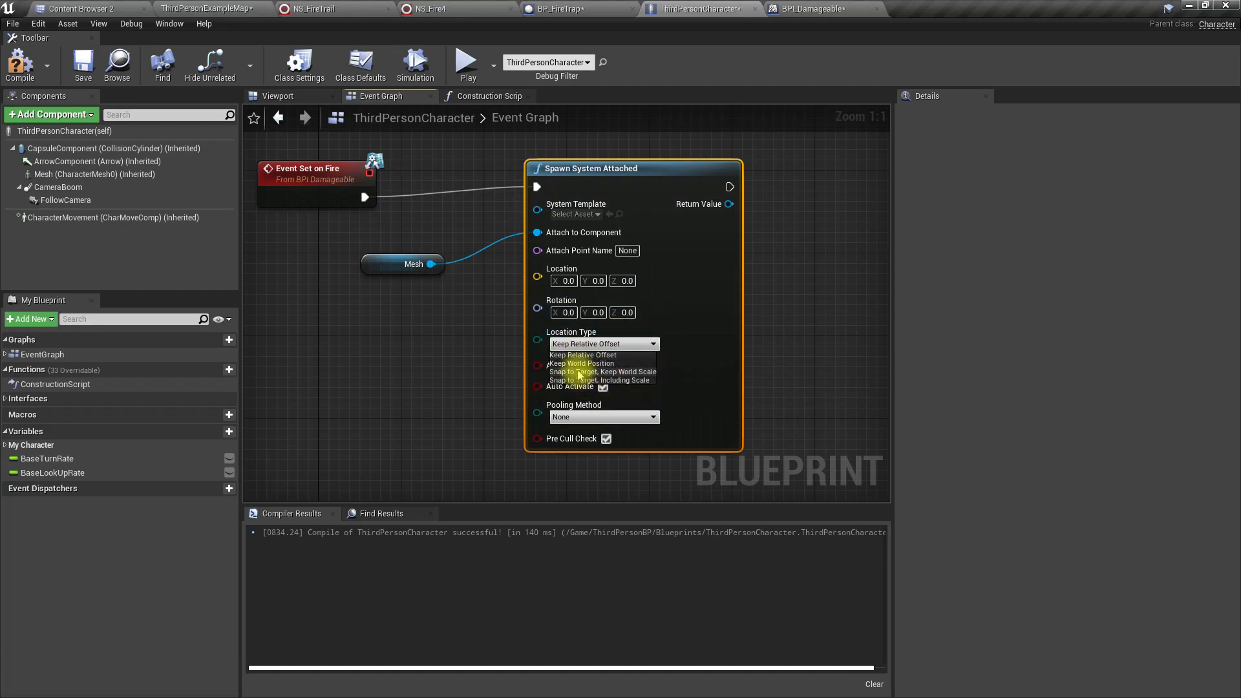
mouse_move(589, 380)
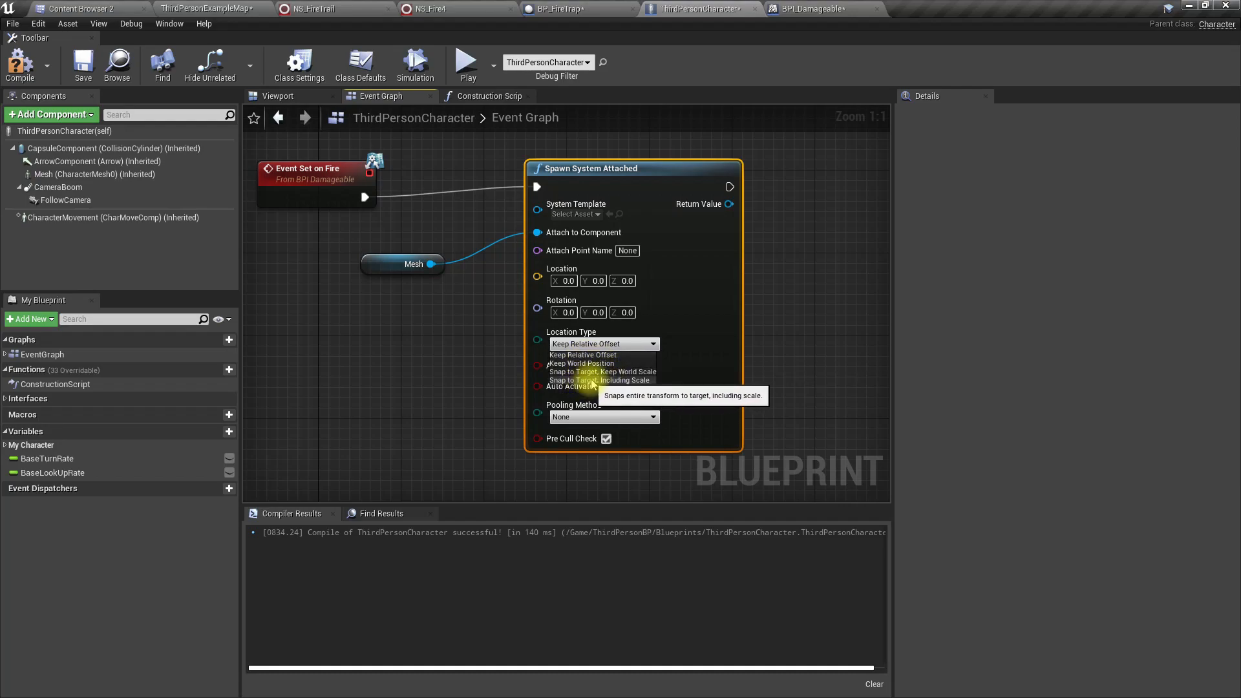
left_click(603, 371)
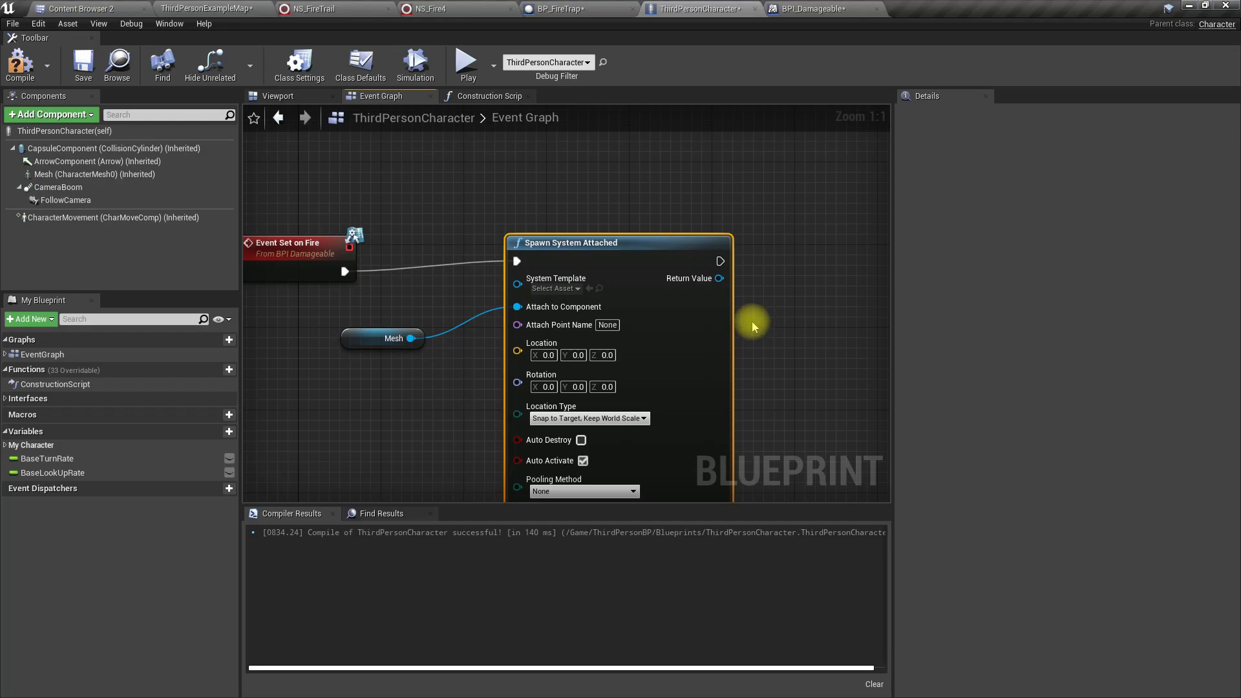
left_click(554, 288)
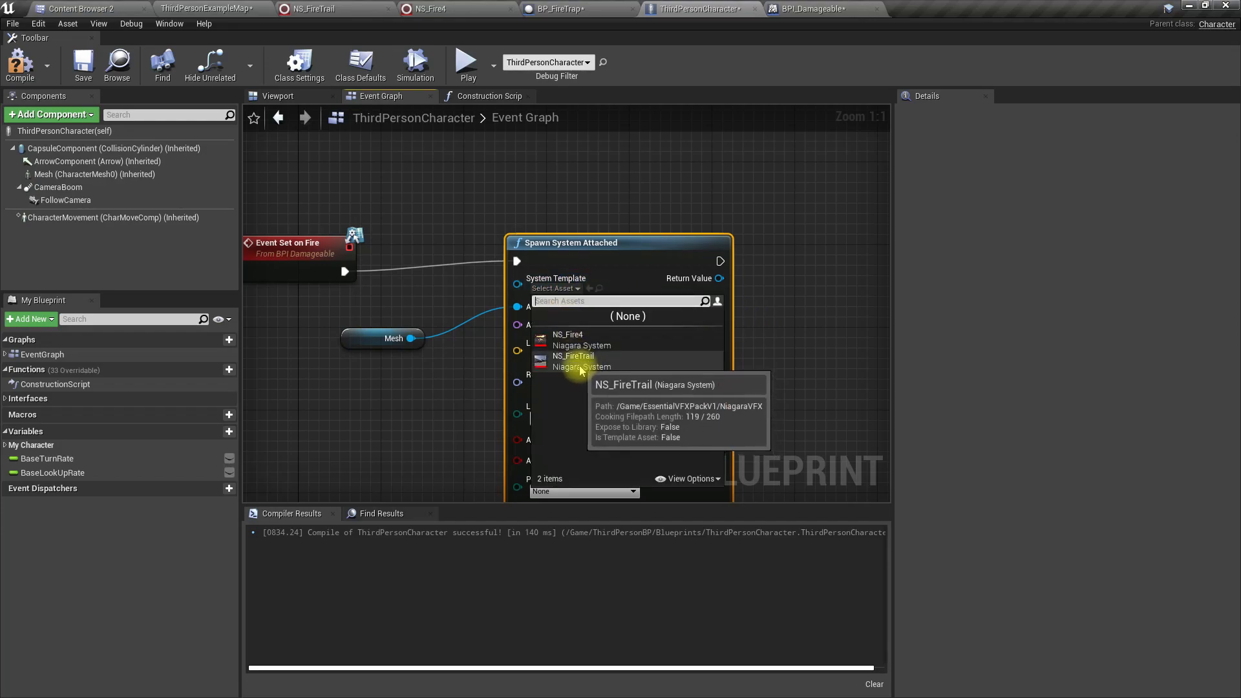
left_click(572, 356)
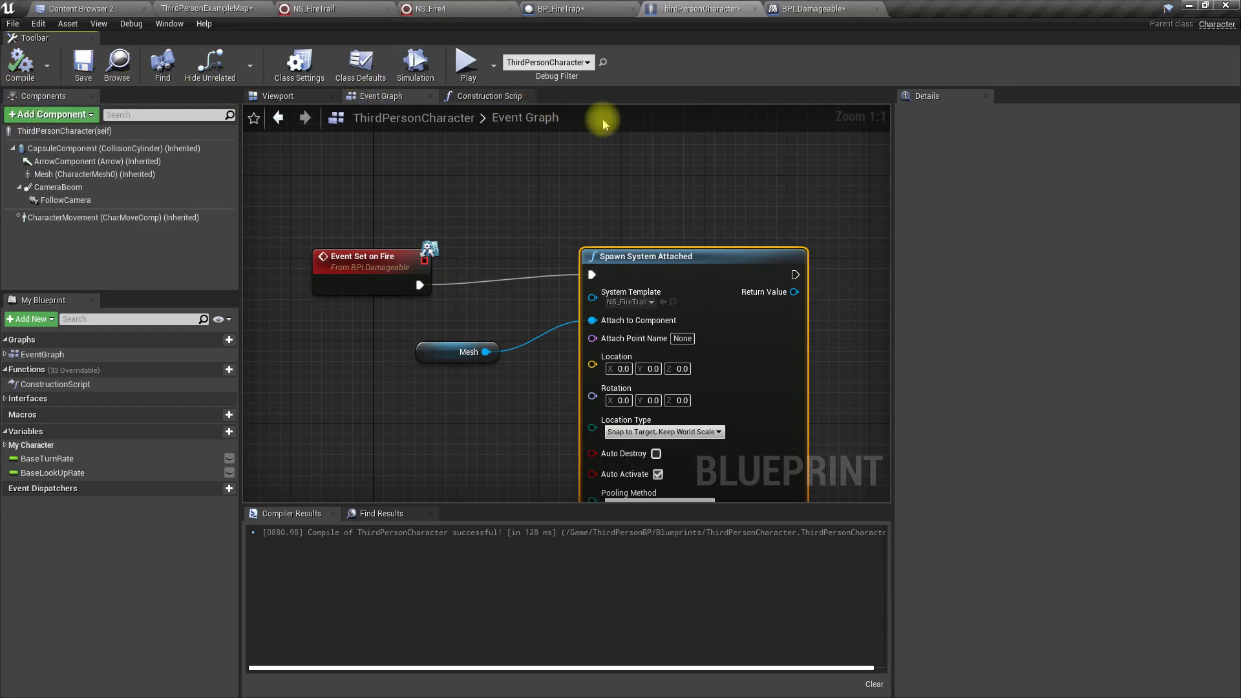
Step: Add a Set on Fire message call in BP_FireTrap, then return to the level
left_click(554, 8)
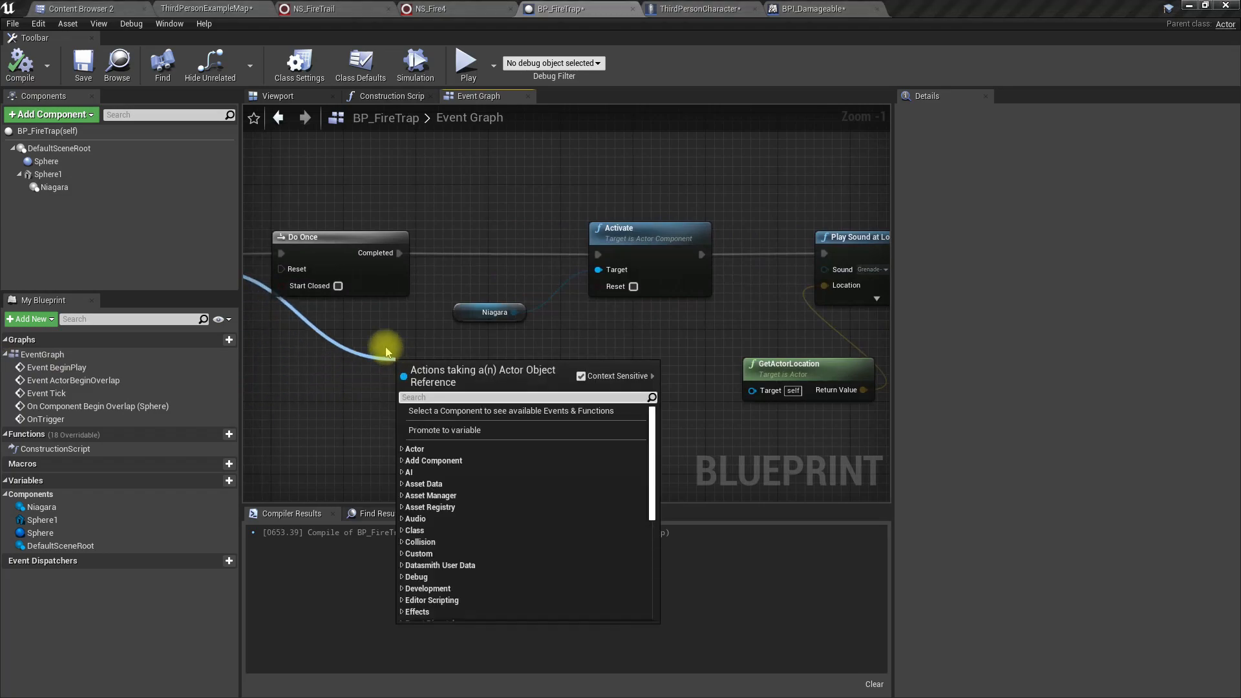
type("seton")
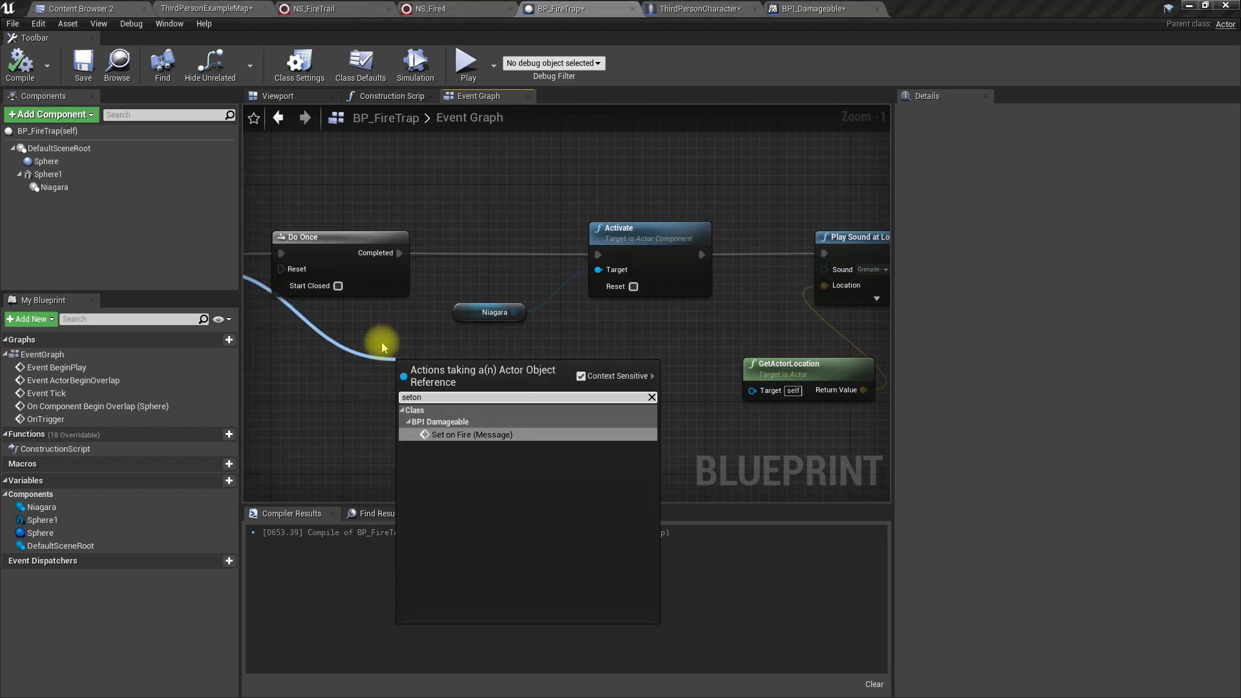
left_click(471, 434)
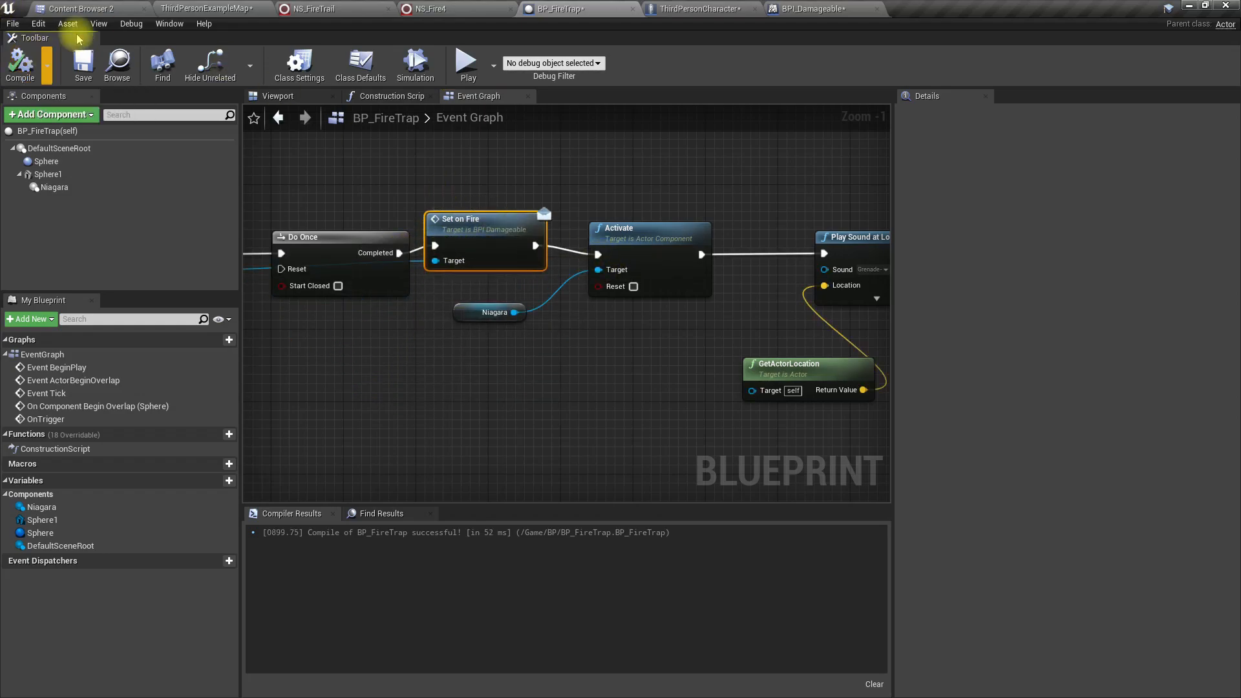
left_click(209, 8)
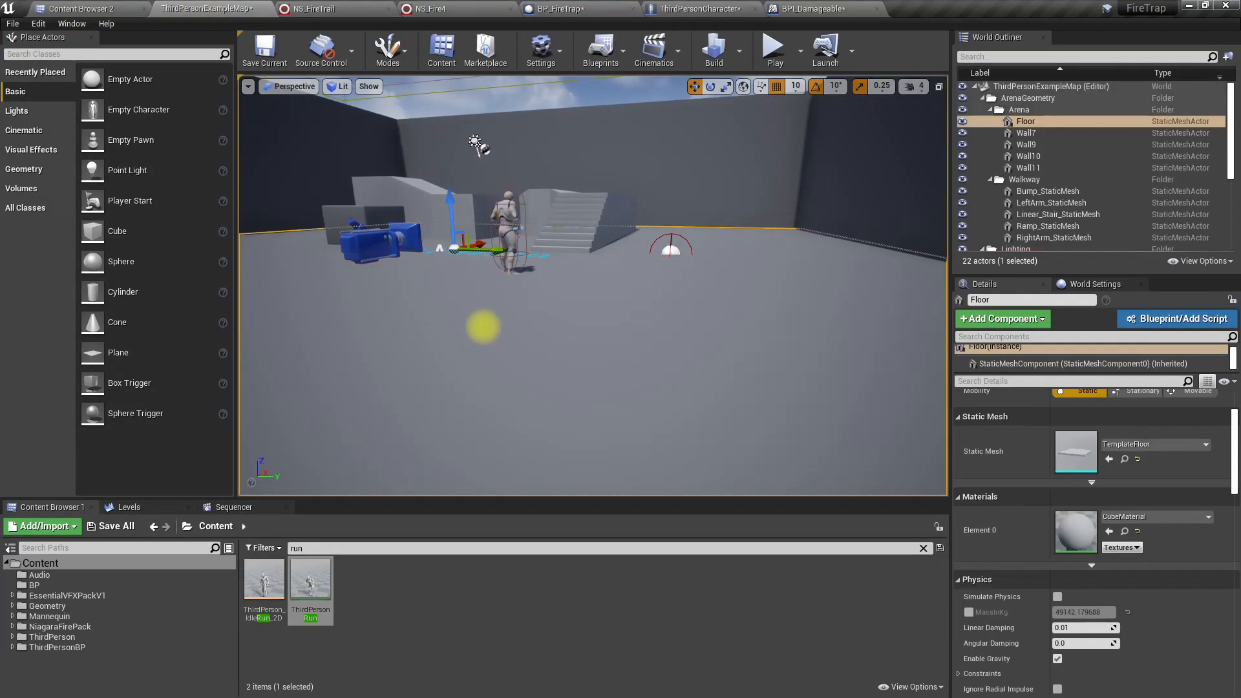
Step: Check the fire trap in the level, then return to ThirdPersonCharacter to find Set Material
left_click(772, 45)
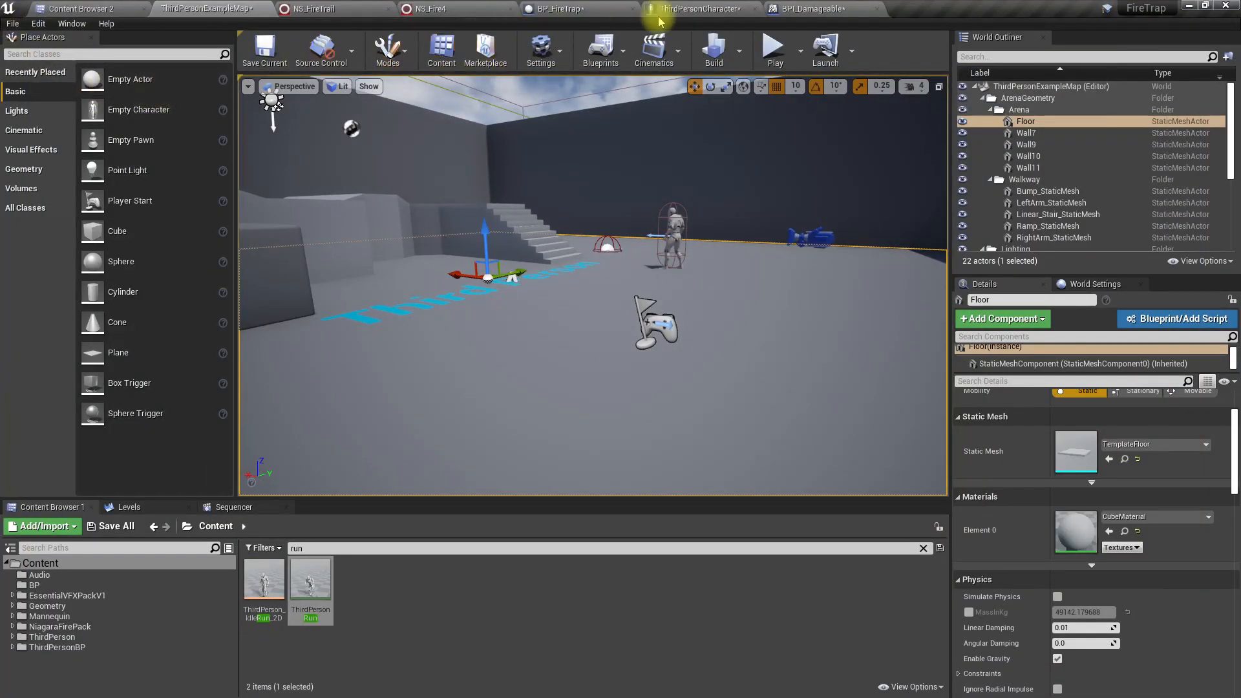
left_click(699, 9)
type("set mater")
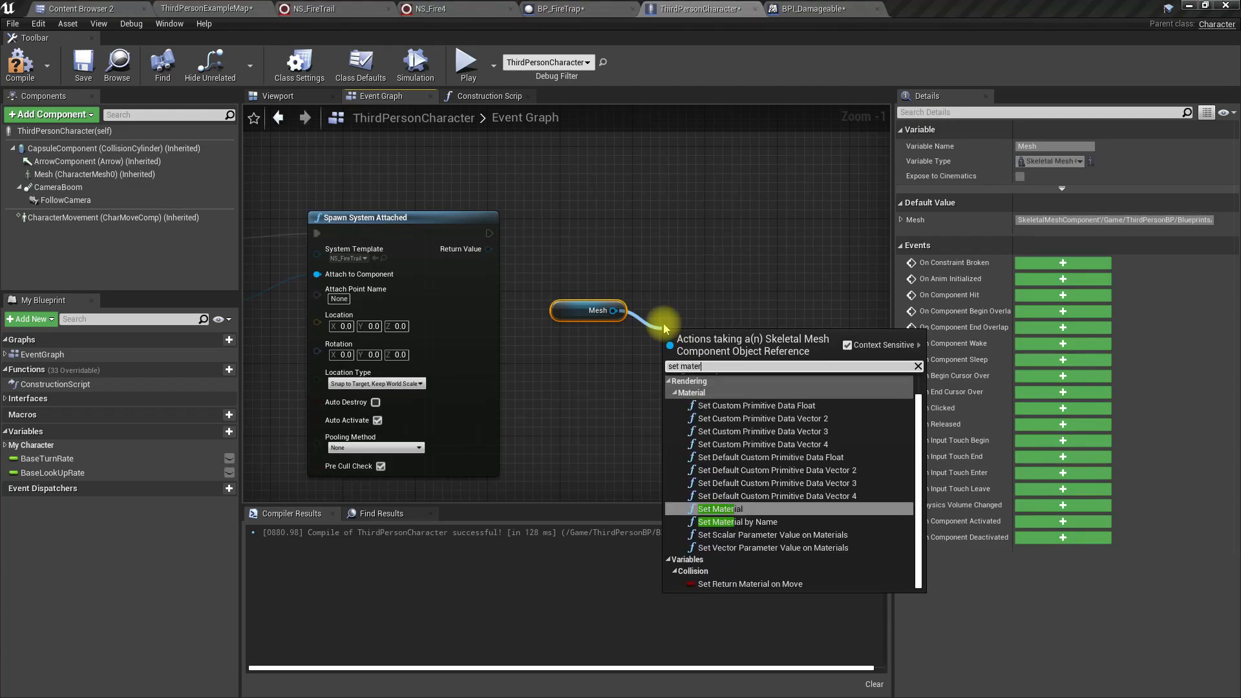
Step: Add a Set Material node on the Mesh using the MI_Lava material
left_click(718, 508)
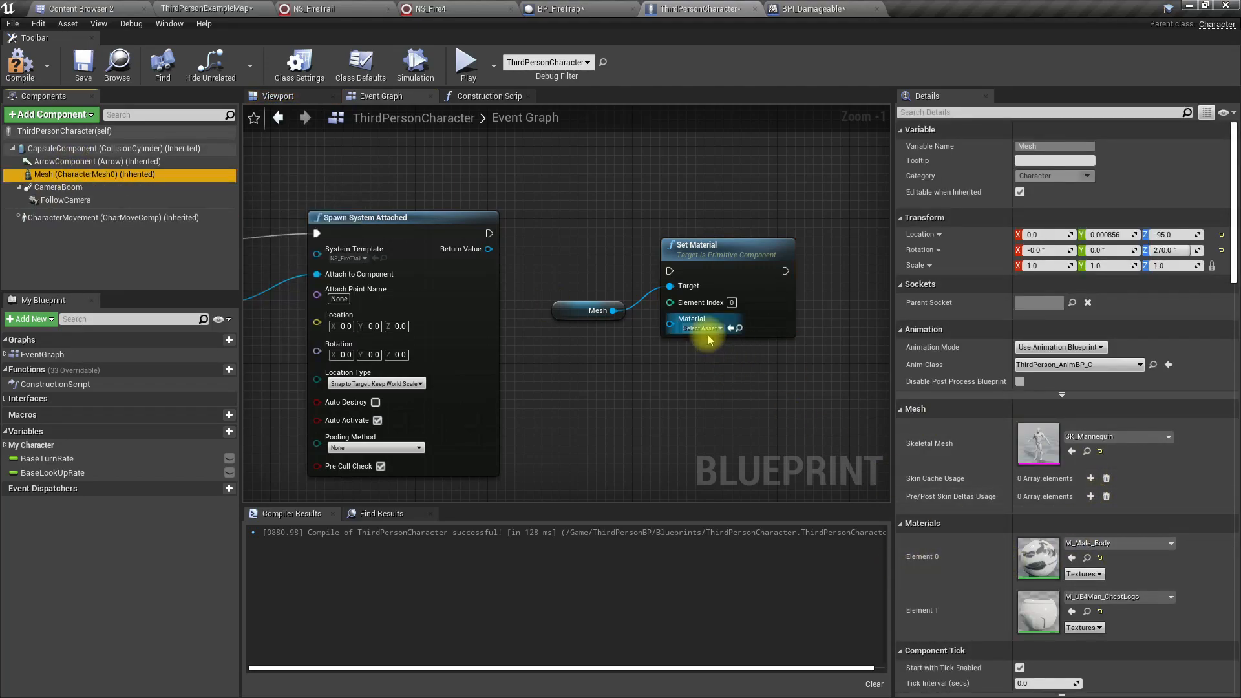
left_click(700, 328)
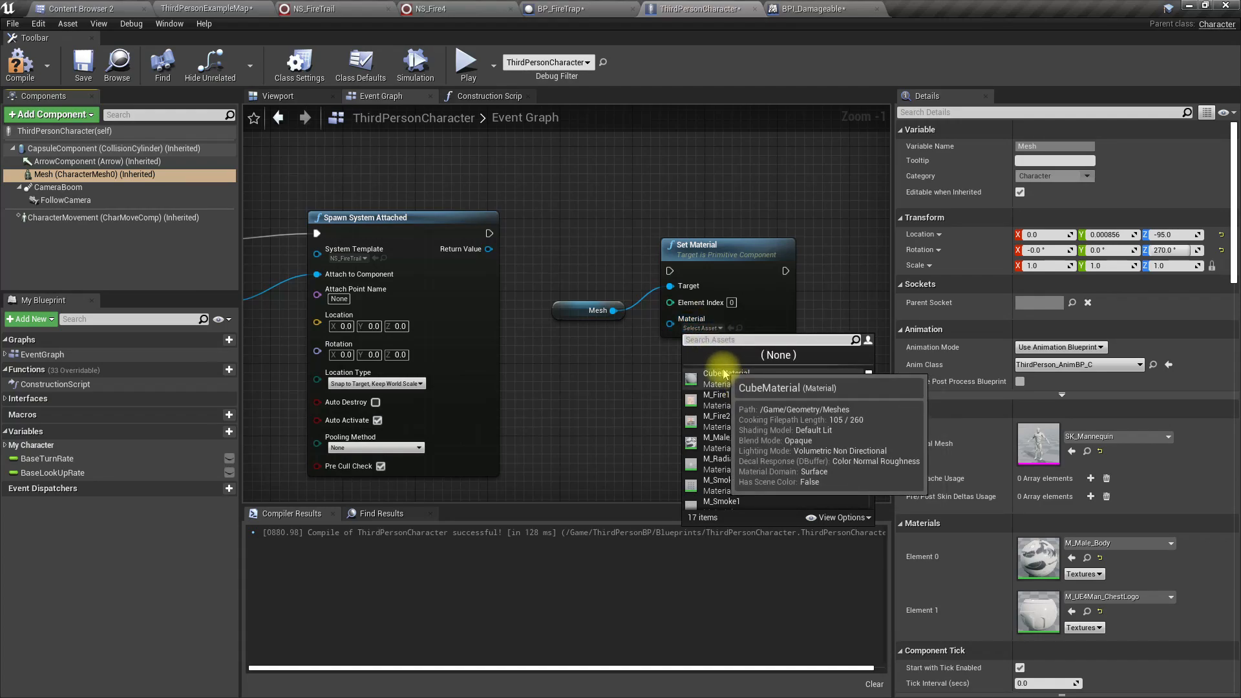
type("mi lava")
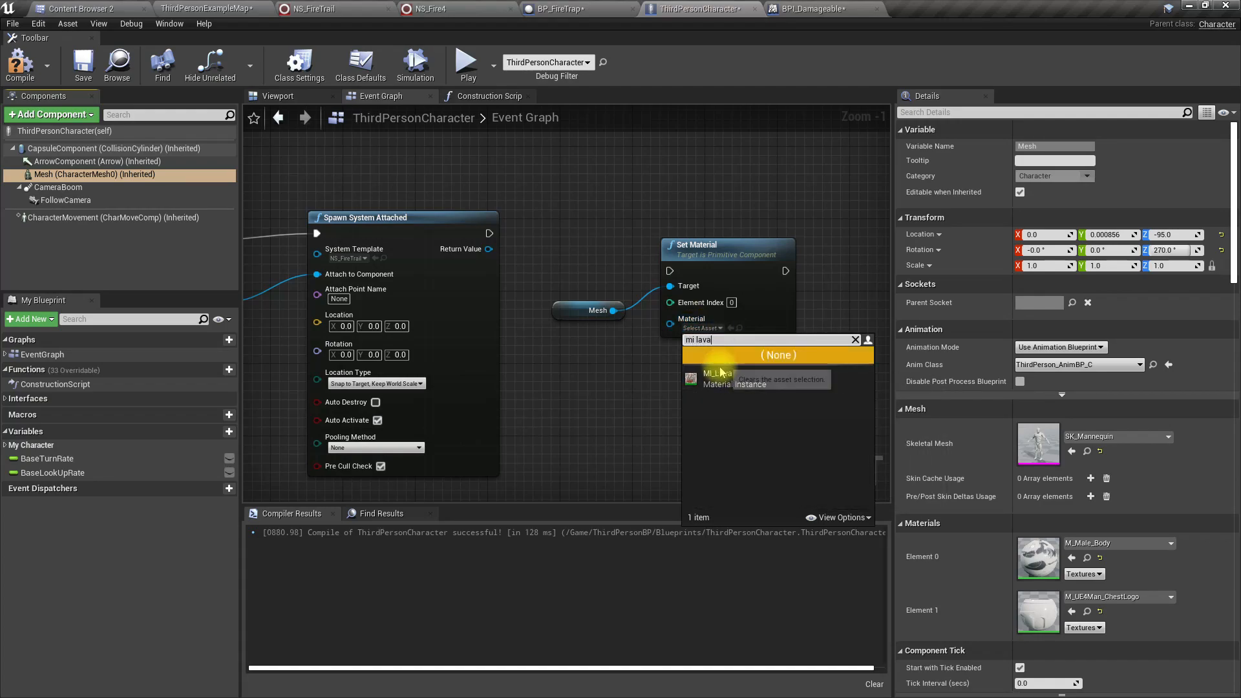
left_click(716, 375)
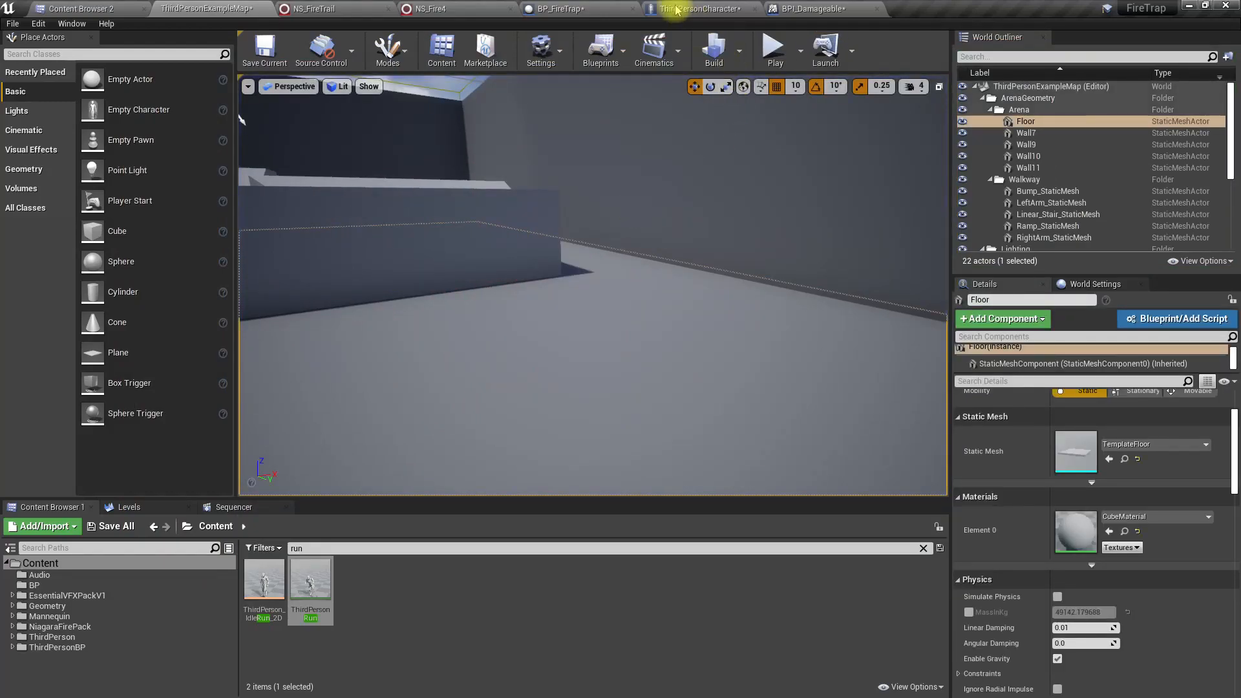
Step: Insert a 0.5-second Delay before Set Material, then return to the level
left_click(556, 9)
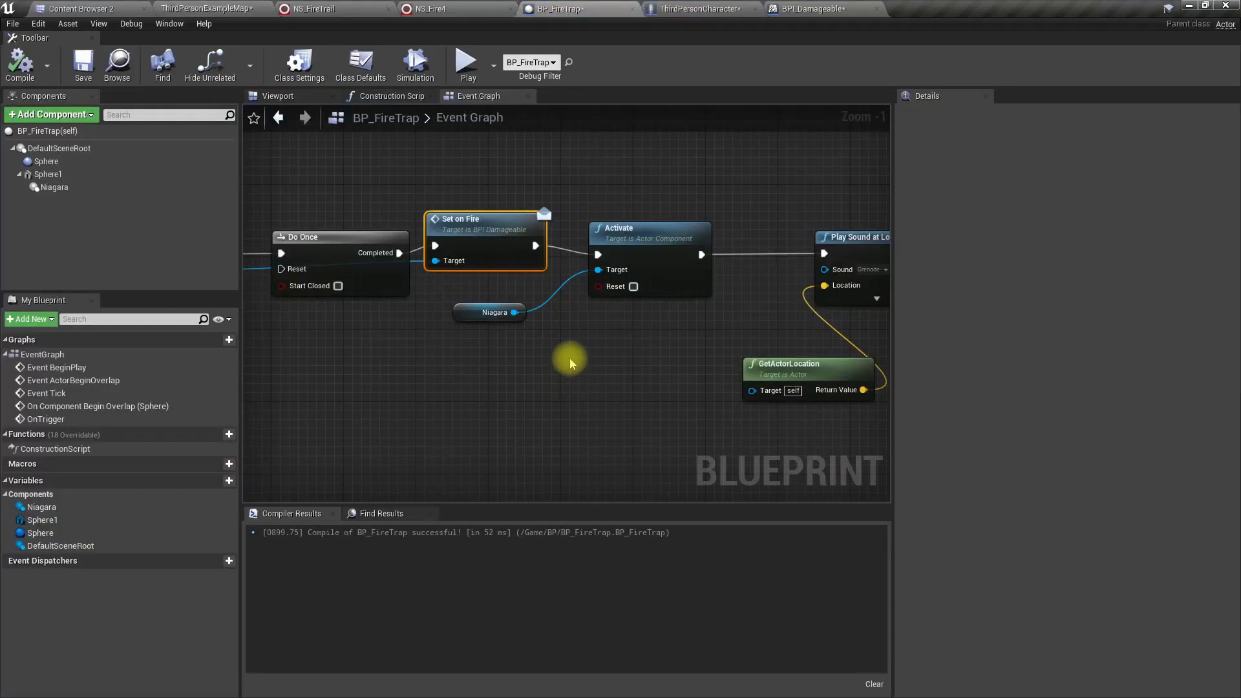
left_click(694, 8)
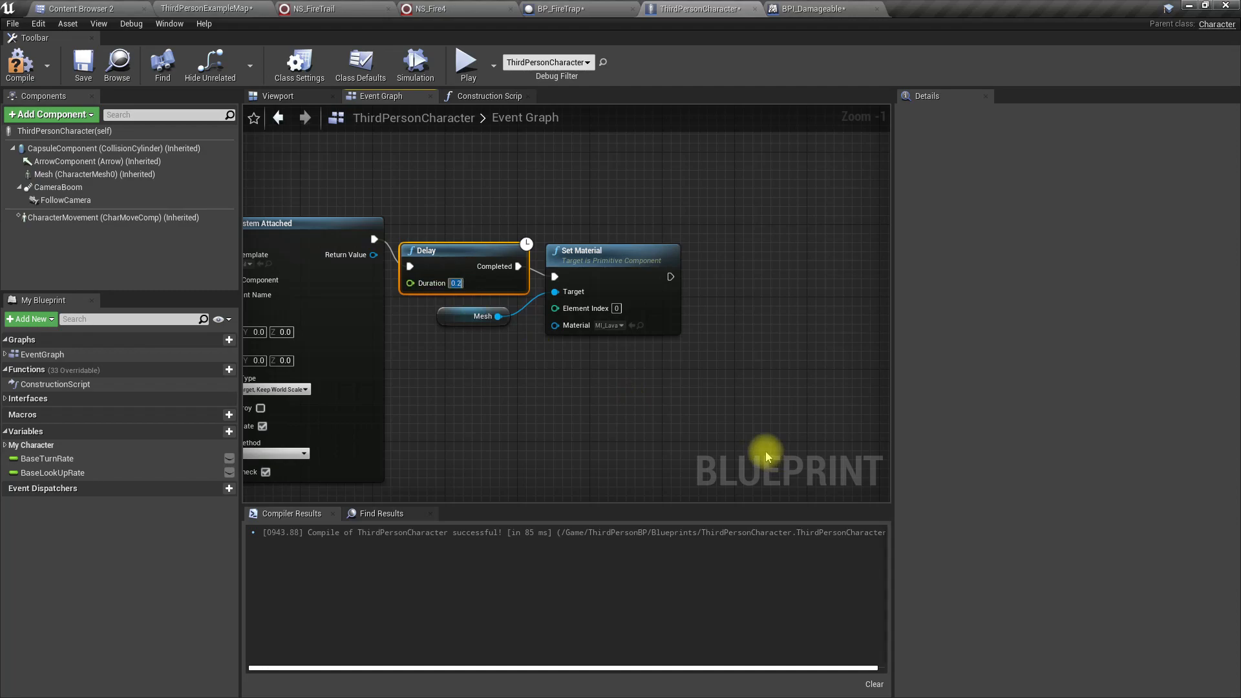
type("0.5")
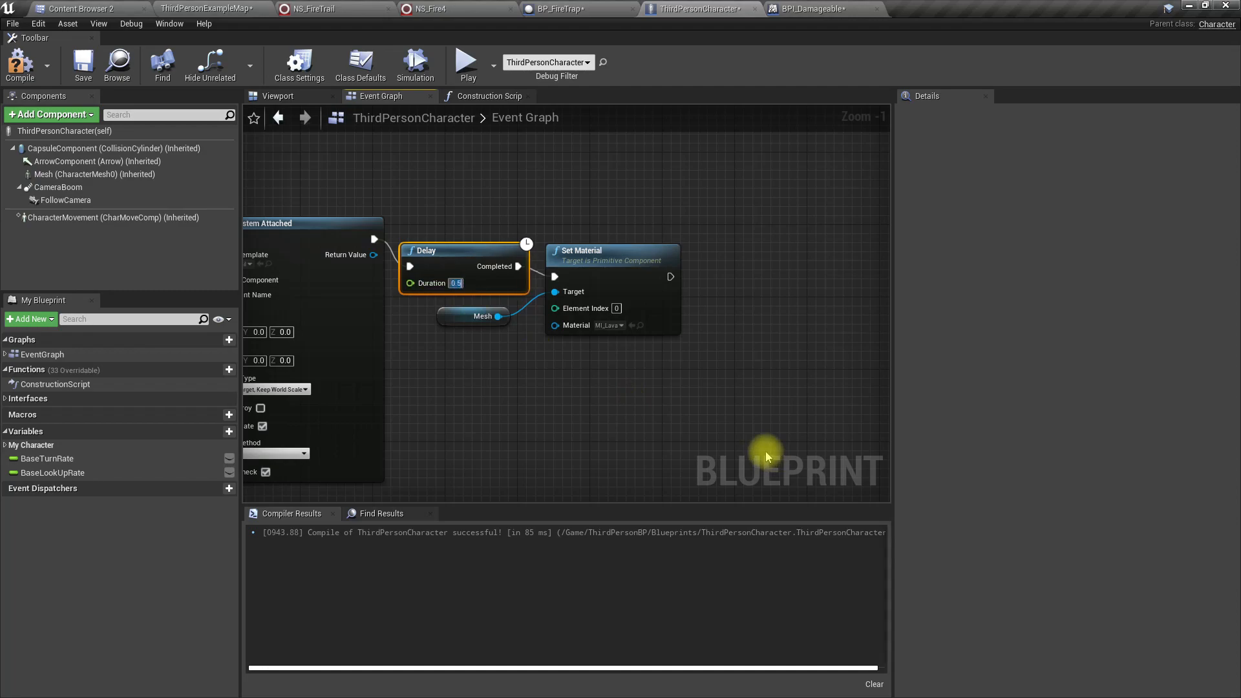
left_click(205, 9)
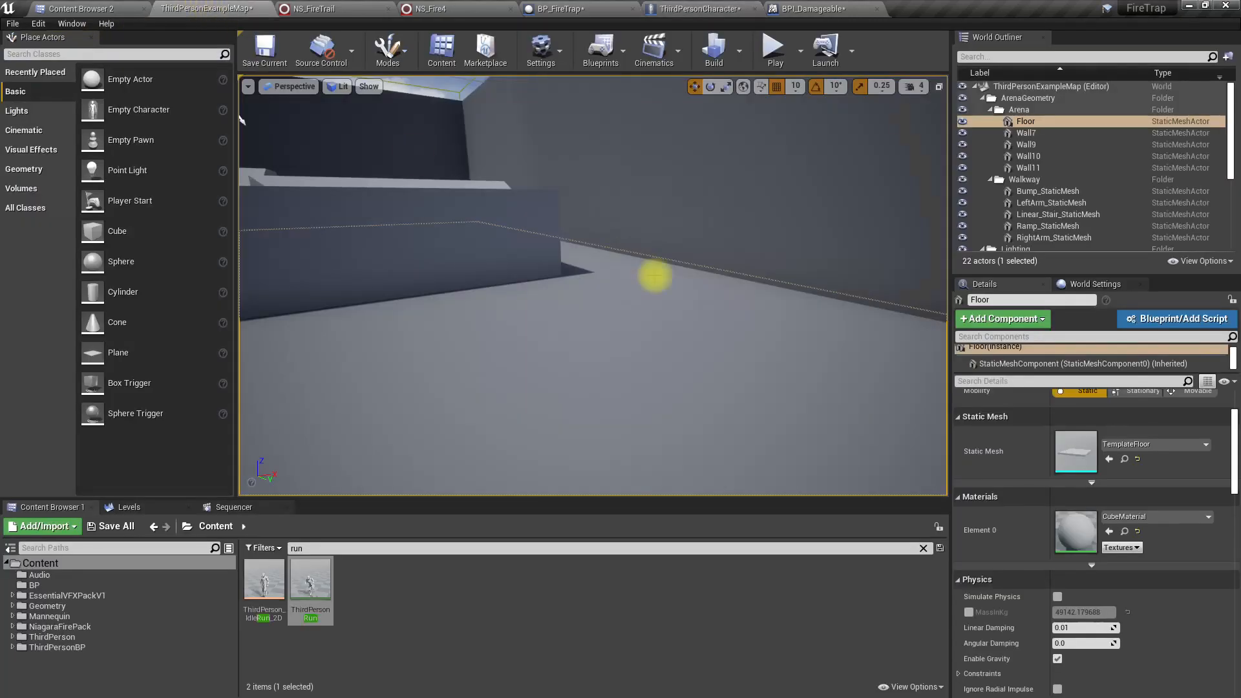
left_click(772, 46)
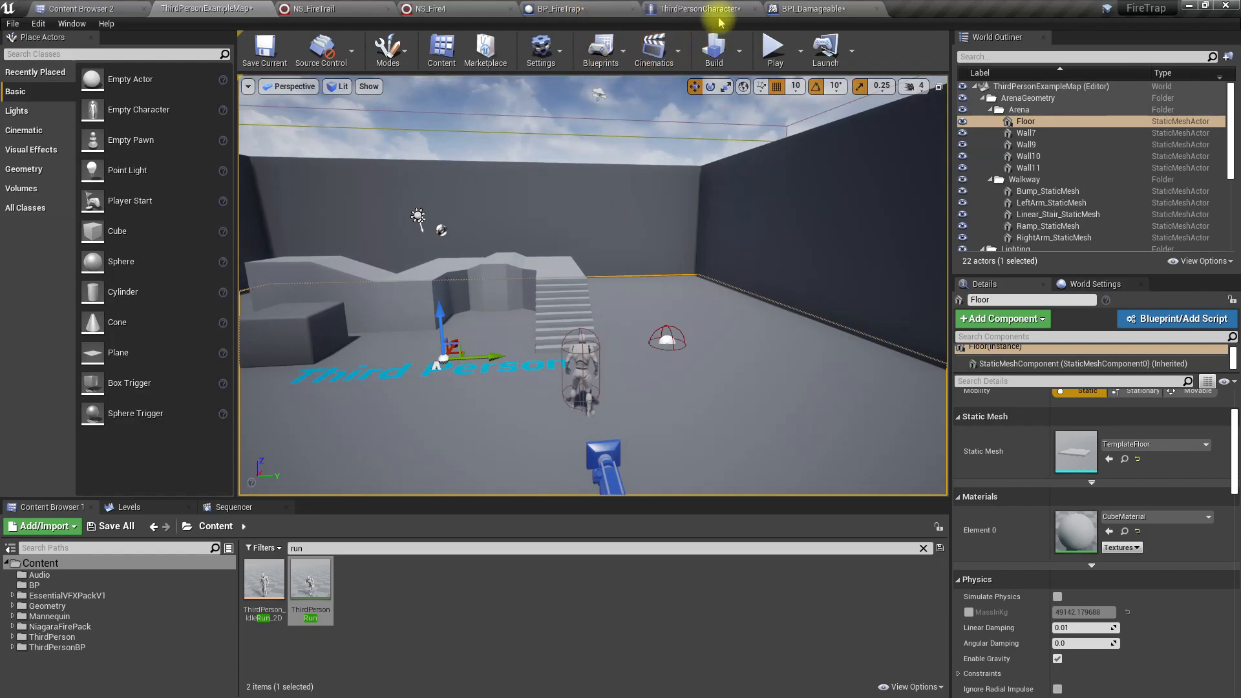
Step: After a 10-second Delay, enable Simulate Physics on Mesh and add Set Movement Mode
left_click(700, 9)
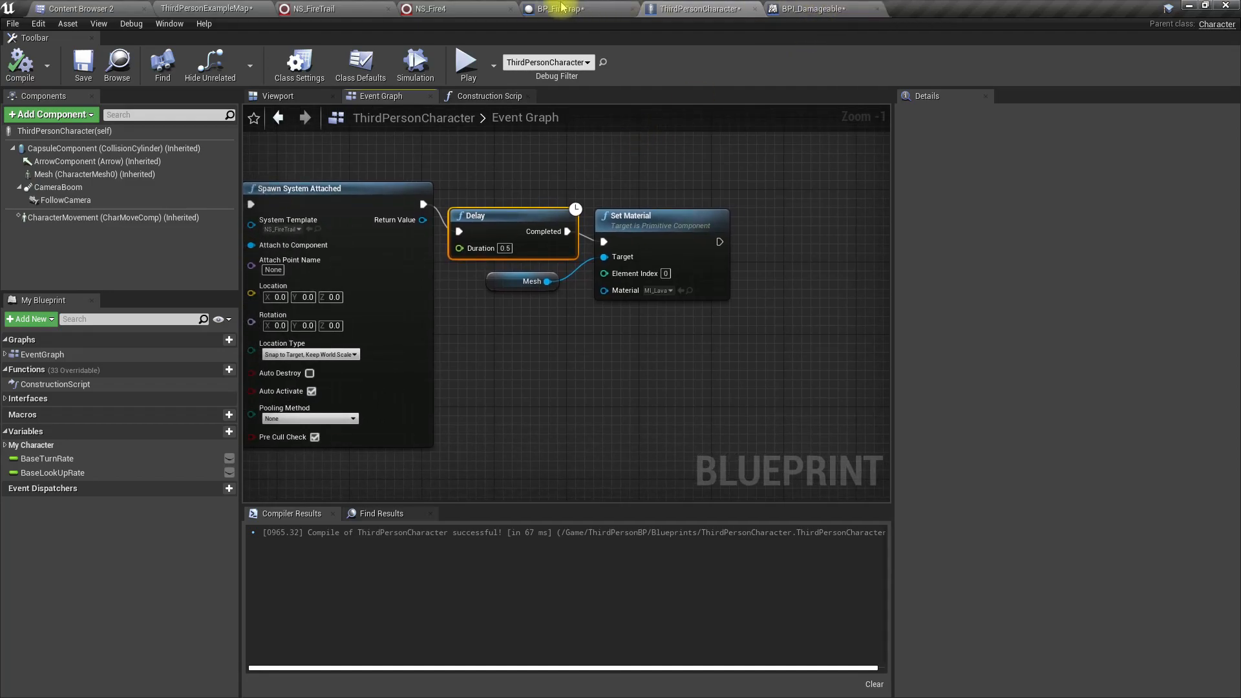
scroll("down", 3)
type("set si")
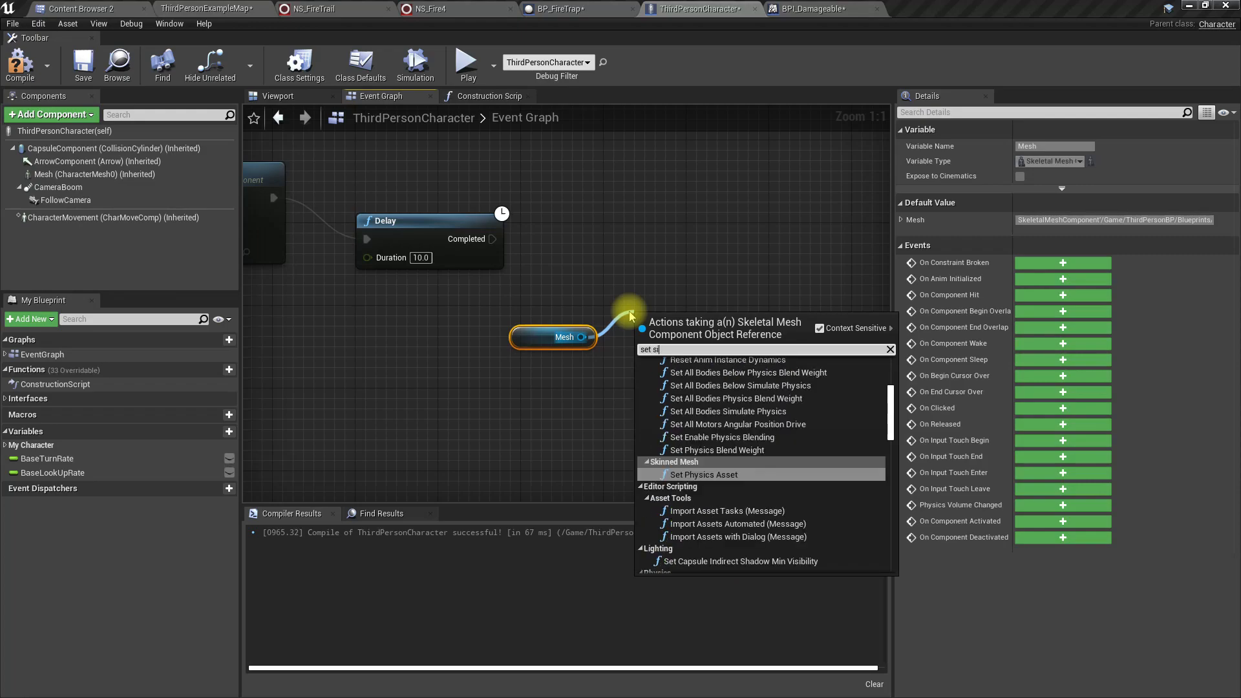
left_click(724, 411)
type("set mo")
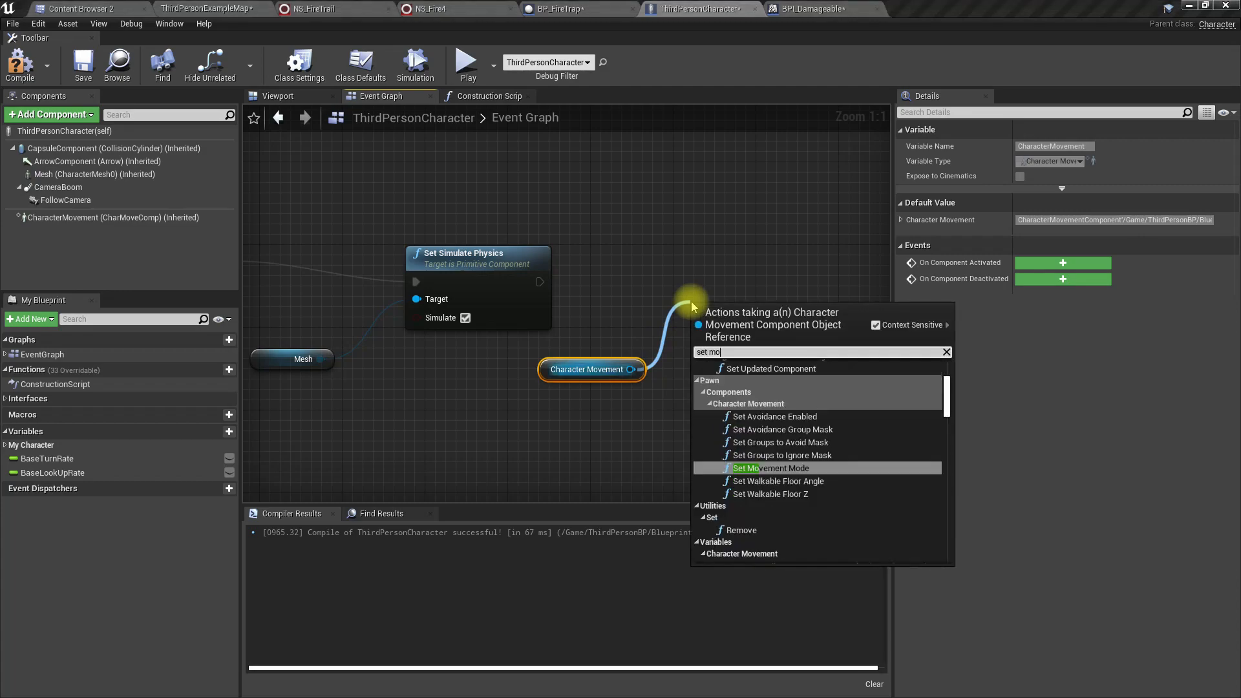
left_click(769, 468)
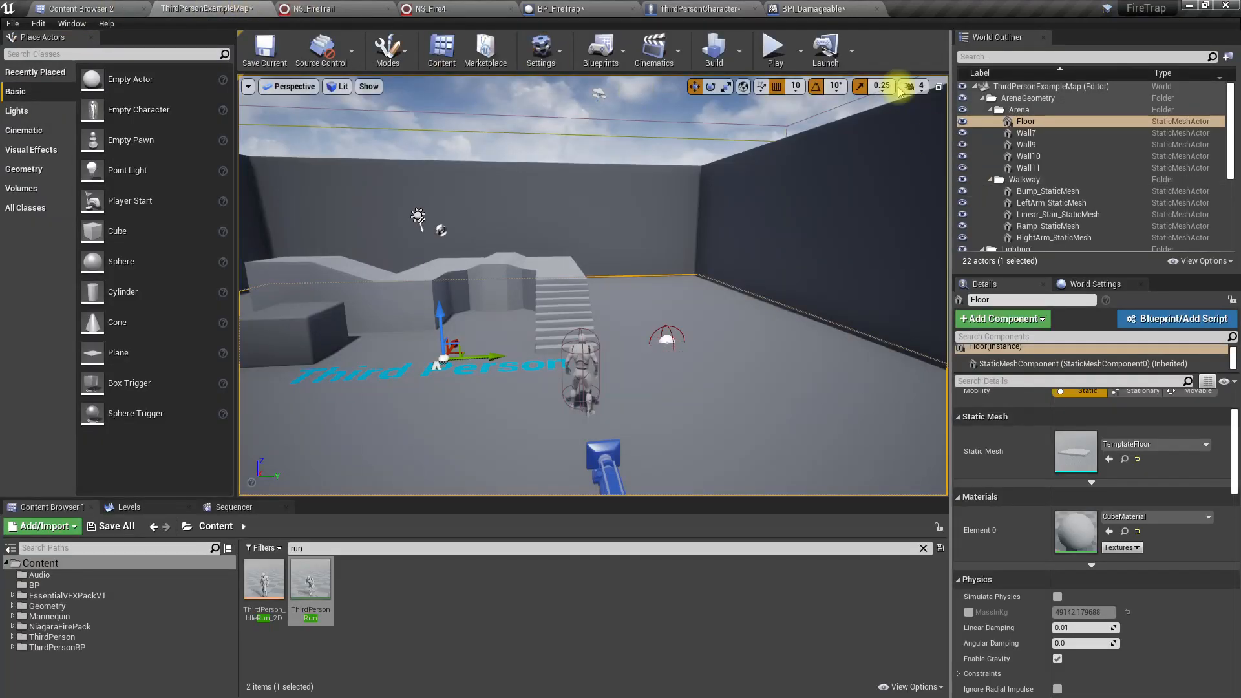
Step: Test the trap in the viewport and reopen the ThirdPersonCharacter event graph
left_click(772, 46)
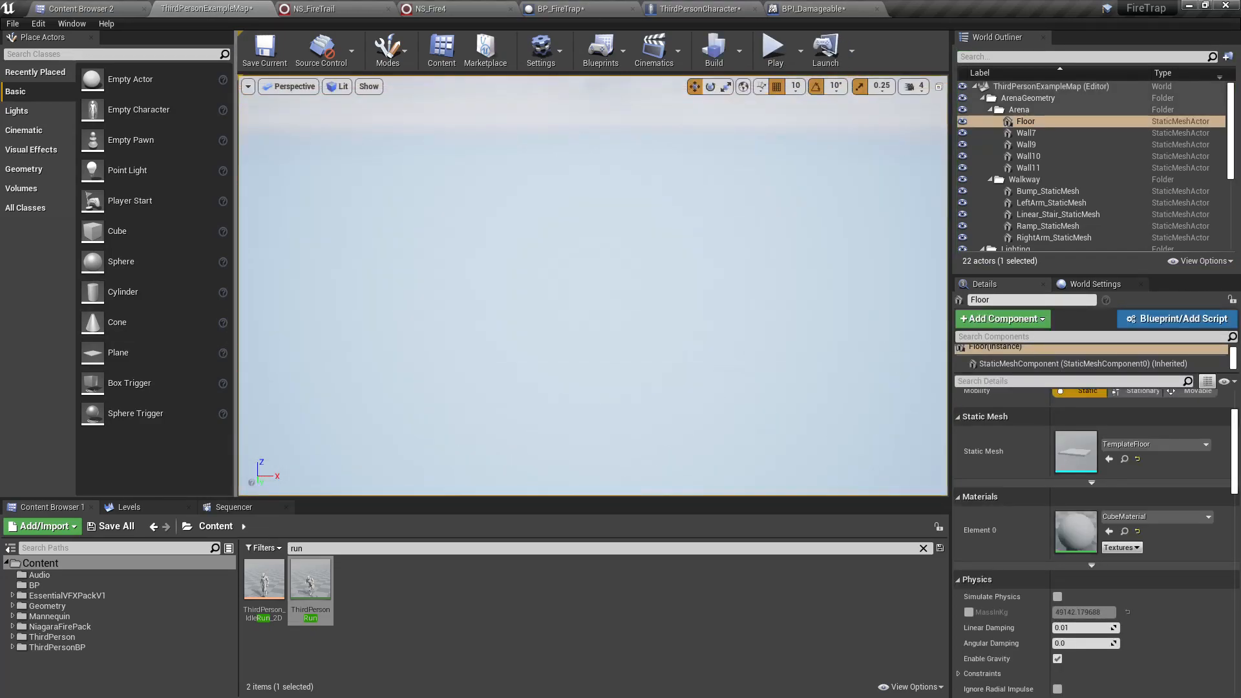
left_click(699, 8)
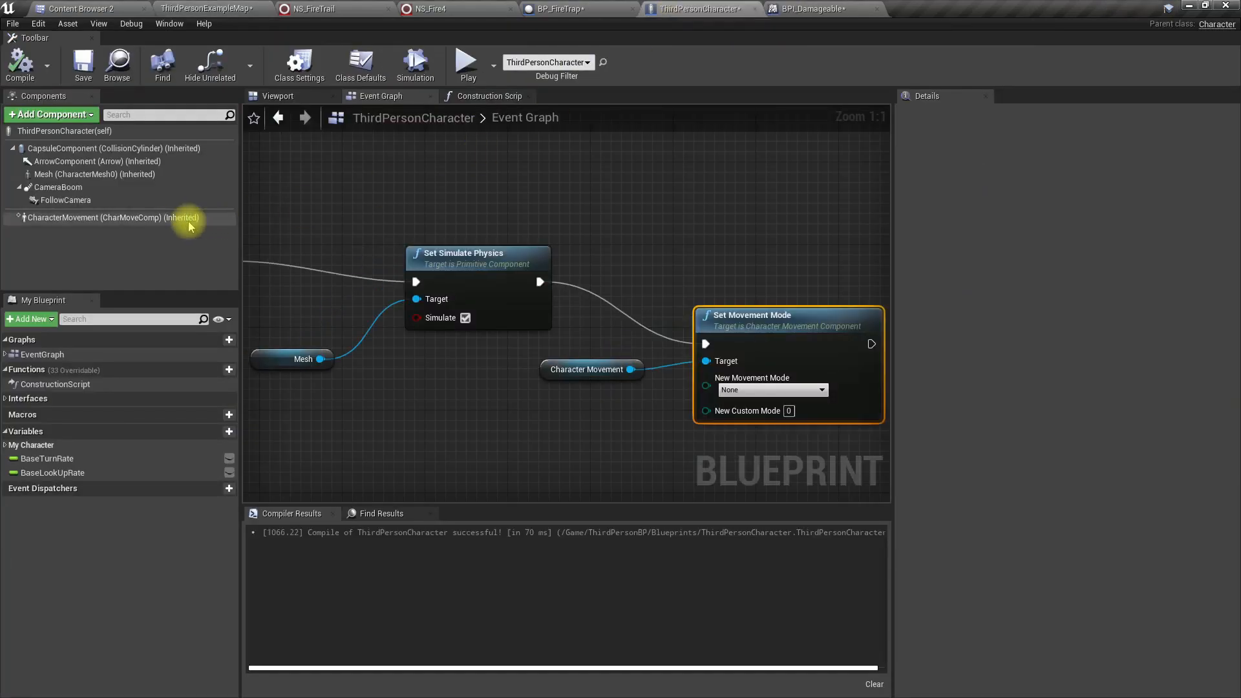
left_click(94, 174)
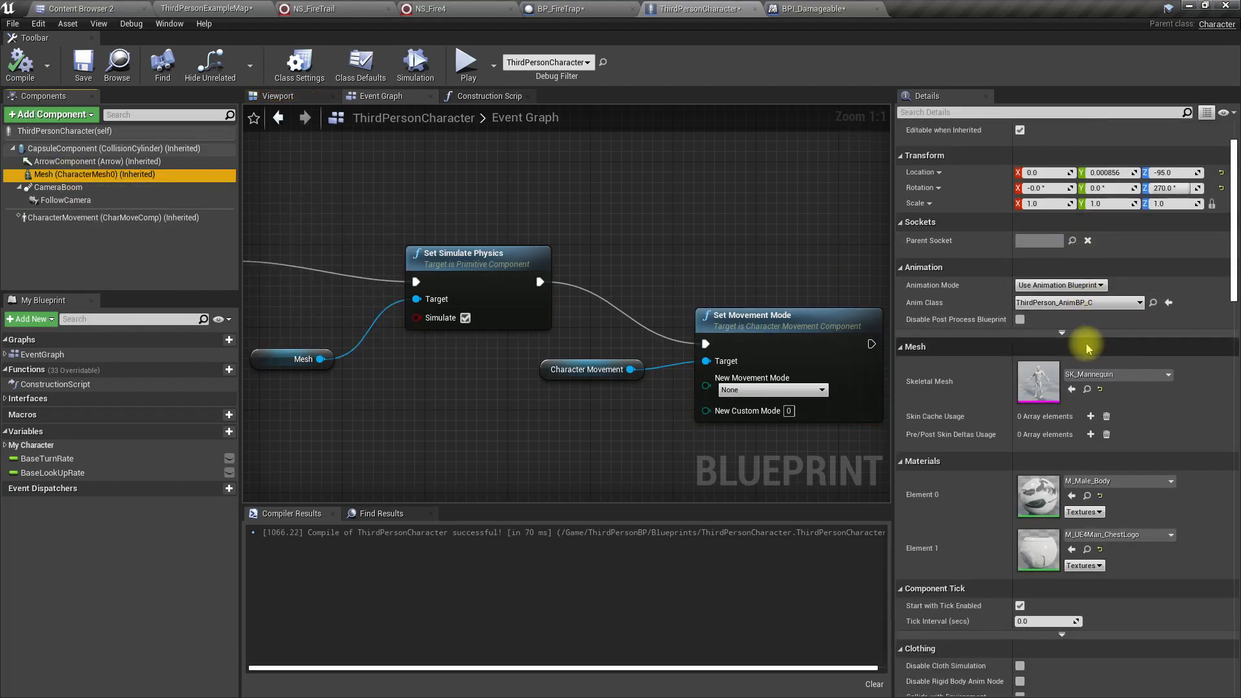
scroll("down", 3)
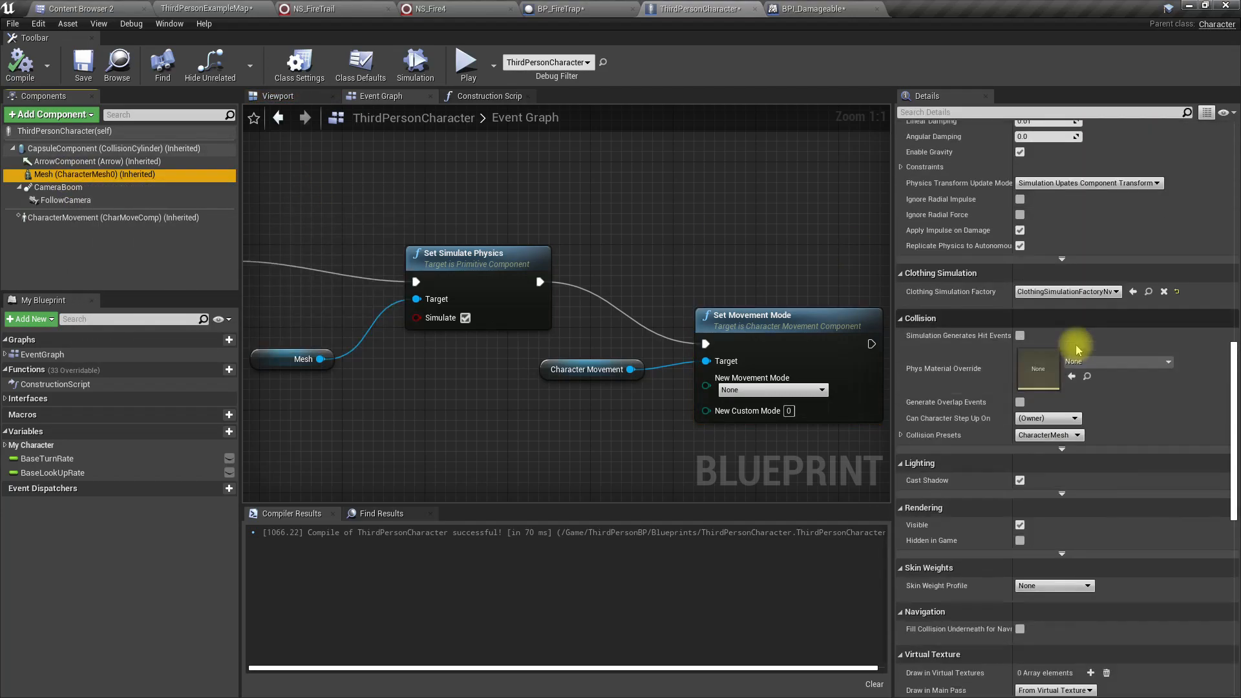
left_click(1048, 434)
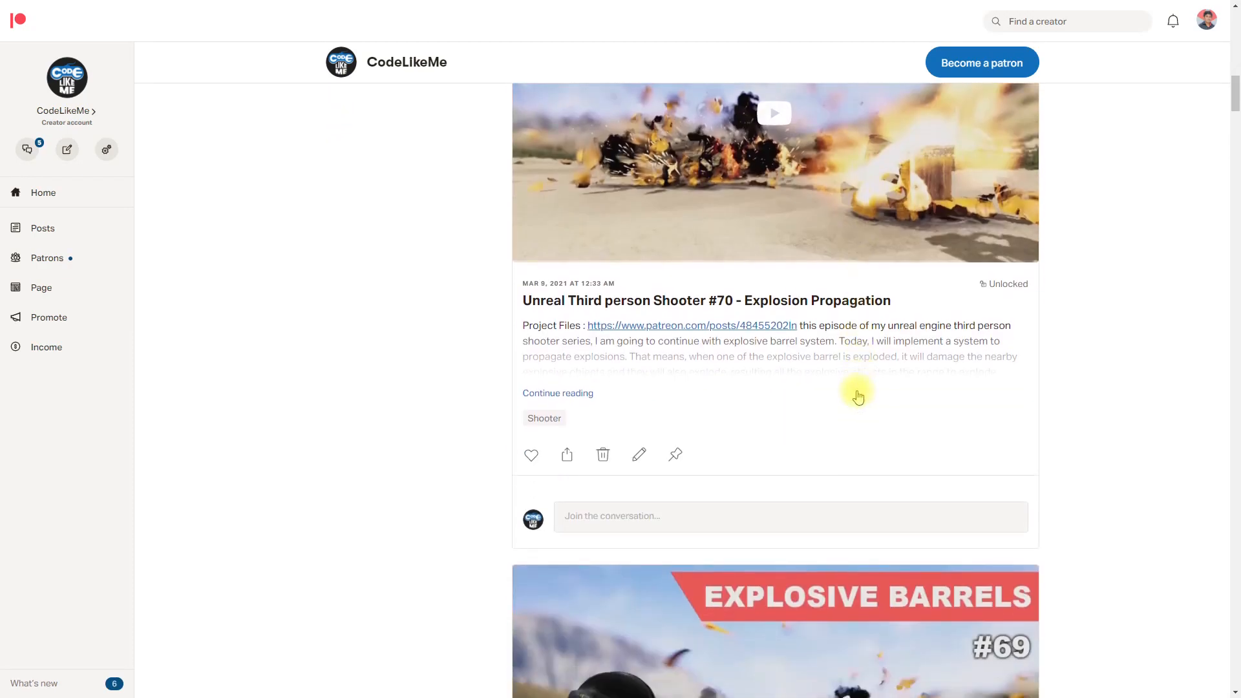
scroll("down", 3)
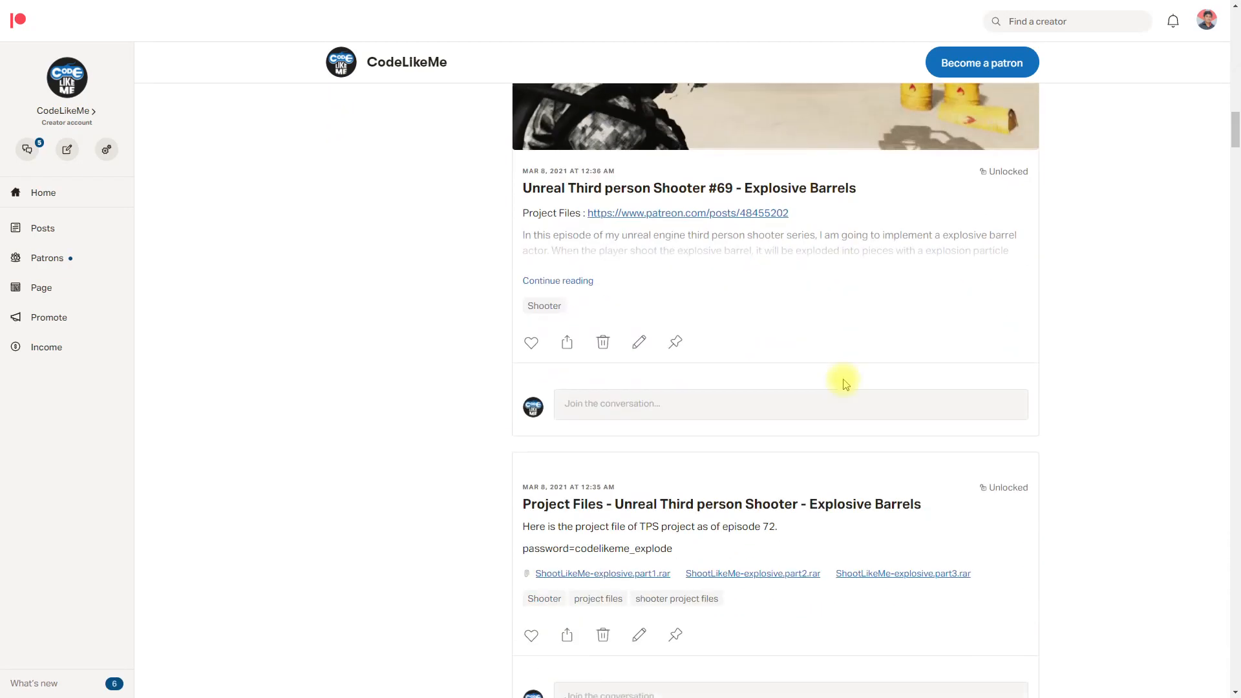
scroll("down", 3)
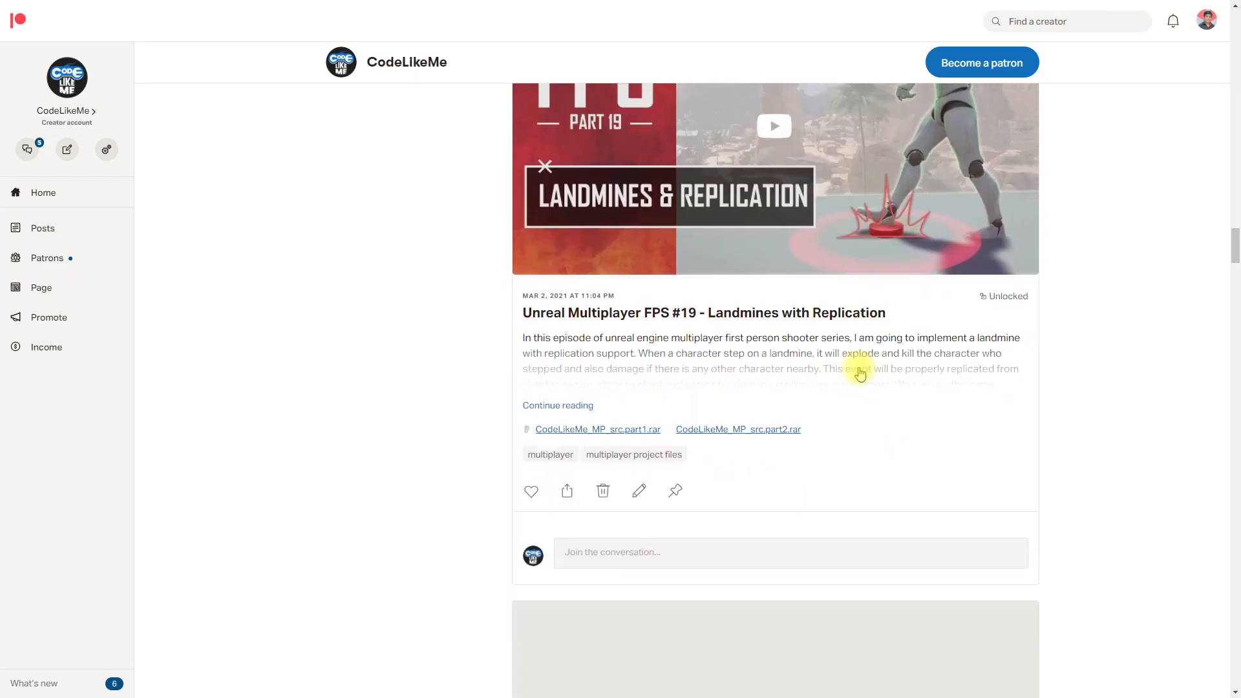
scroll("down", 3)
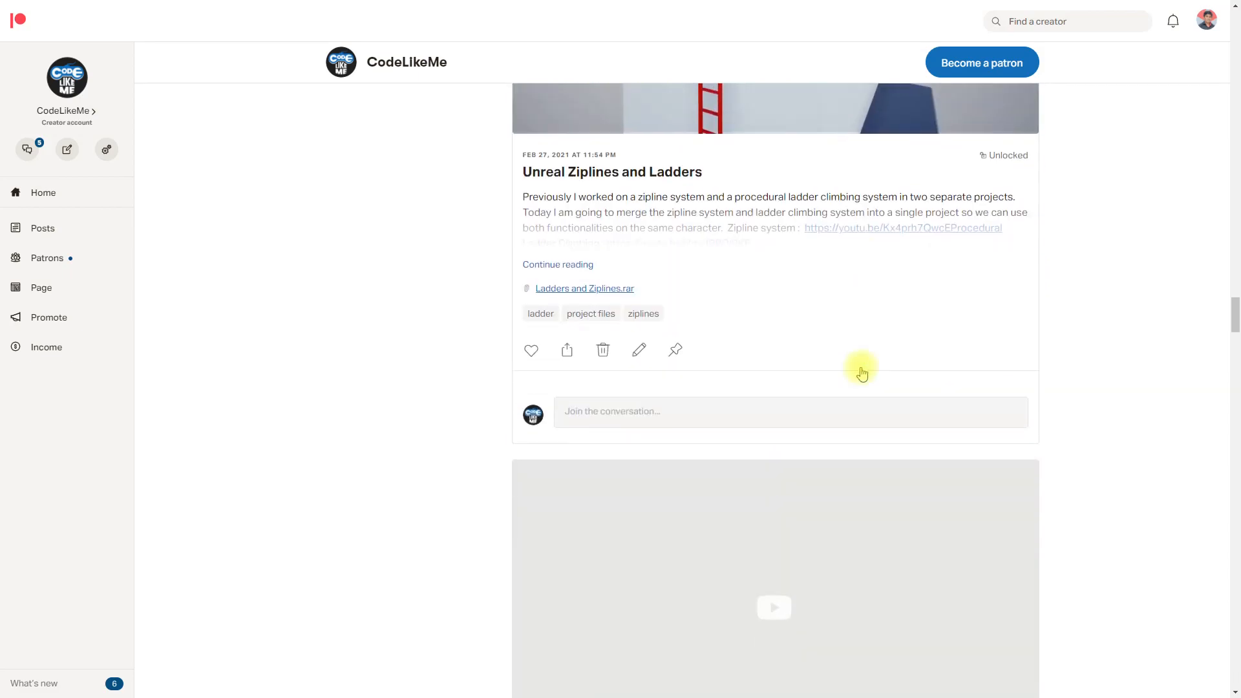